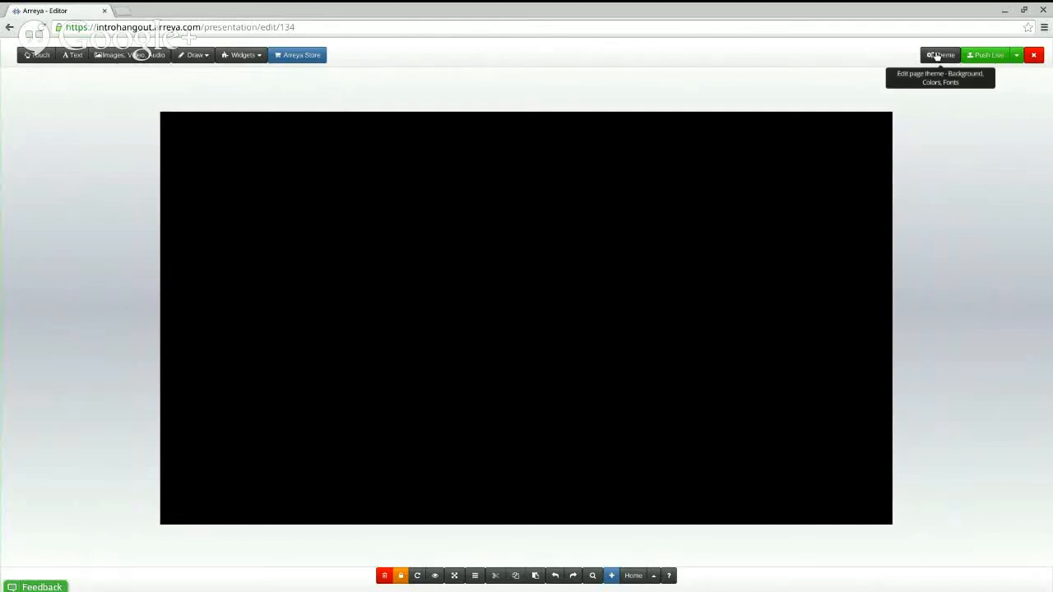
Set the yellow rapeseed field photo as the slide's background image via Theme.
click(940, 55)
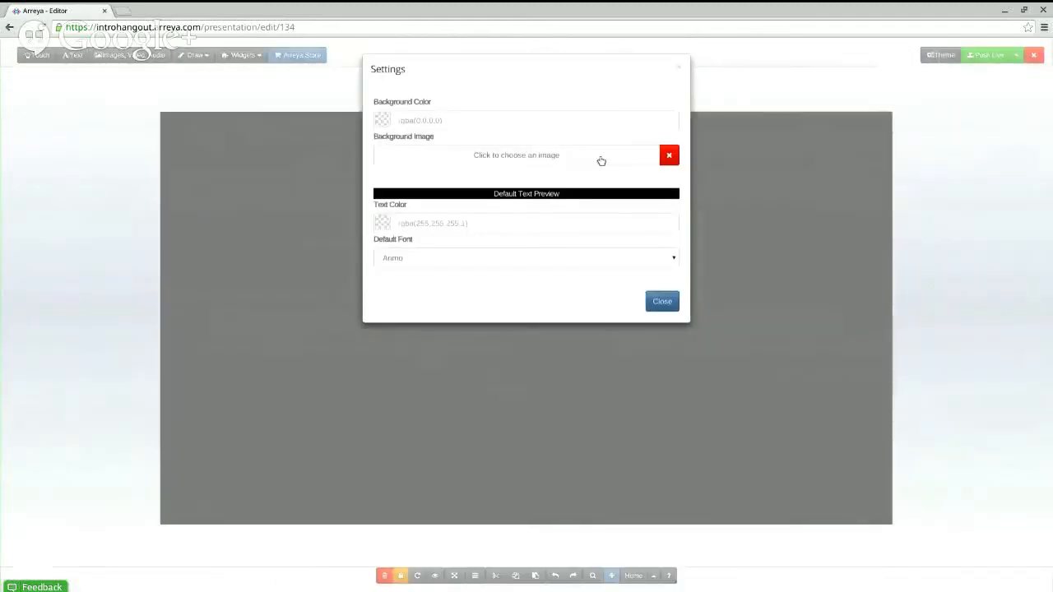
click(516, 155)
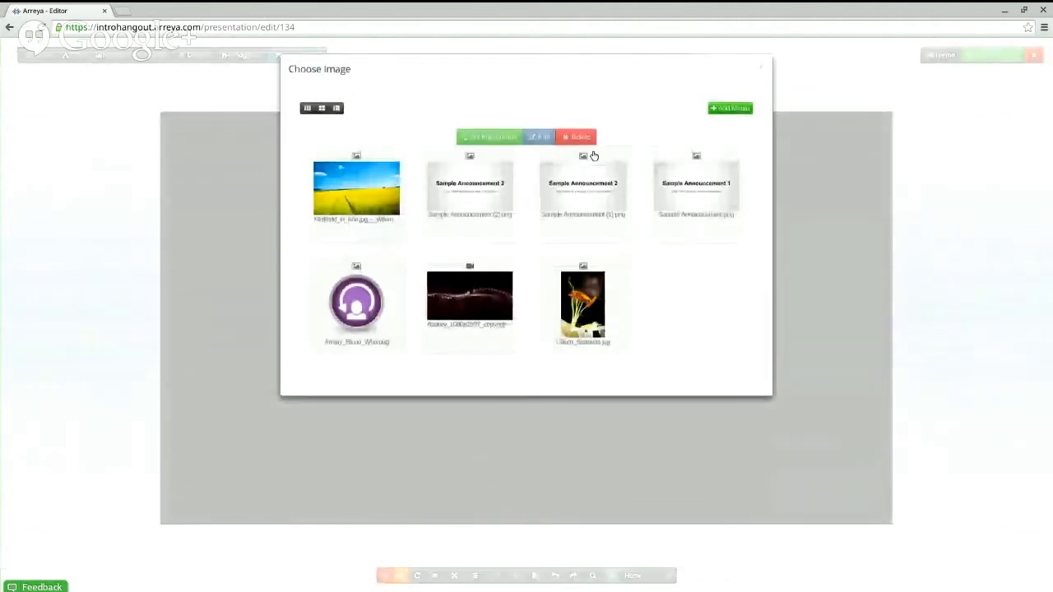
mouse_move(368, 262)
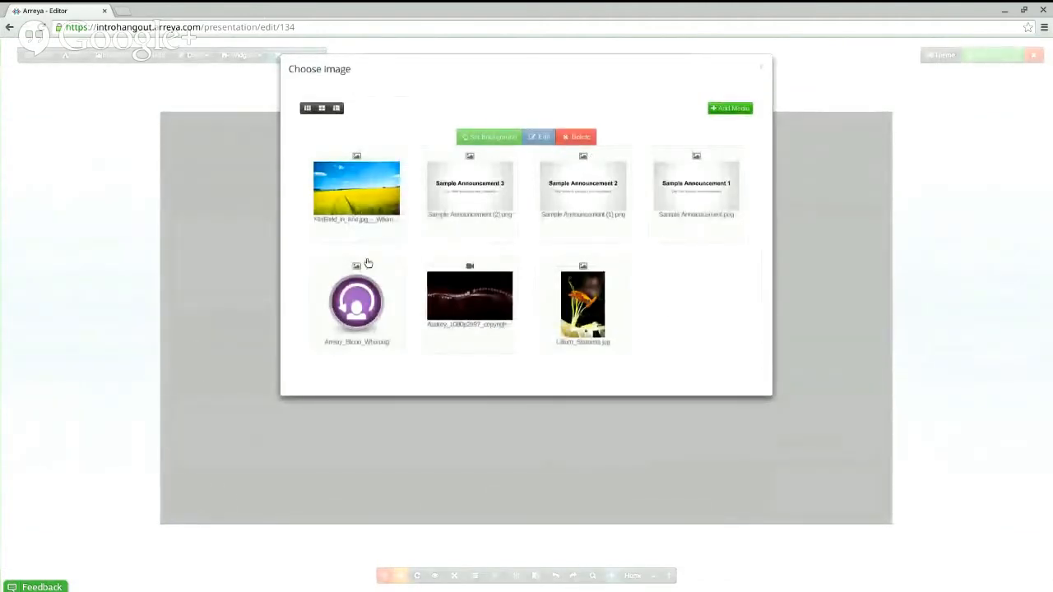
mouse_move(493, 327)
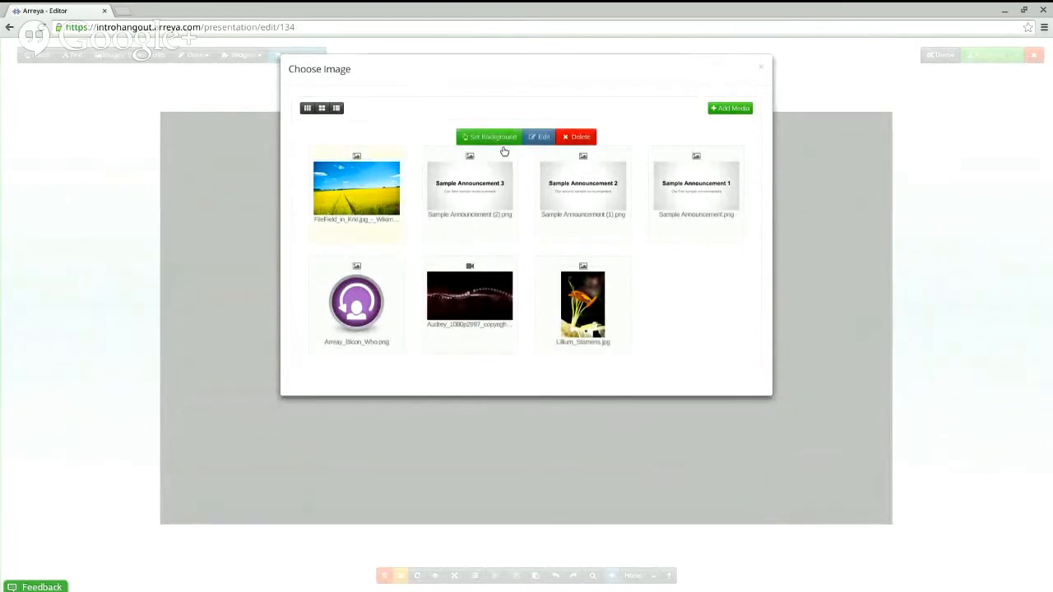
click(490, 137)
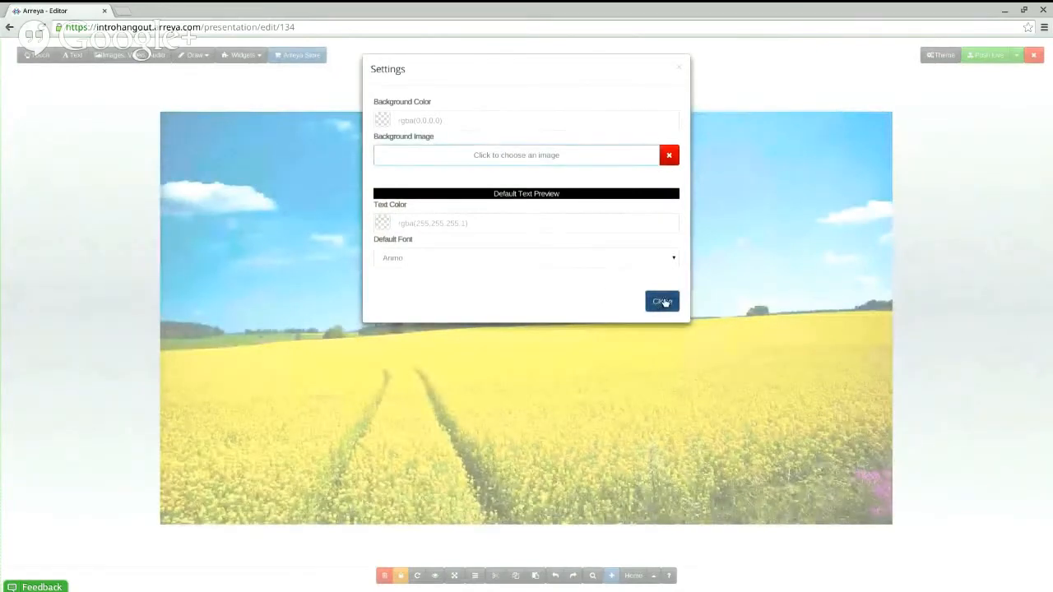
click(661, 301)
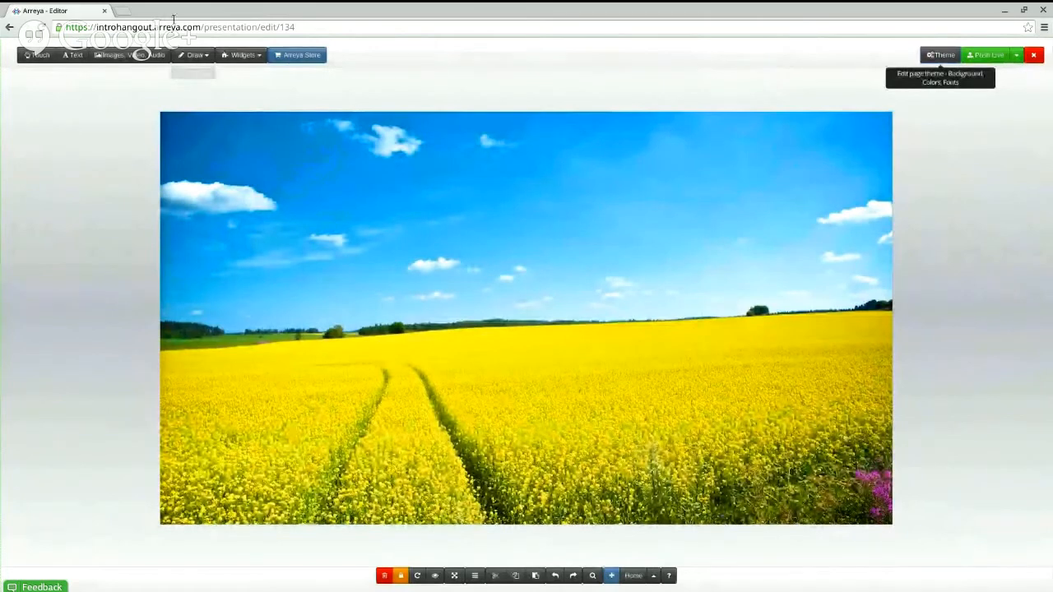
mouse_move(212, 75)
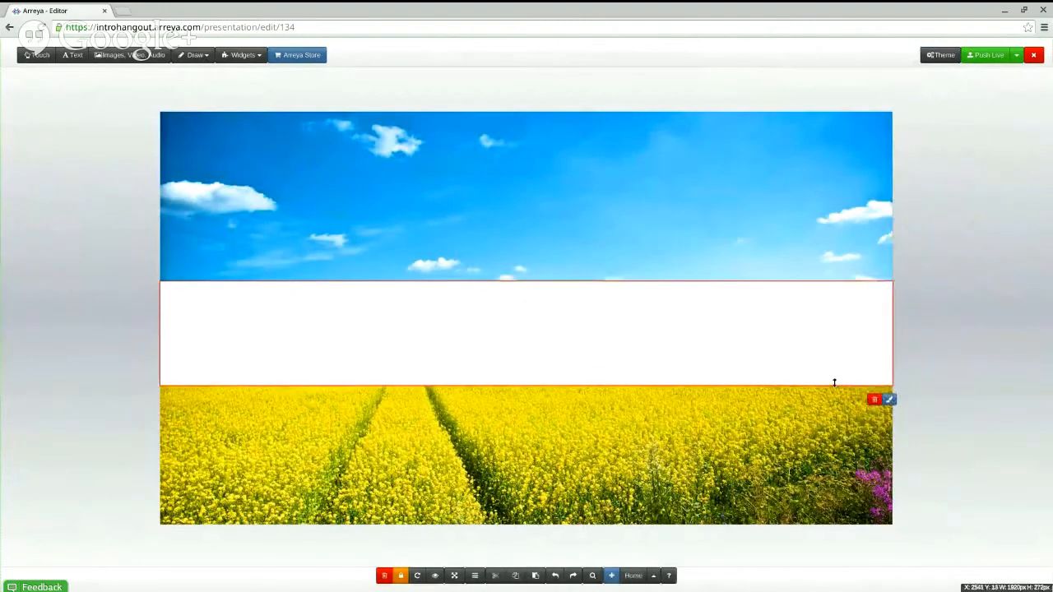
mouse_move(893, 323)
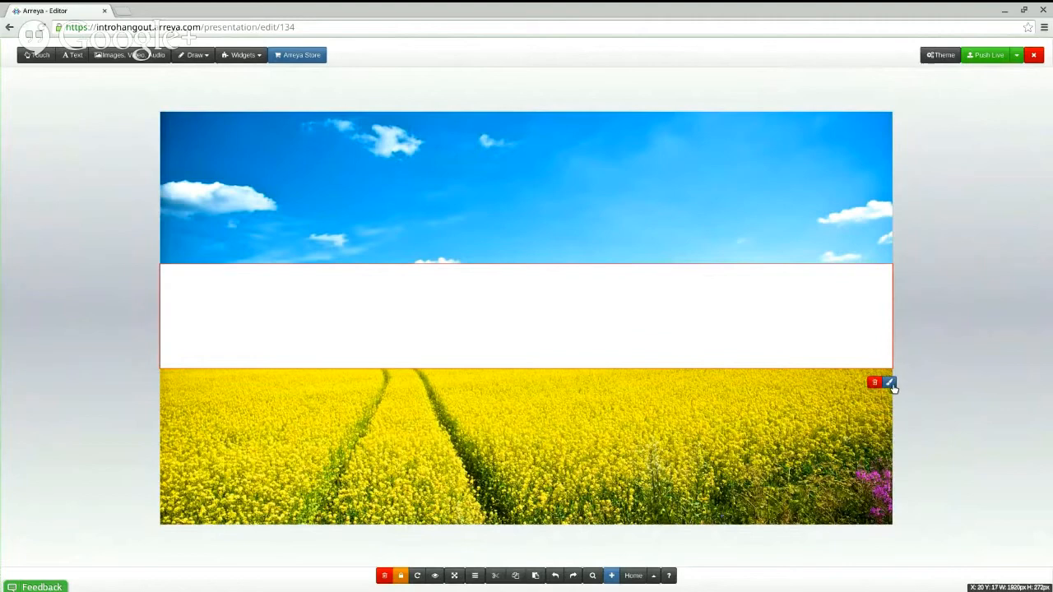
Give the white band a #000000 background colour with reduced alpha.
click(890, 381)
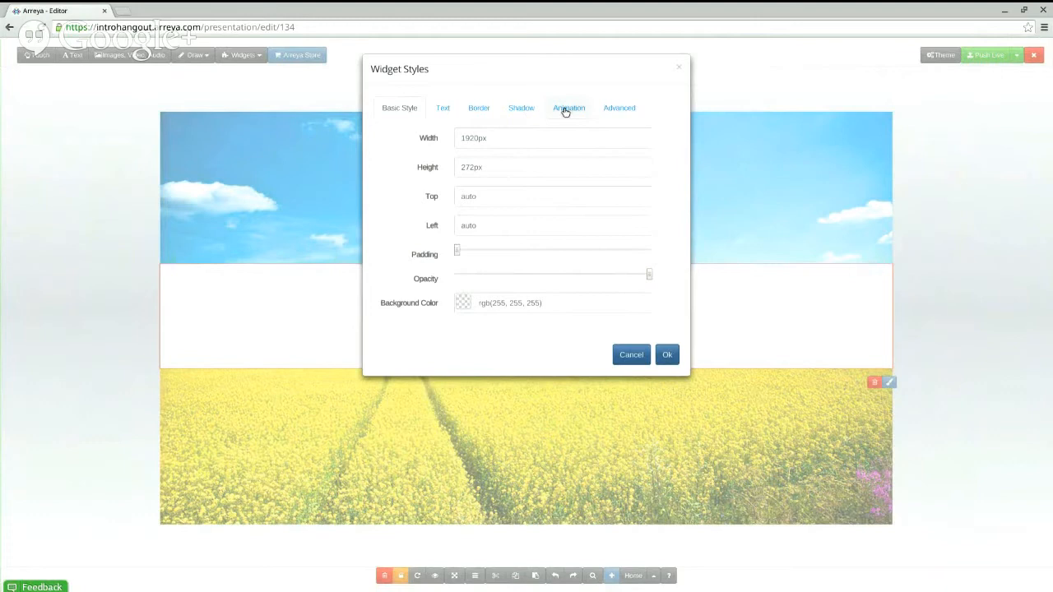
mouse_move(619, 107)
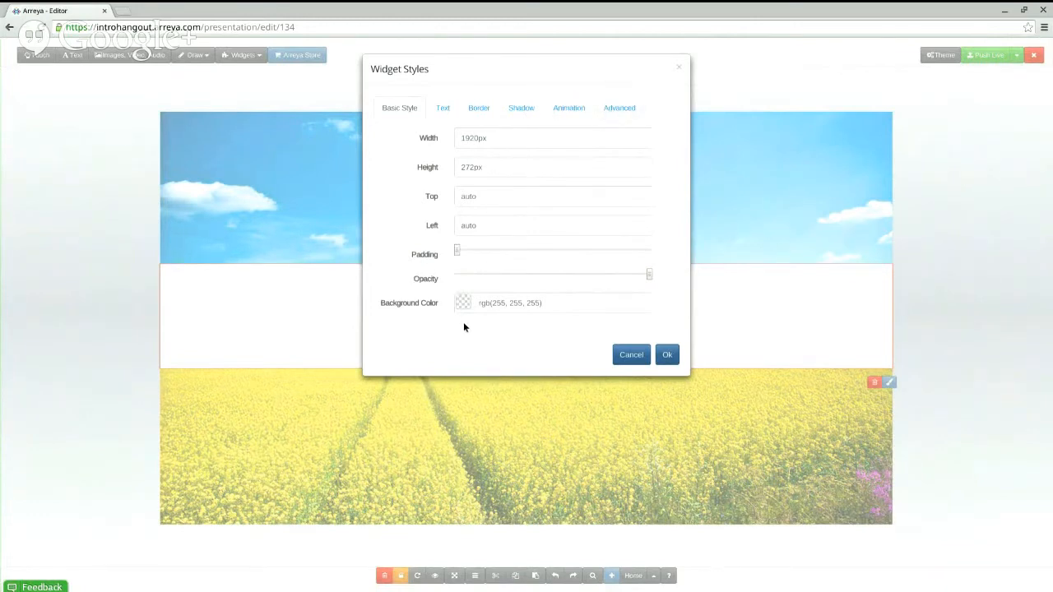
click(463, 302)
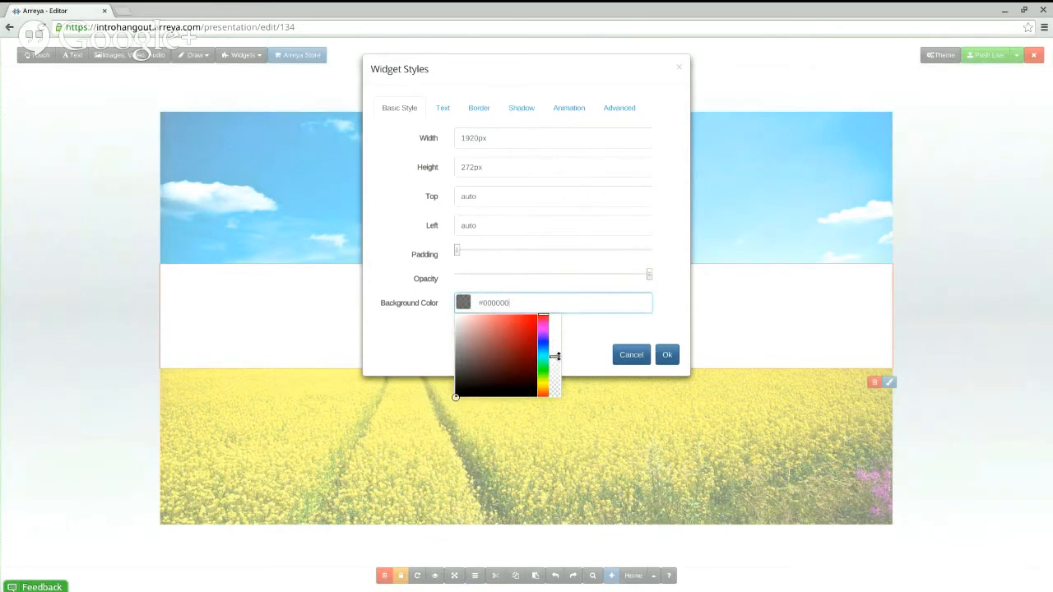
mouse_move(667, 355)
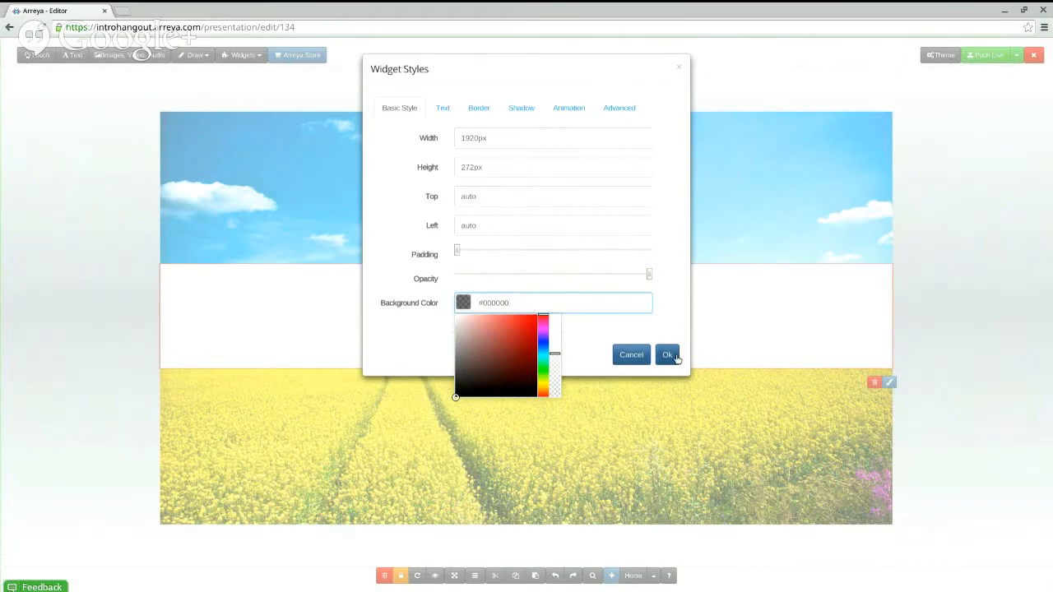
click(667, 355)
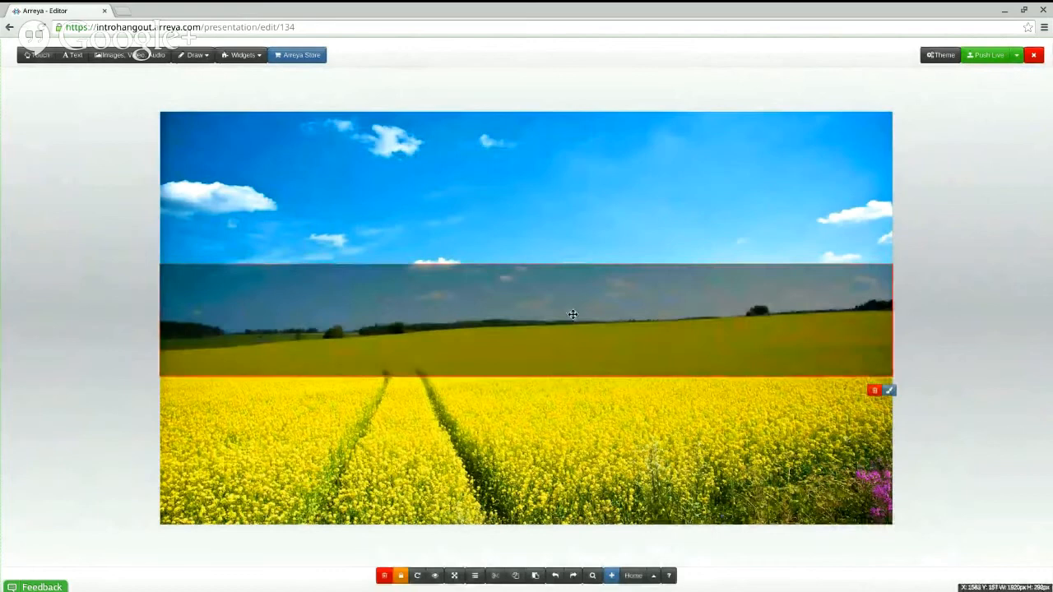
Move the dark band to the slide's bottom and paste a duplicate of it.
drag(572, 315, 573, 457)
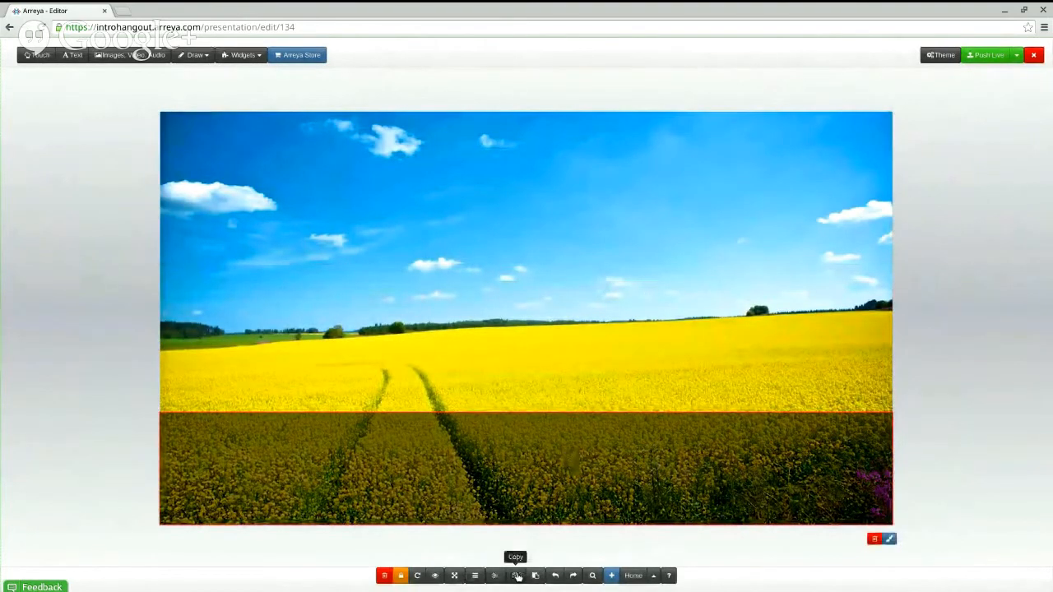
click(515, 575)
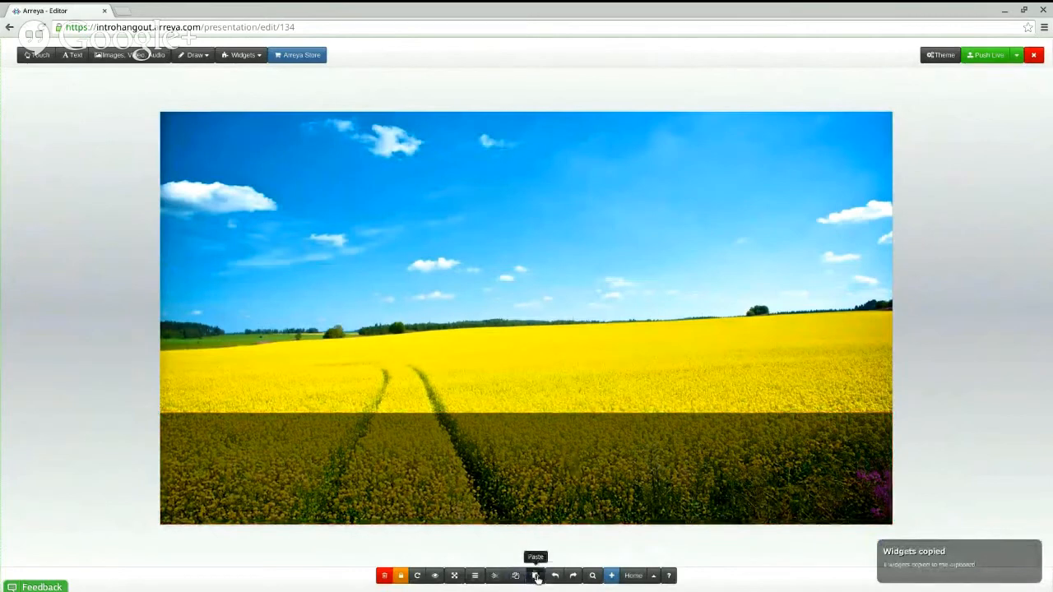
click(535, 576)
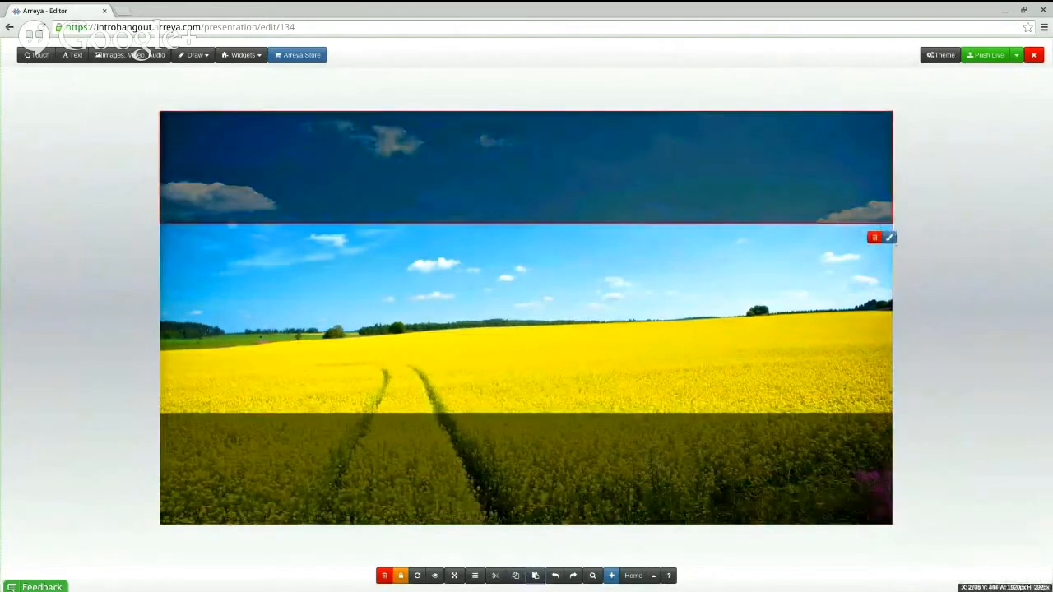
Reshape the duplicate into a tall narrow panel along the right edge.
drag(886, 233, 296, 408)
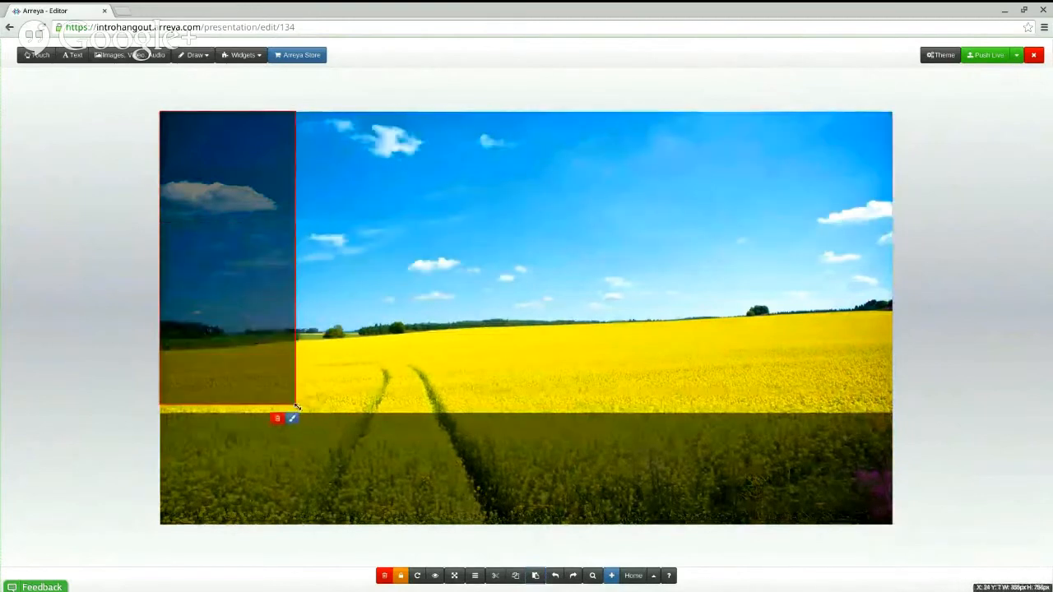
drag(296, 408, 329, 412)
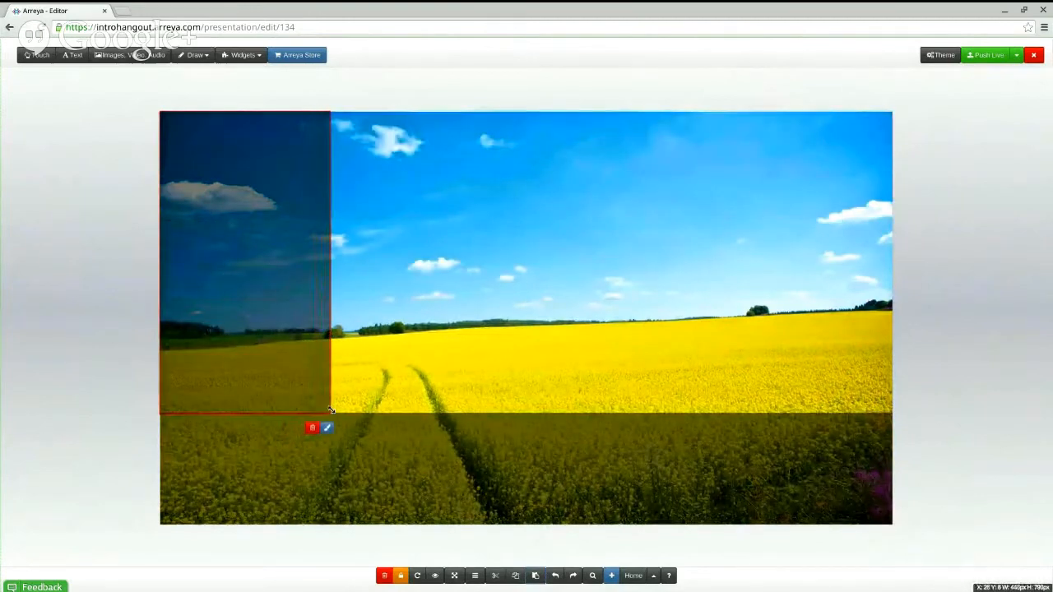
drag(329, 411, 337, 410)
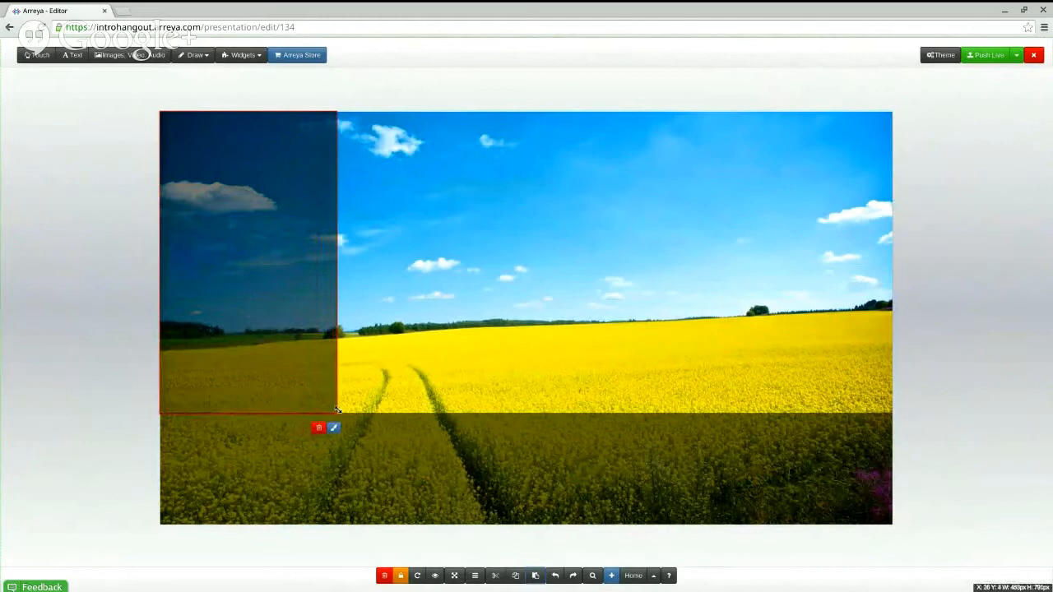
drag(246, 259, 802, 259)
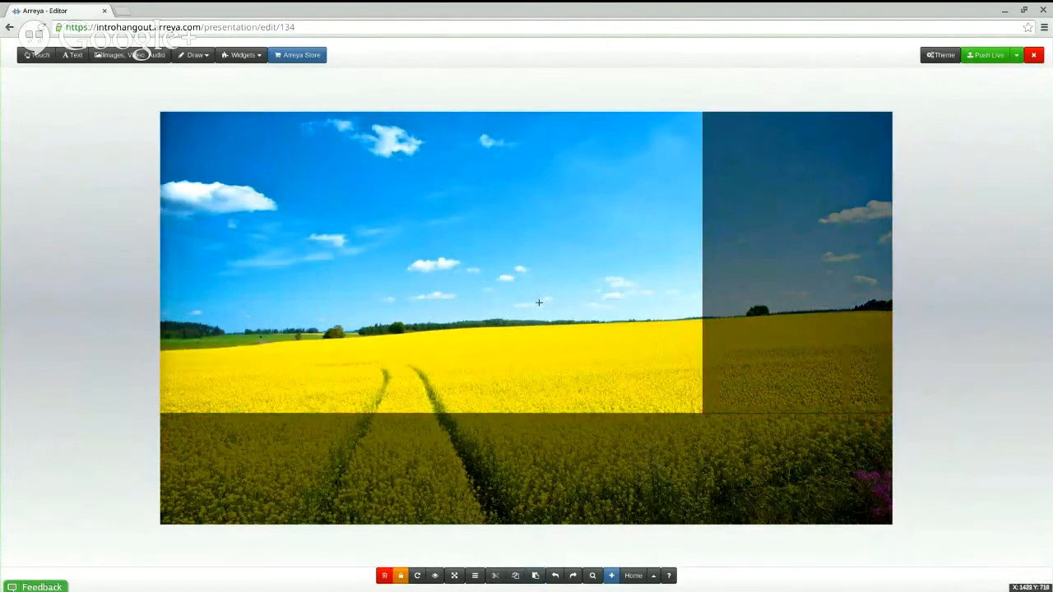
mouse_move(535, 319)
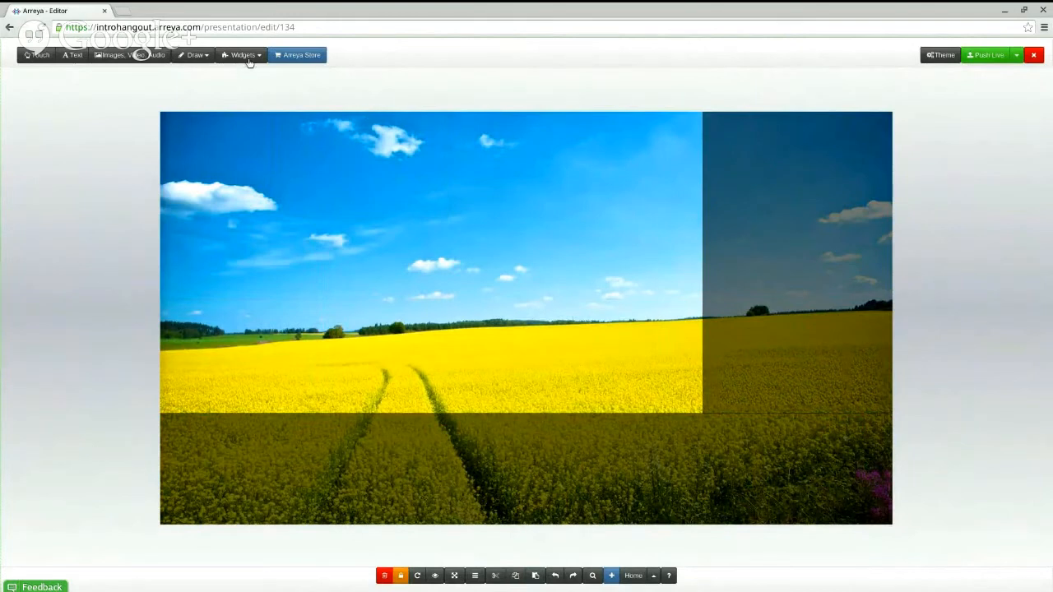
mouse_move(195, 55)
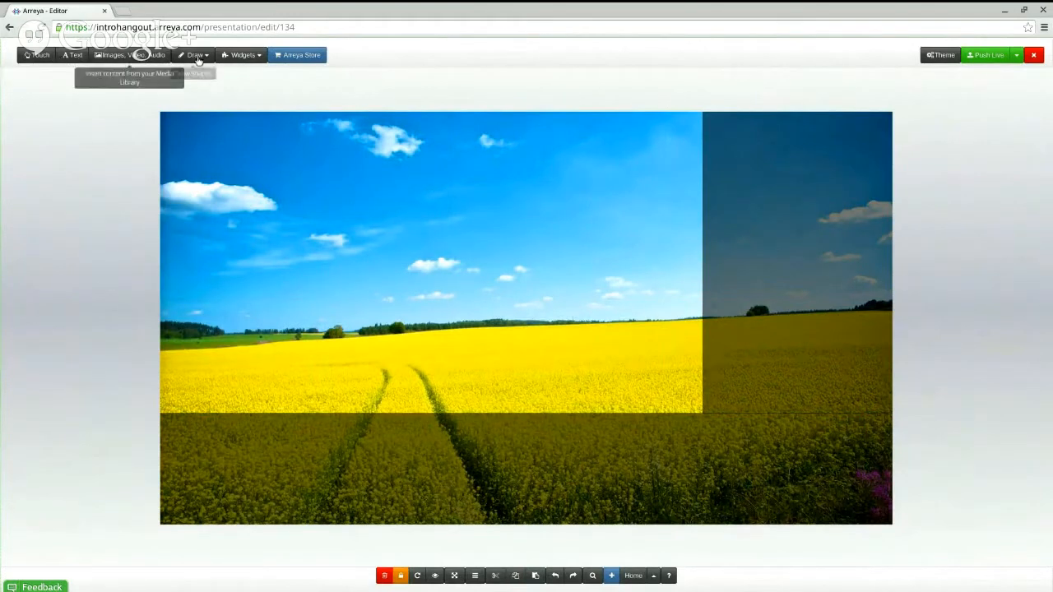
Insert a Time & Date widget and place it at the top of the right panel.
click(239, 55)
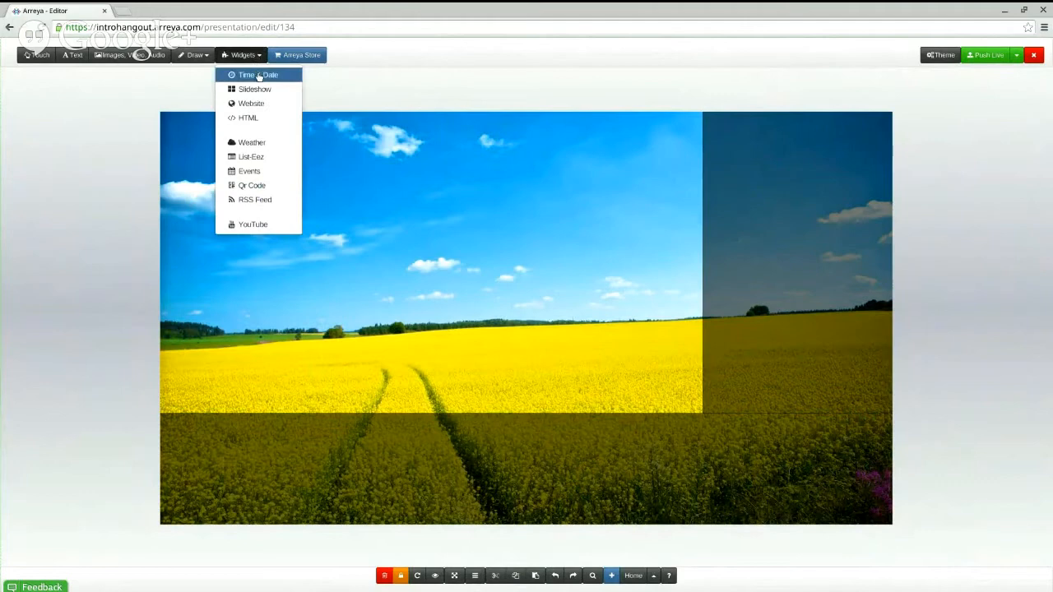
click(258, 75)
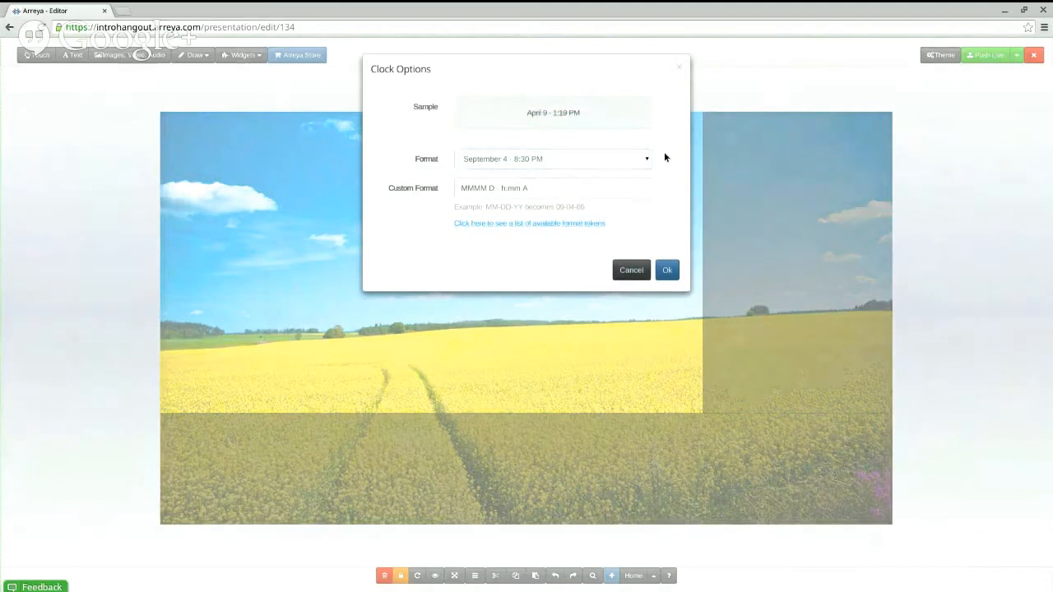
mouse_move(656, 162)
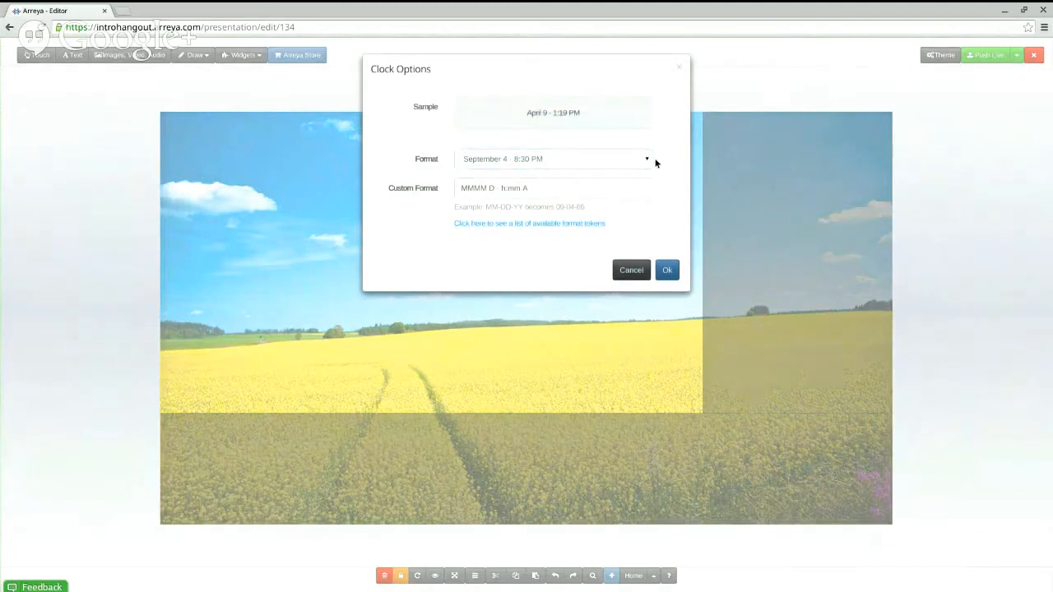
mouse_move(661, 167)
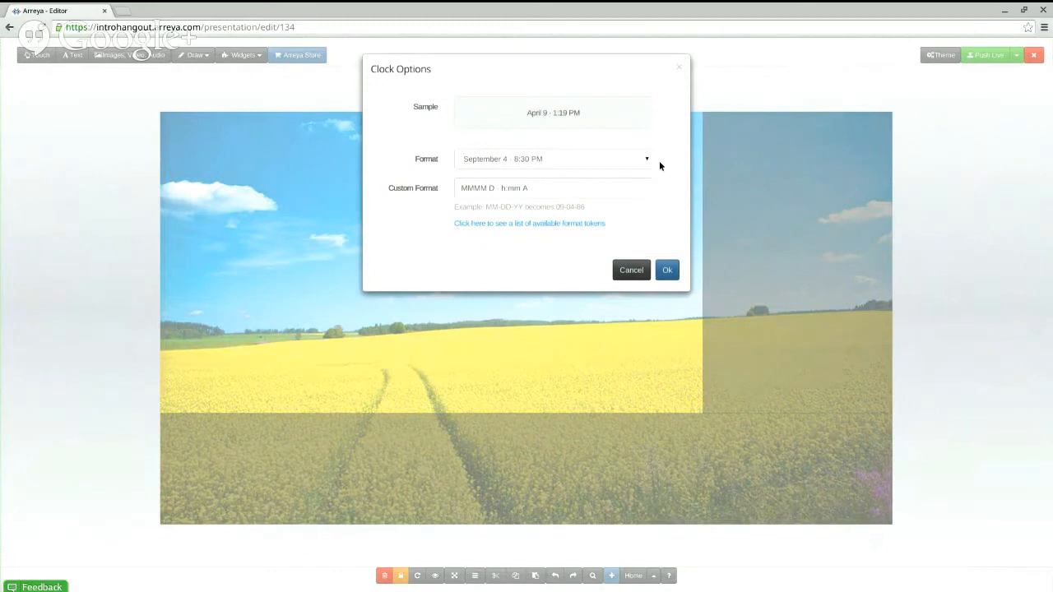
mouse_move(669, 202)
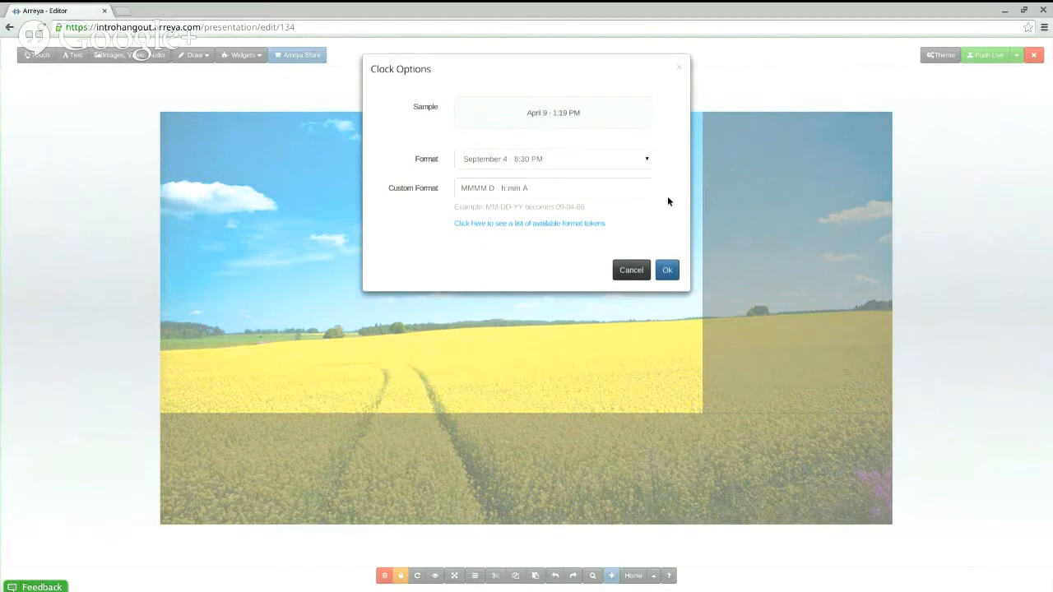
mouse_move(667, 270)
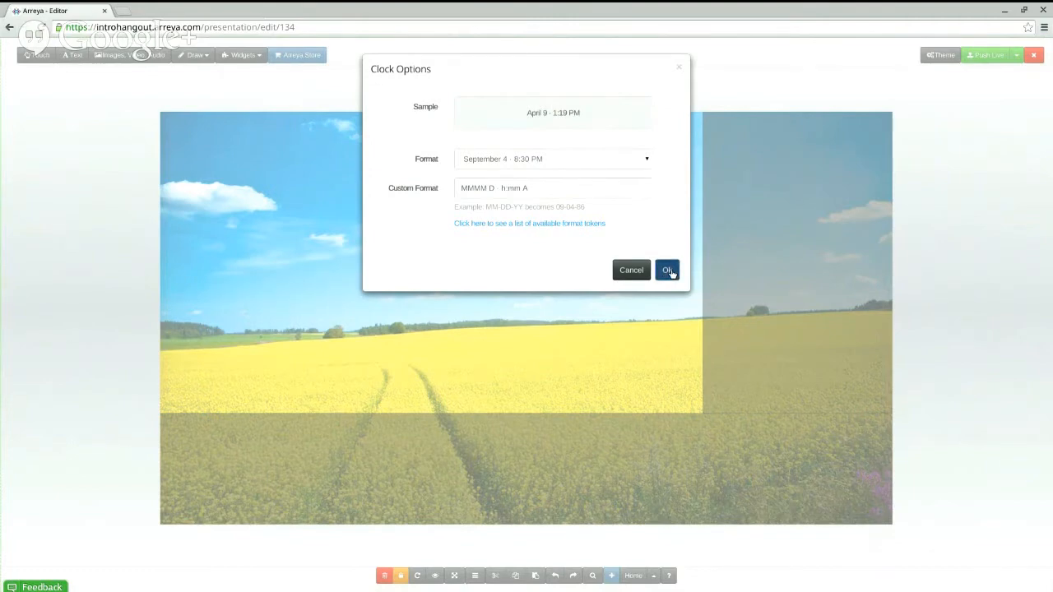
click(667, 269)
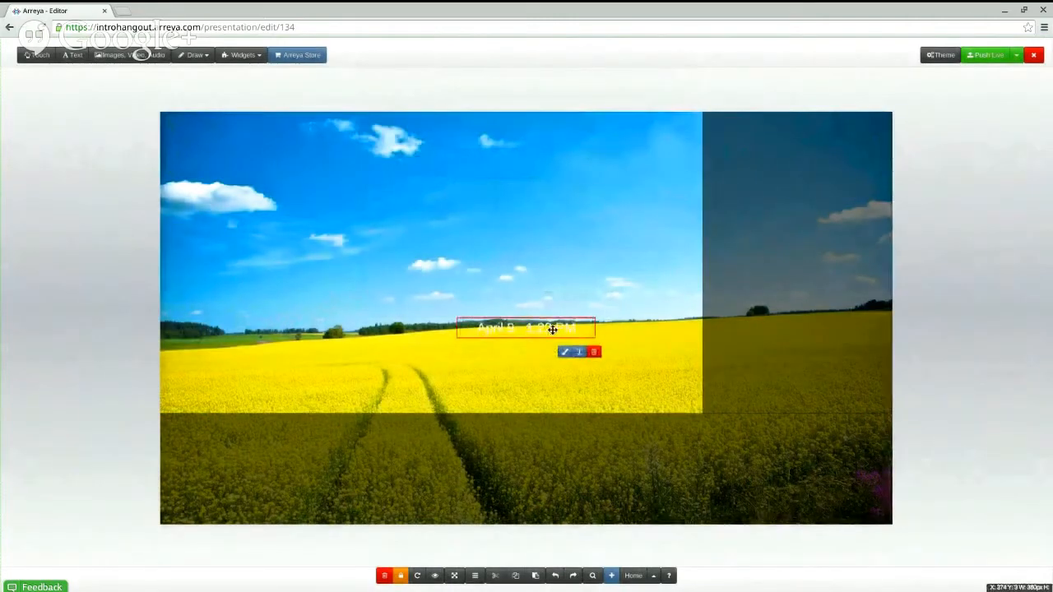
drag(527, 327, 753, 124)
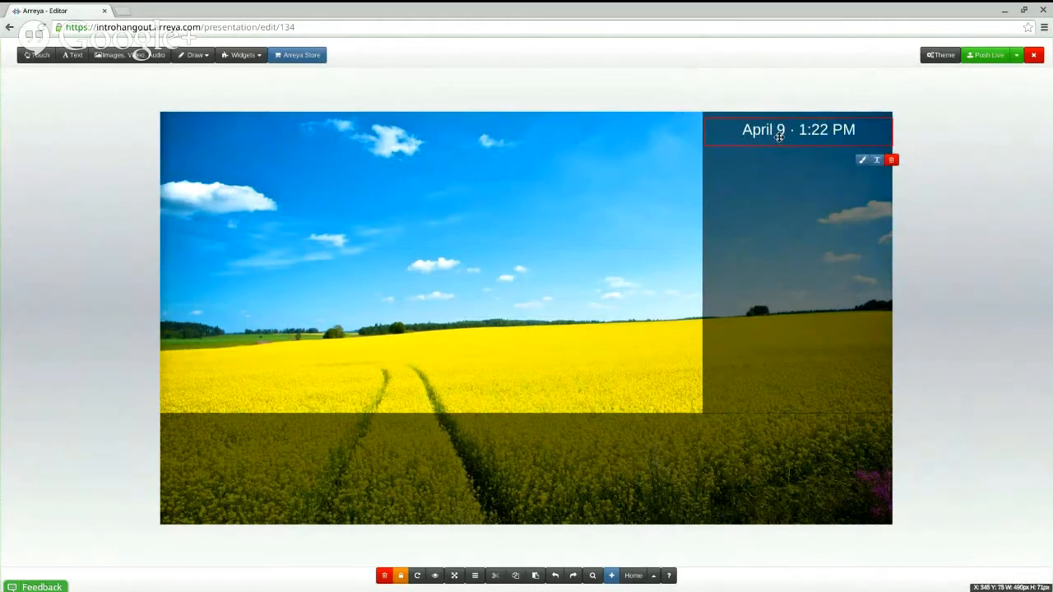
mouse_move(413, 84)
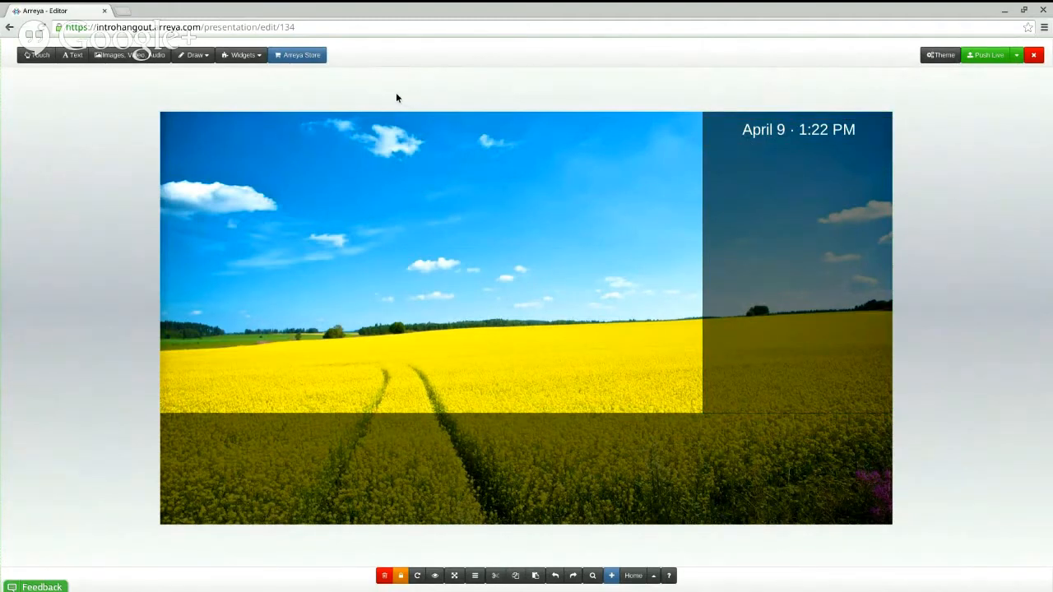
mouse_move(241, 55)
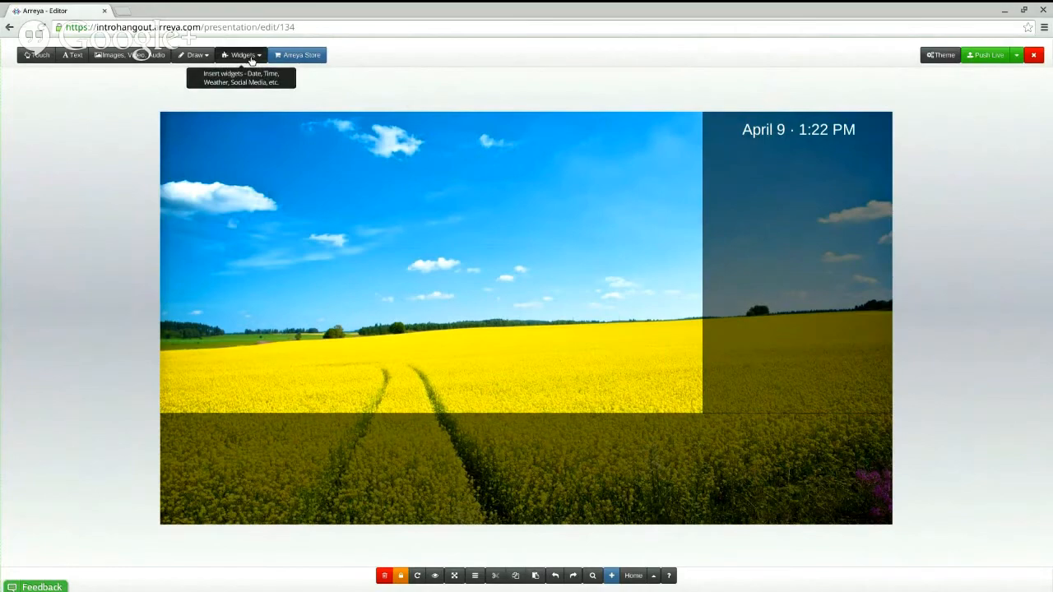
click(241, 55)
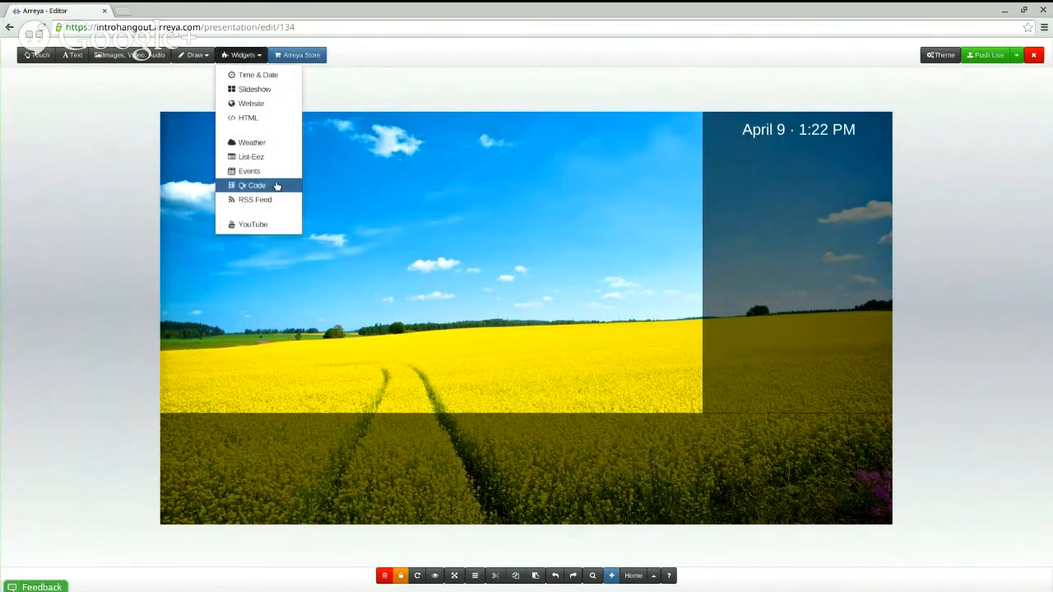
click(252, 185)
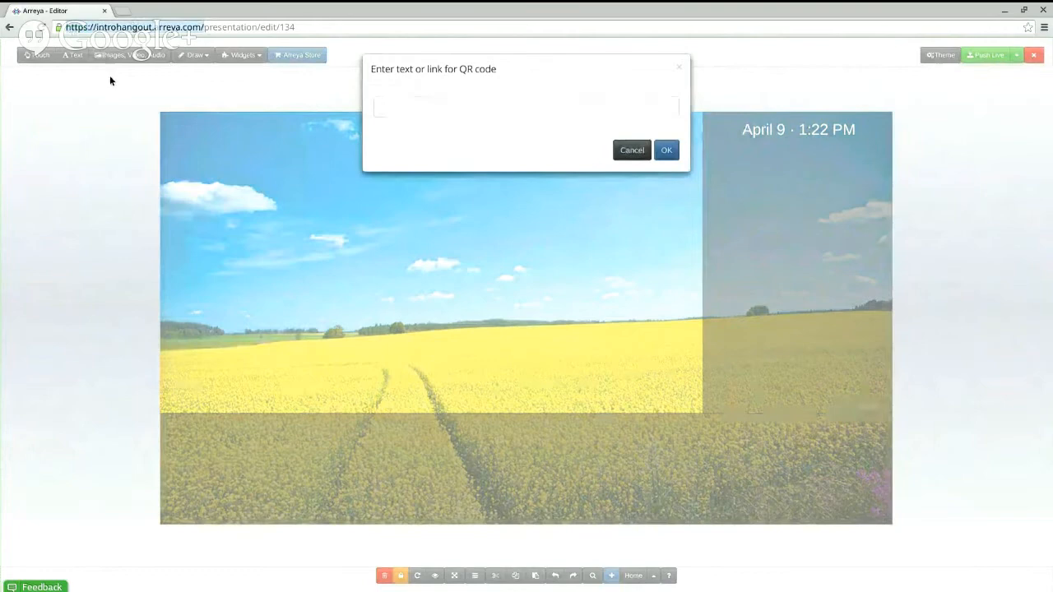
click(526, 106)
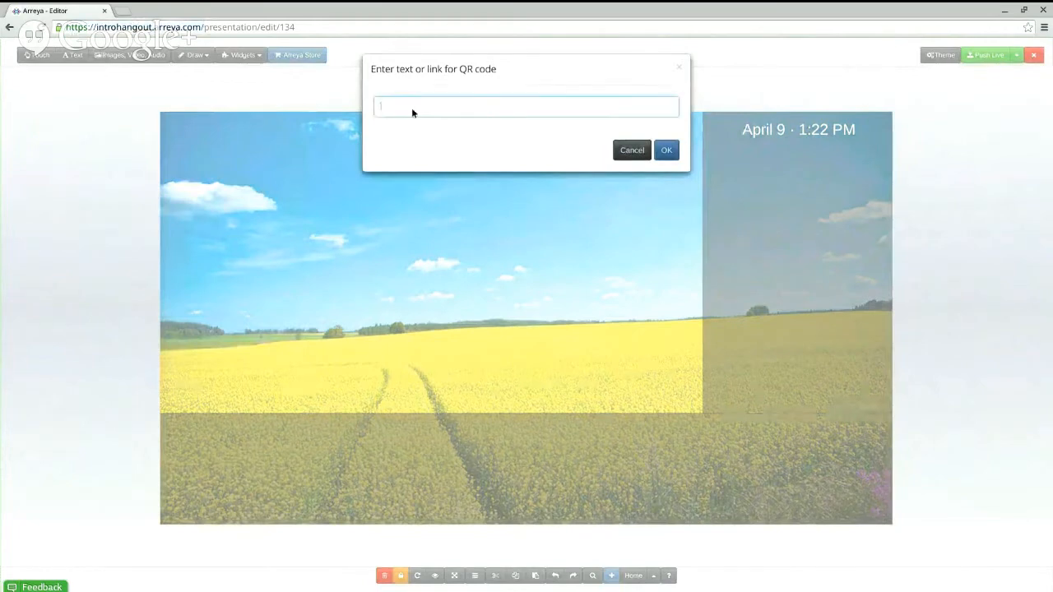
text(https://introhangout.arreya.com/)
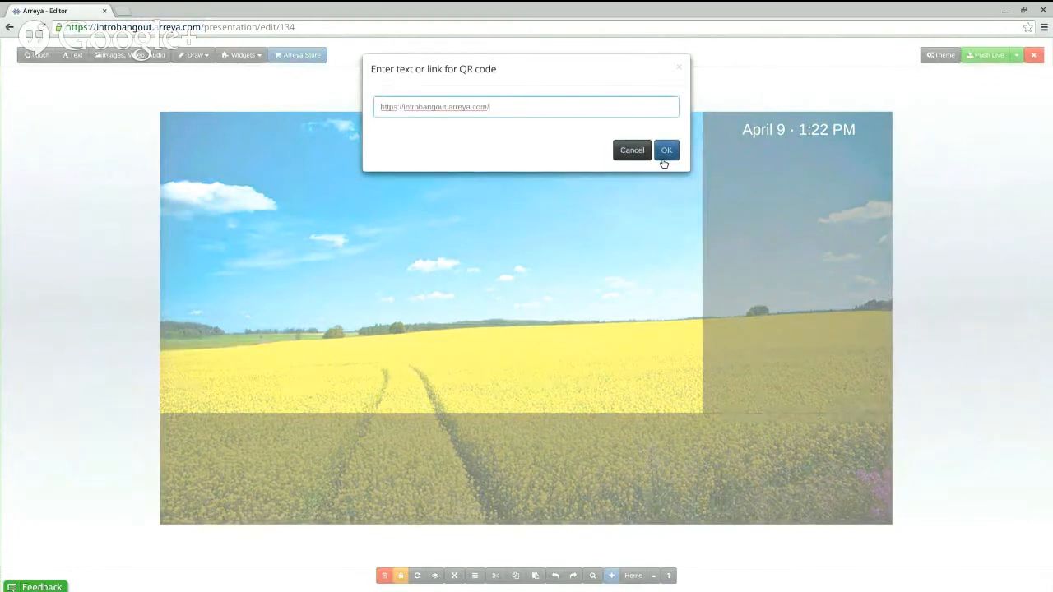
click(667, 150)
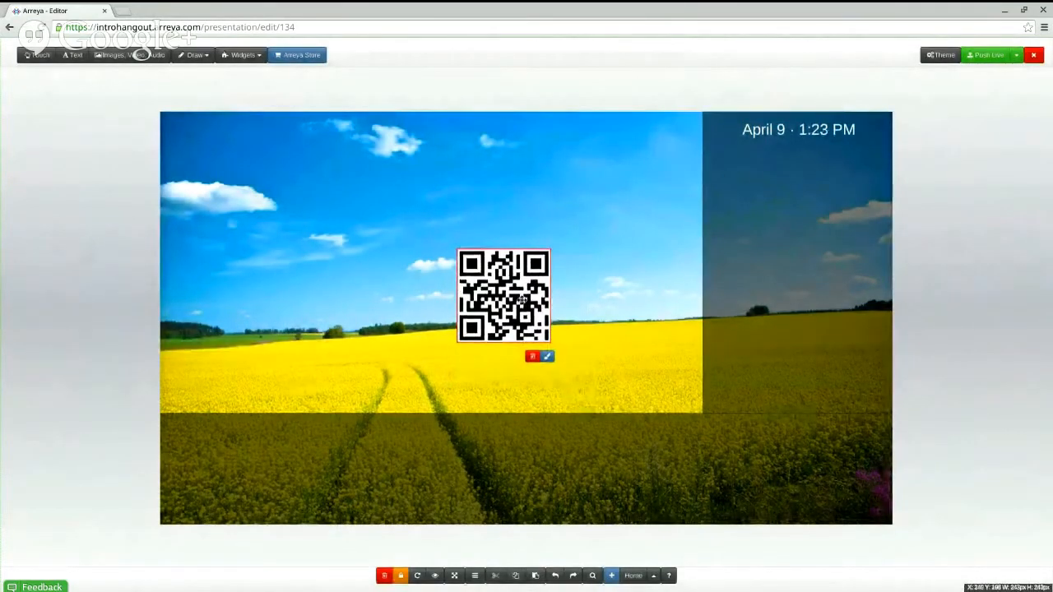
drag(503, 296, 797, 202)
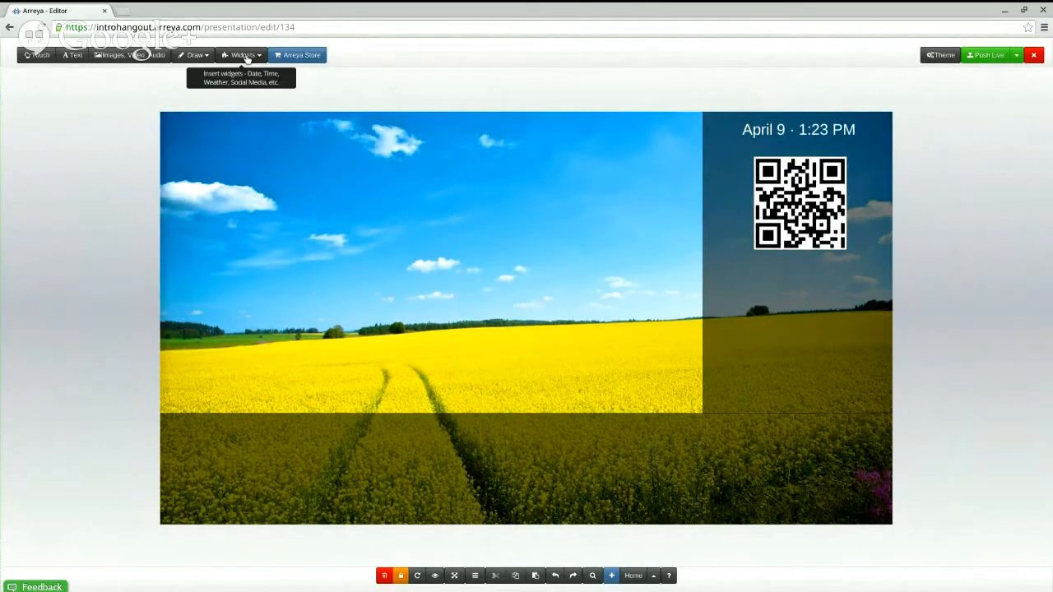
Insert a Weather widget with Current Conditions and Forecast enabled.
click(241, 55)
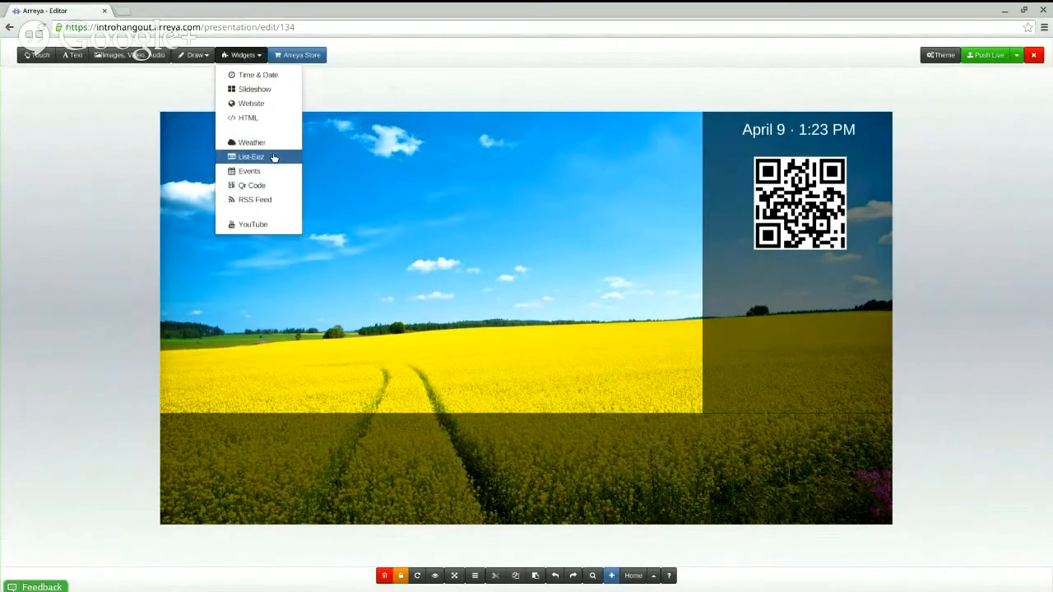
mouse_move(252, 142)
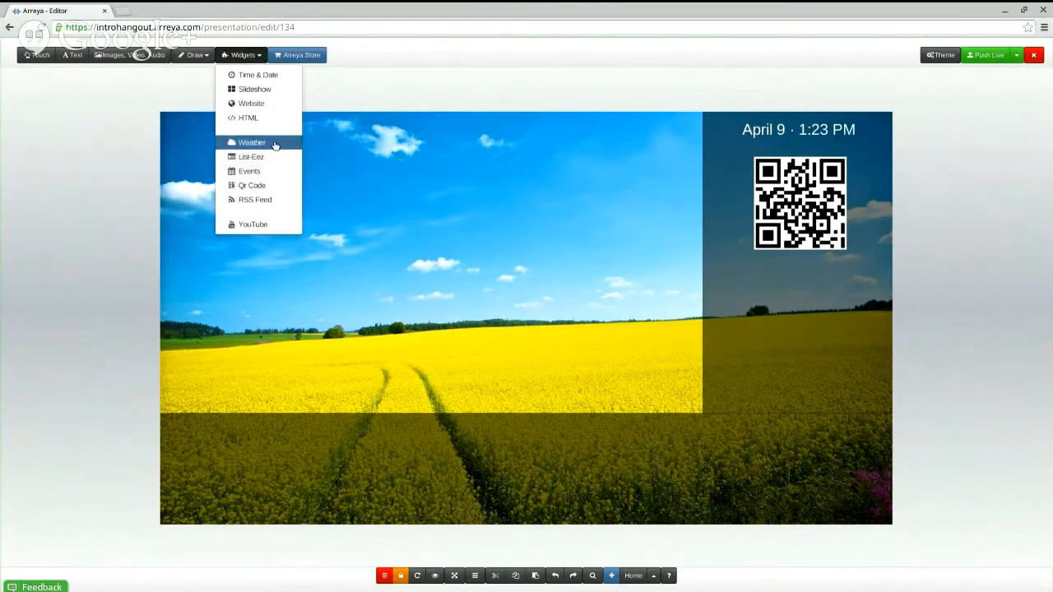
click(252, 141)
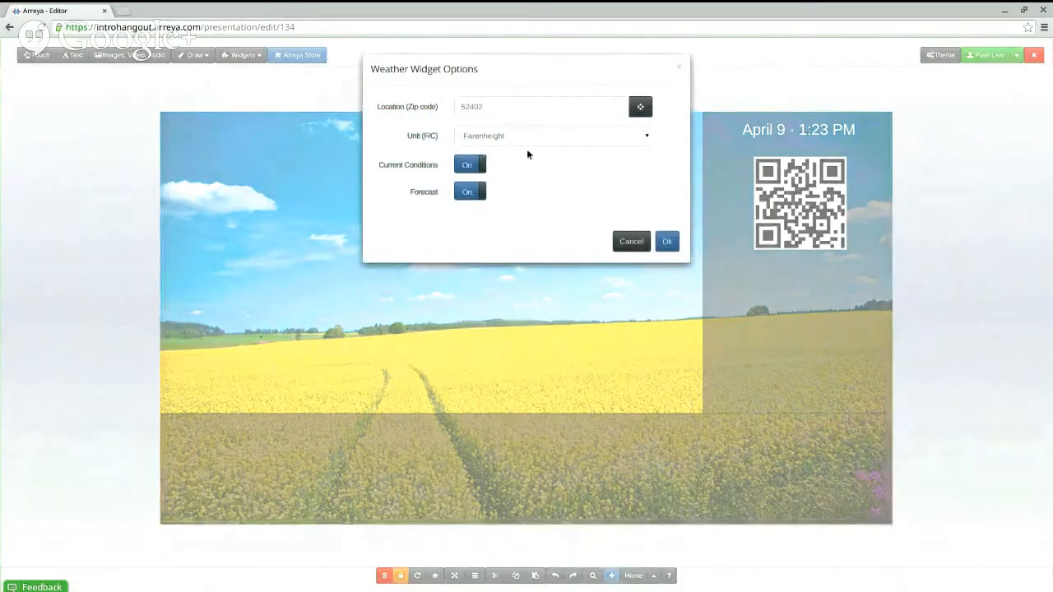
mouse_move(514, 123)
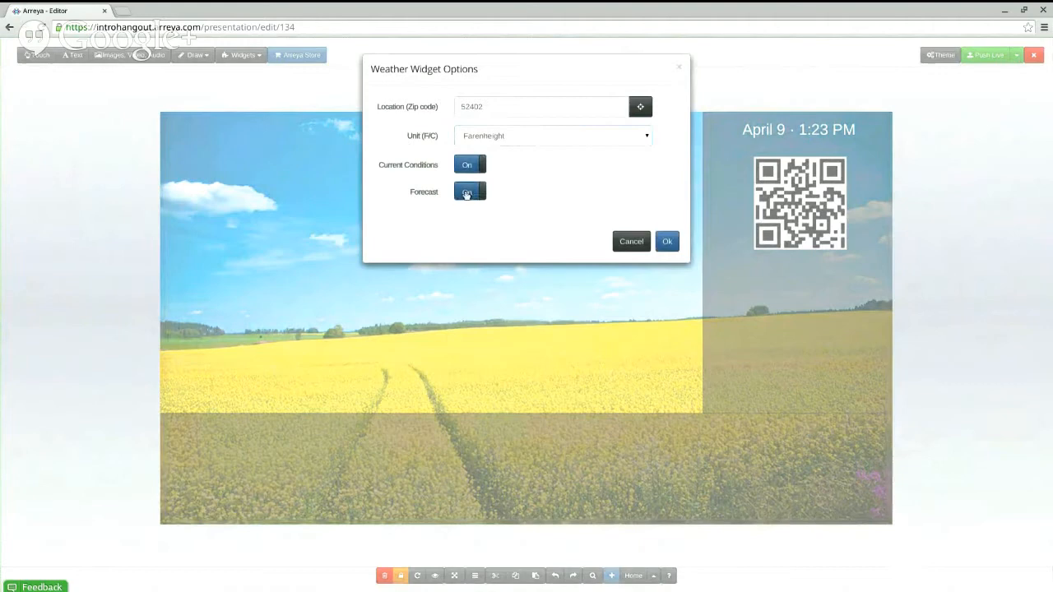
click(469, 191)
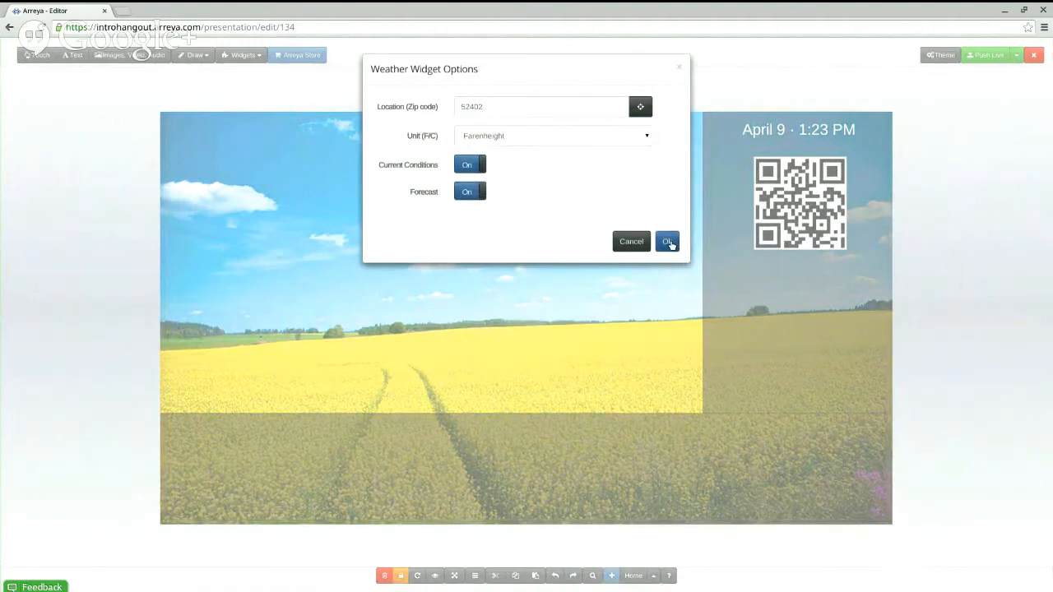
click(667, 241)
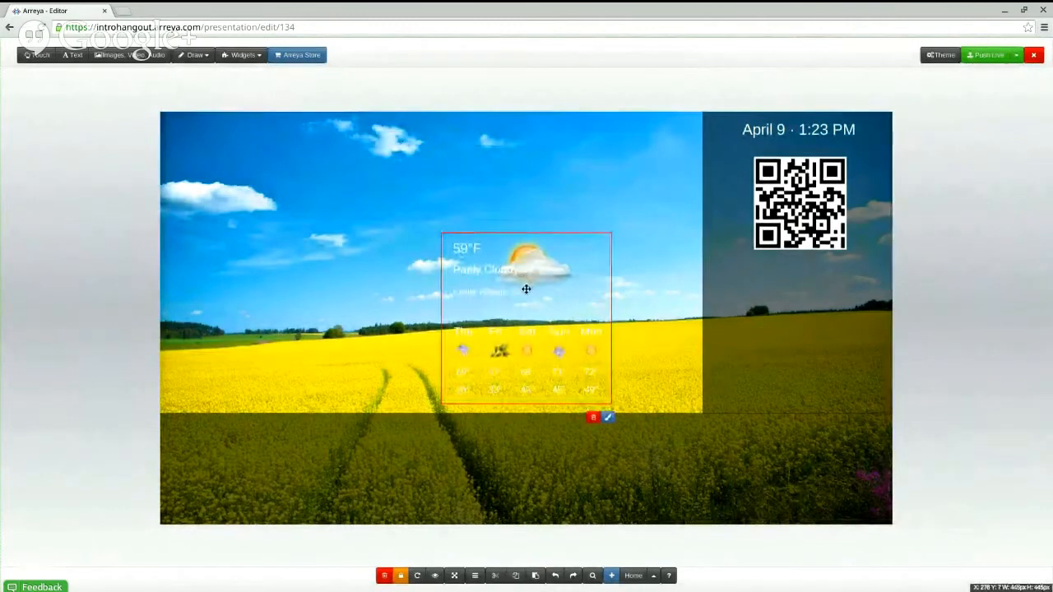
Drag the weather widget into the right panel beneath the QR code.
drag(527, 290, 504, 309)
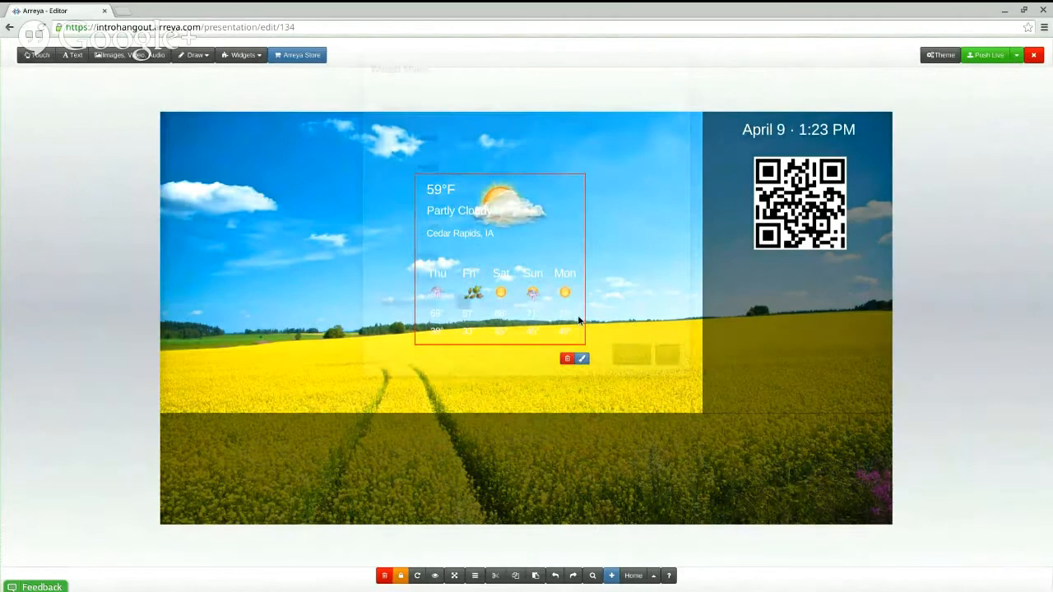
click(581, 357)
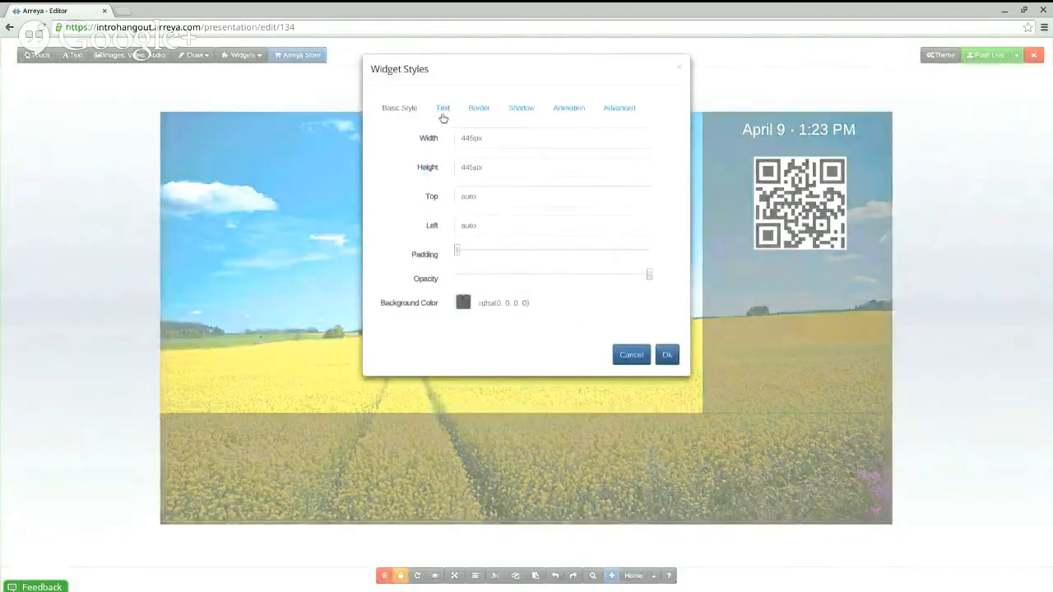
mouse_move(675, 91)
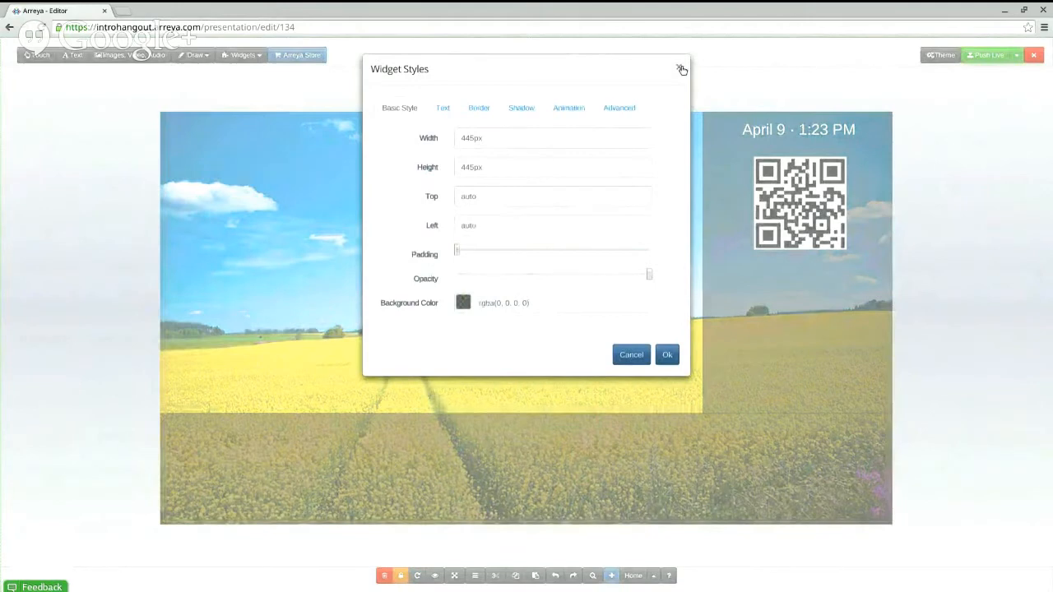
mouse_move(669, 71)
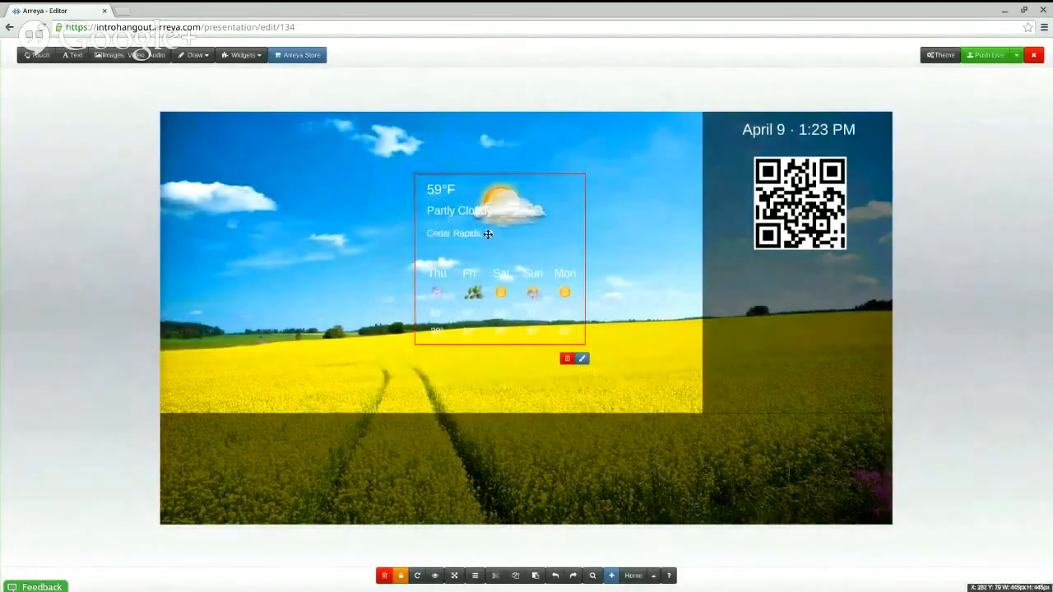
drag(487, 234, 614, 262)
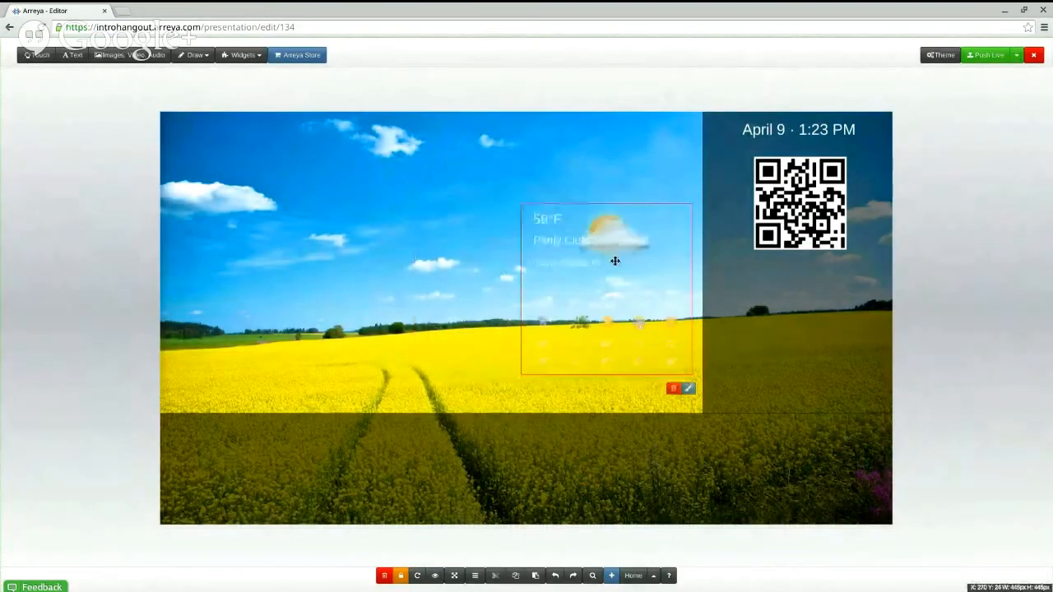
drag(614, 261, 777, 305)
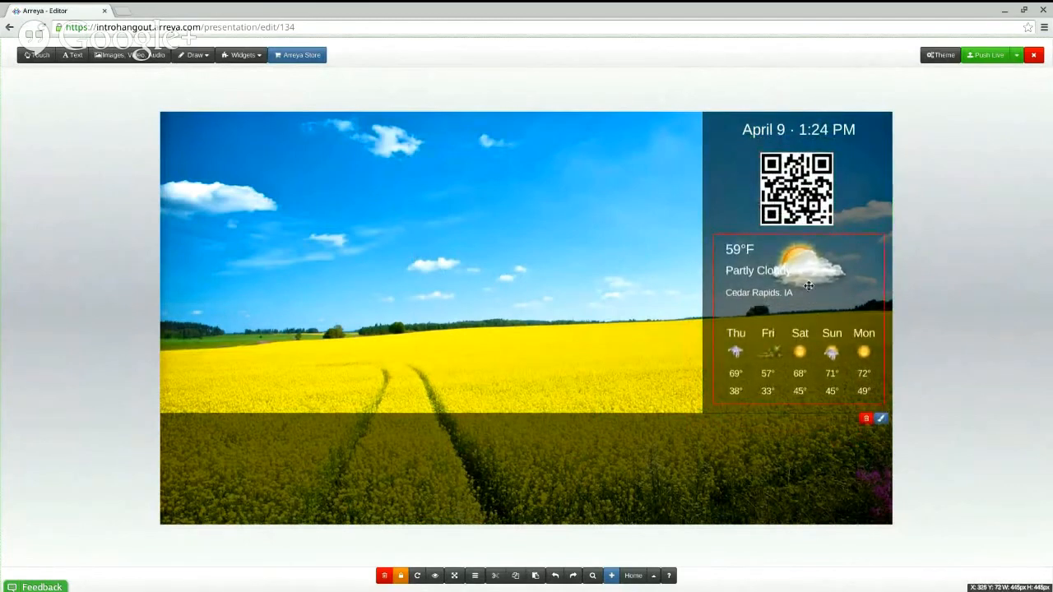
click(494, 203)
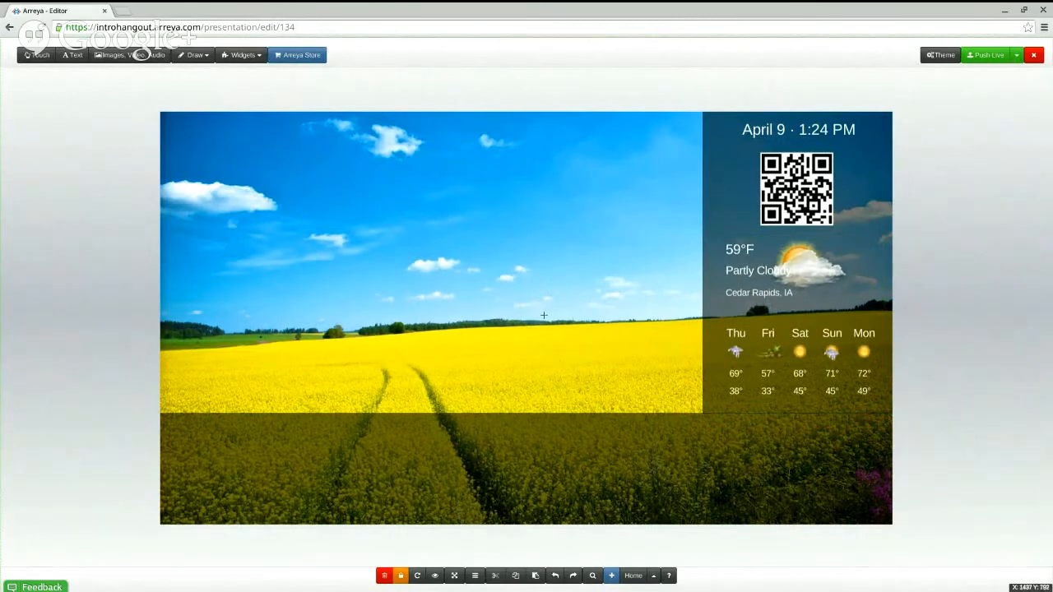
mouse_move(222, 111)
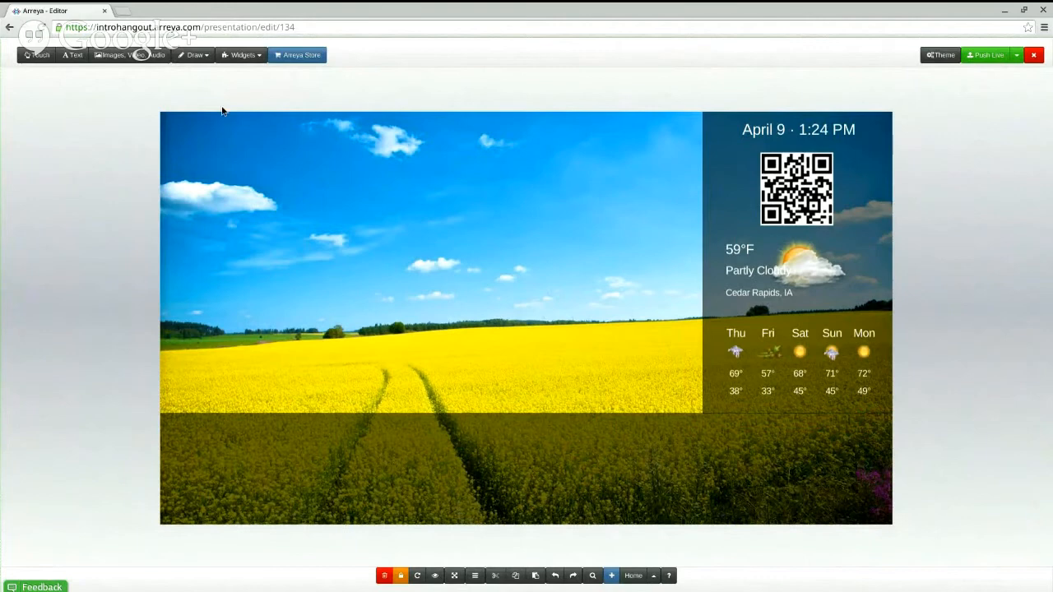
mouse_move(242, 56)
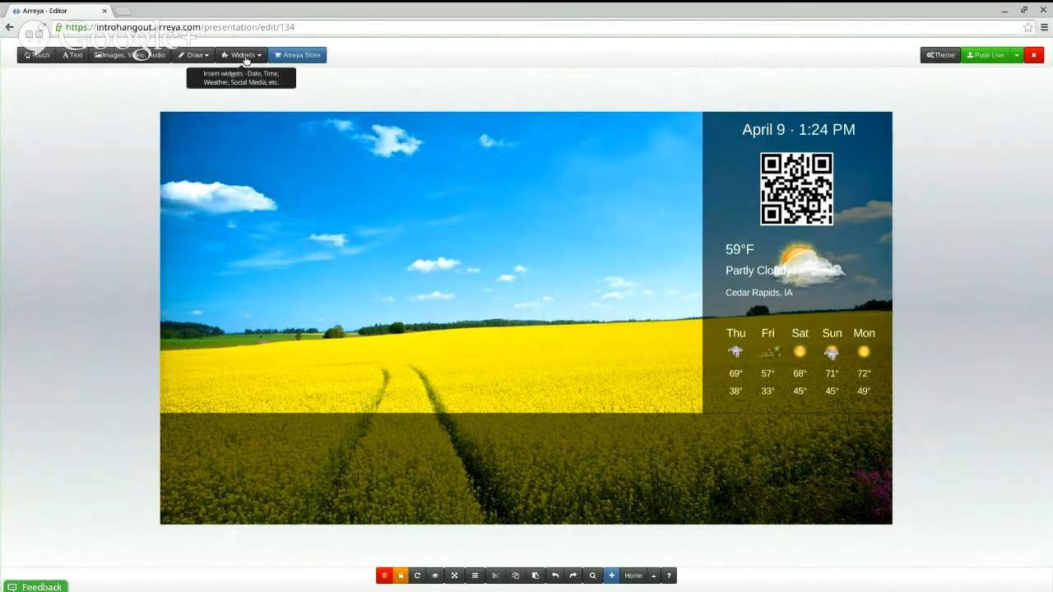
Insert a sample announcements slideshow with horizontal scroll transitions and swipe enabled.
click(241, 55)
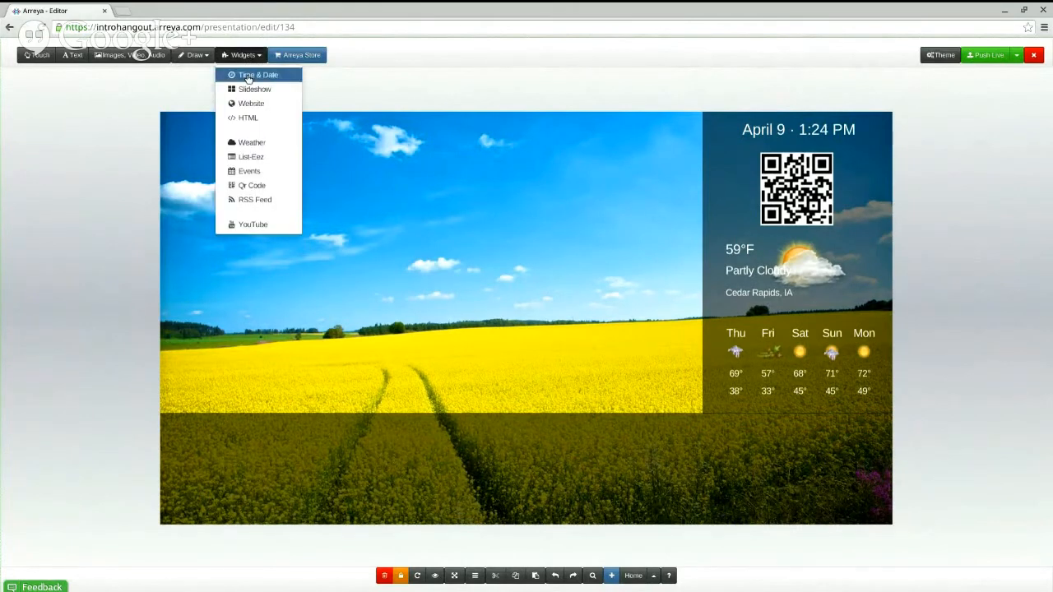
click(253, 89)
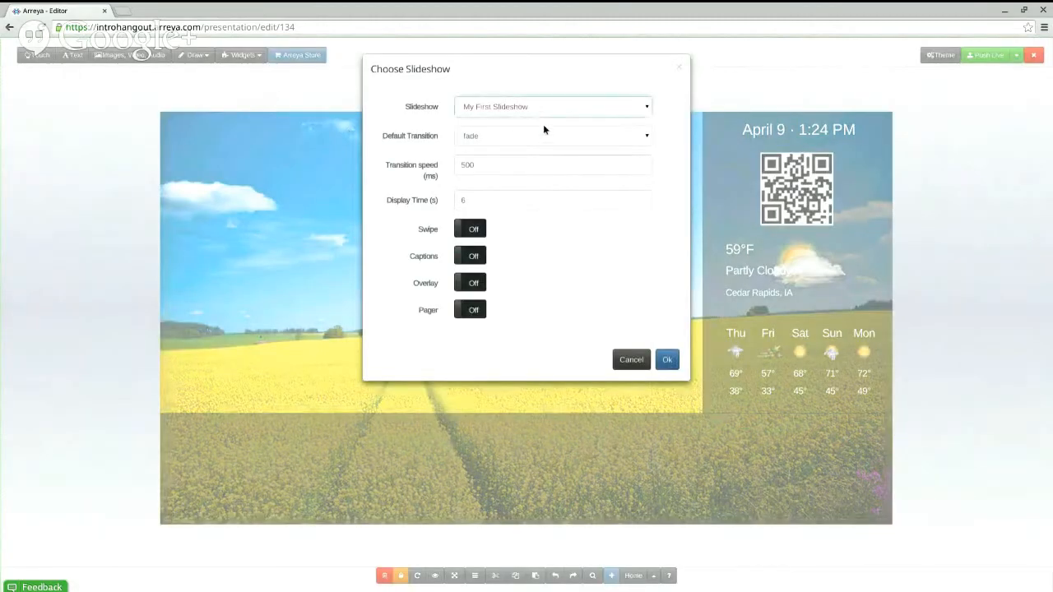
click(553, 106)
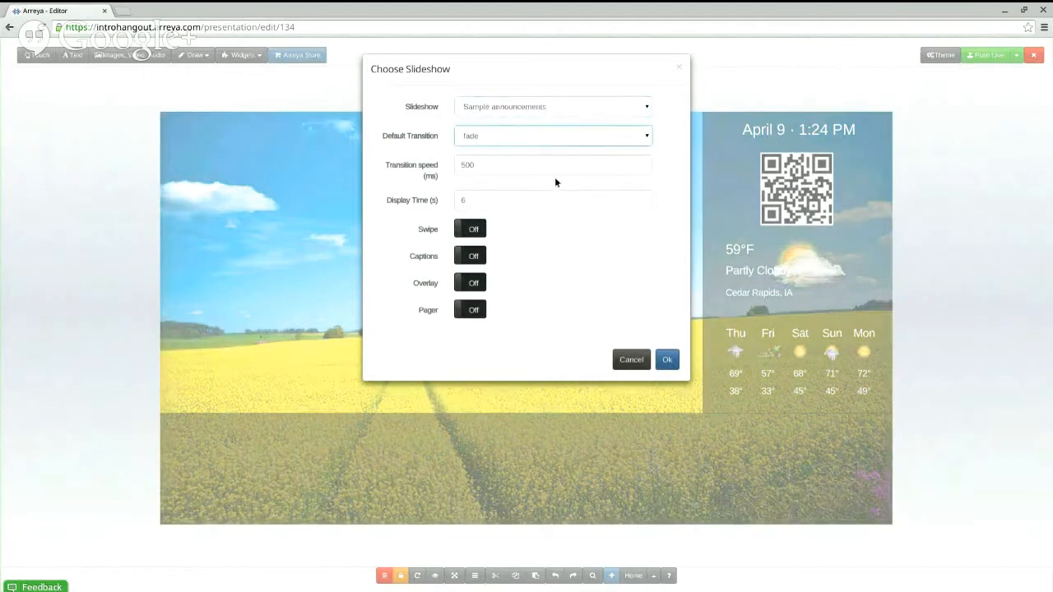
click(552, 136)
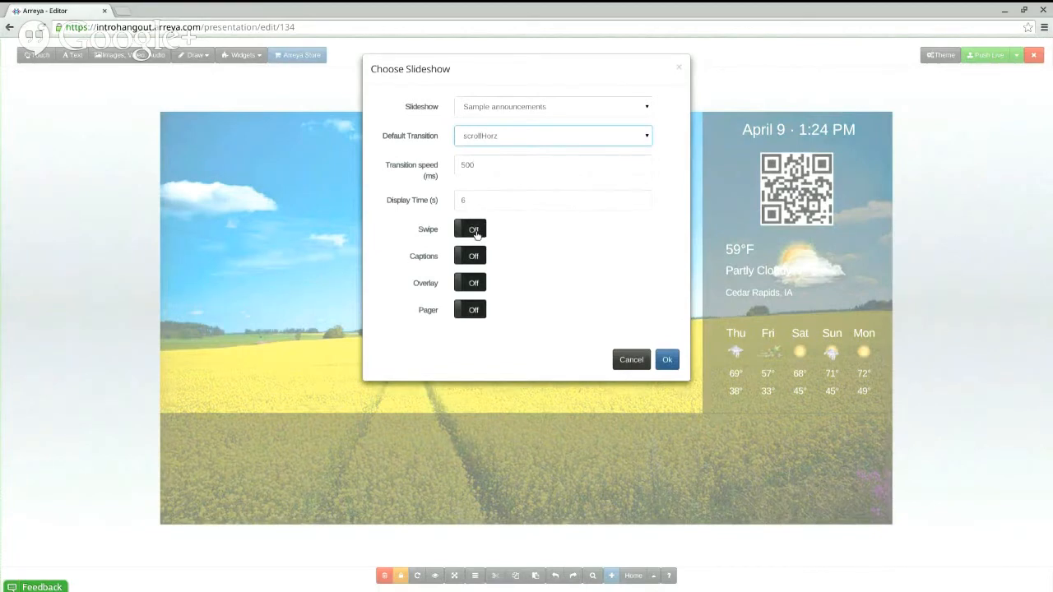
click(469, 228)
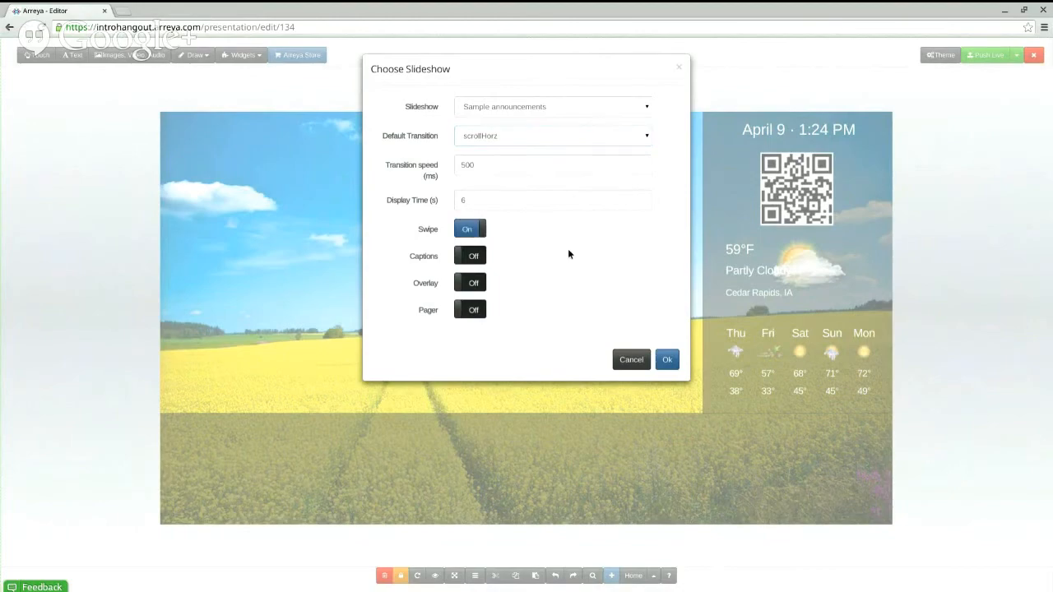
mouse_move(648, 331)
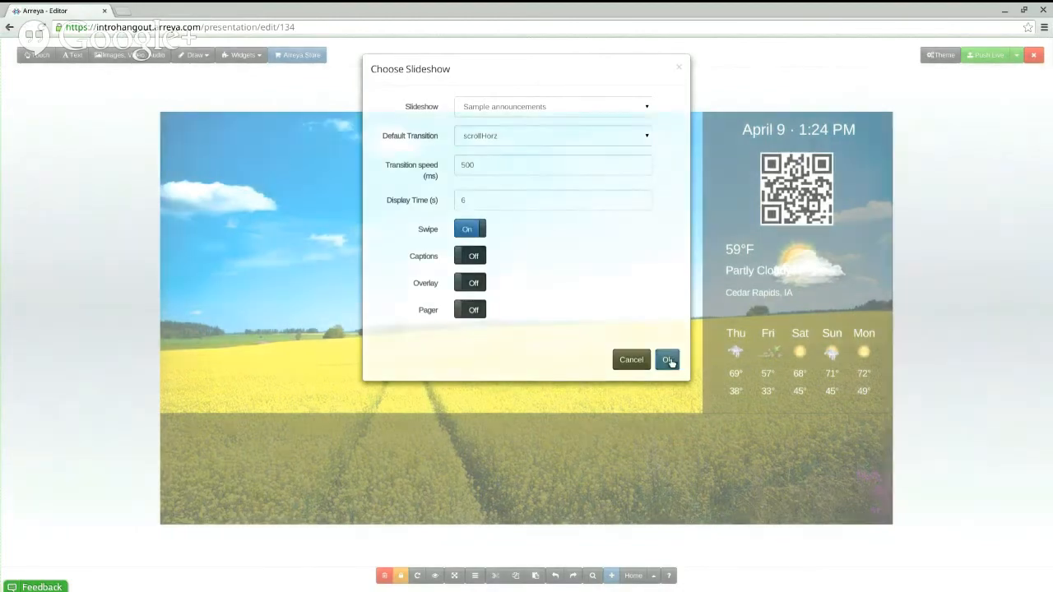
click(667, 359)
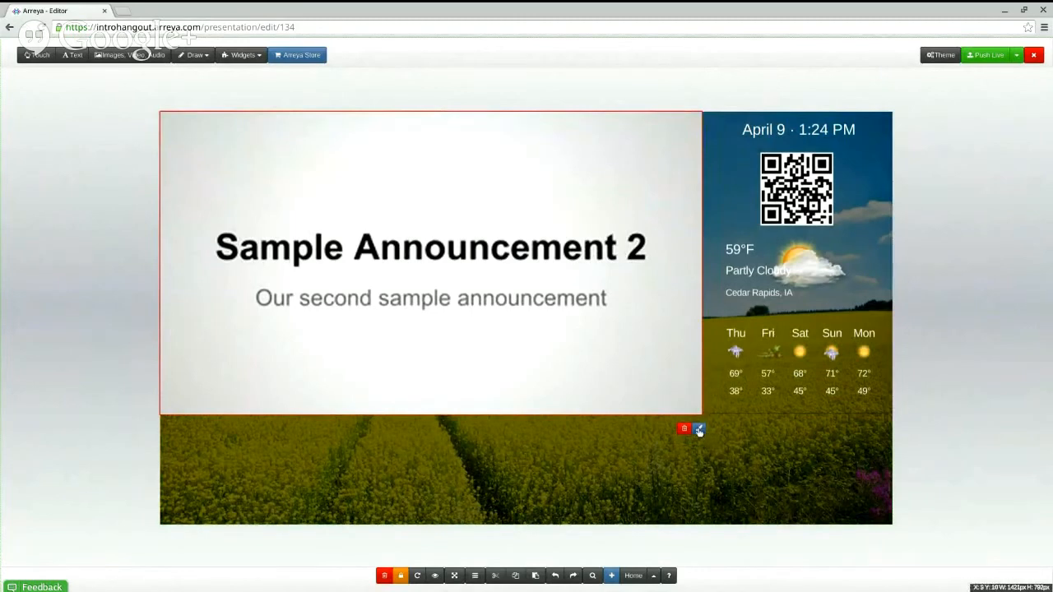
Lower the announcement slideshow's background colour opacity in Widget Styles.
click(698, 429)
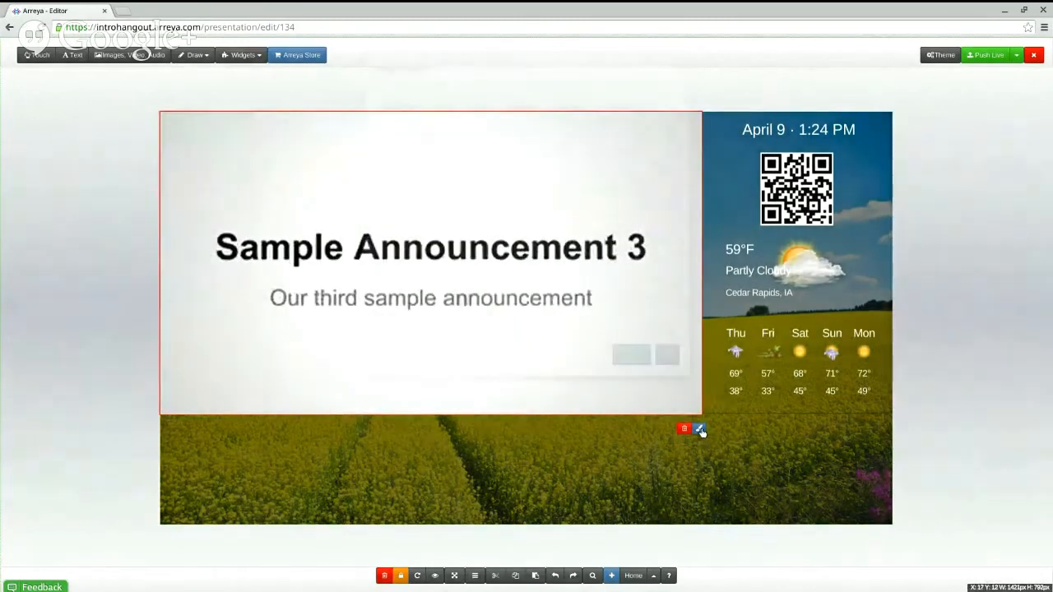
click(698, 428)
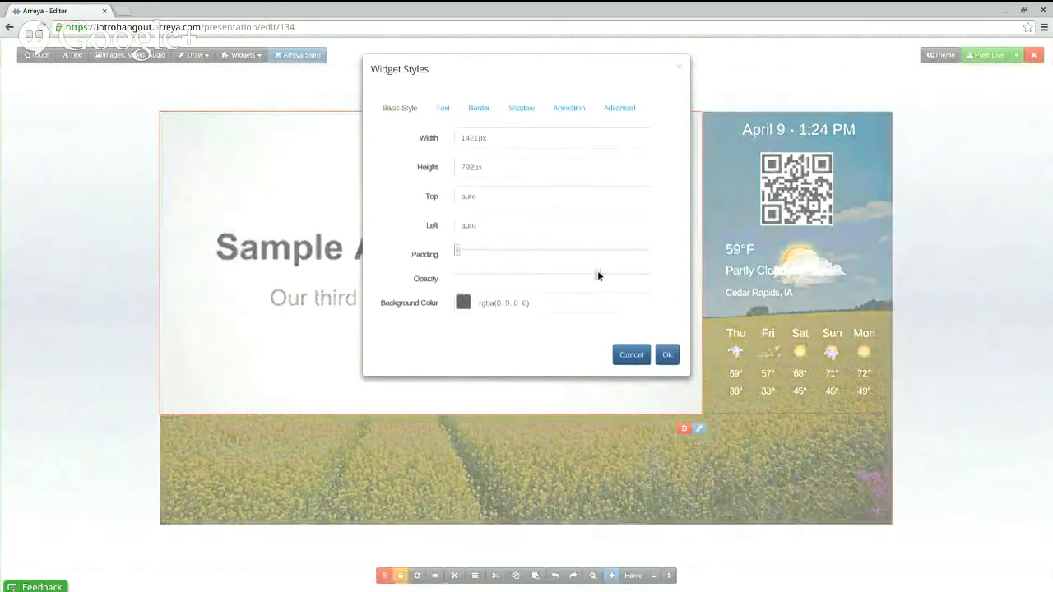
click(667, 354)
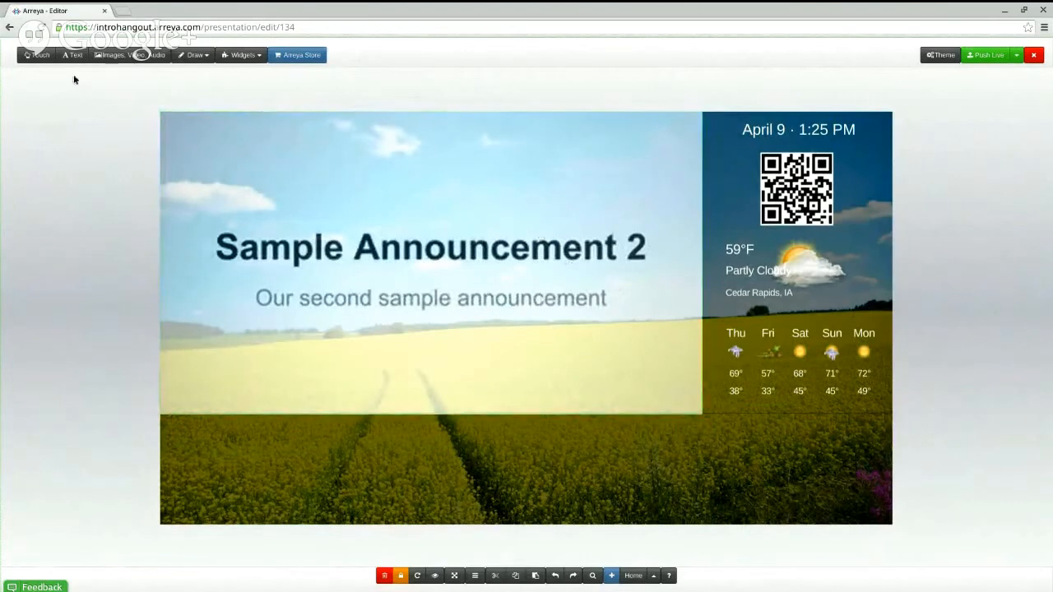
mouse_move(120, 55)
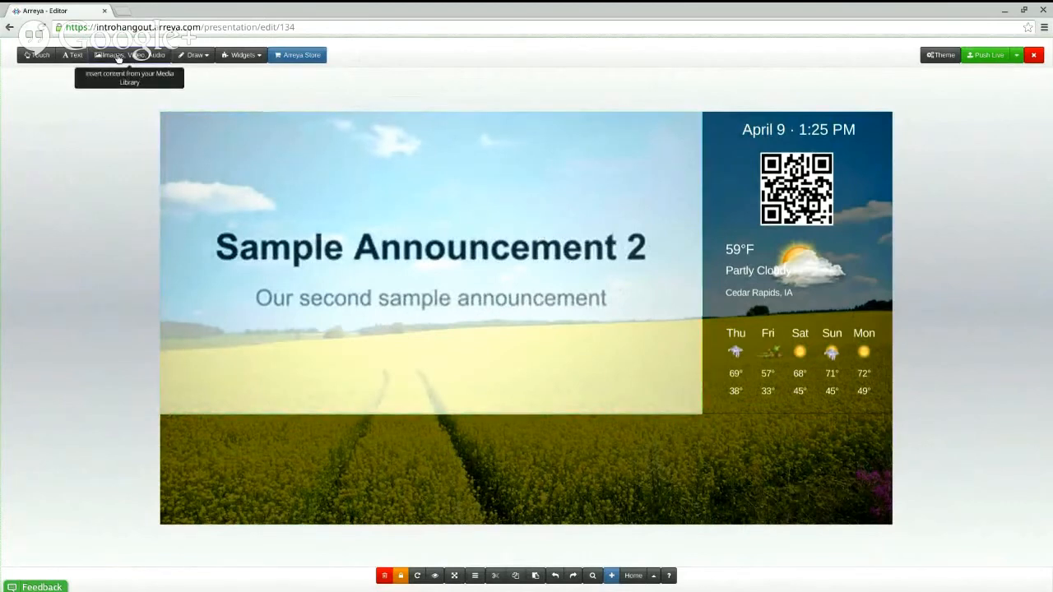
Insert the purple Arreya person icon from the media library.
click(107, 55)
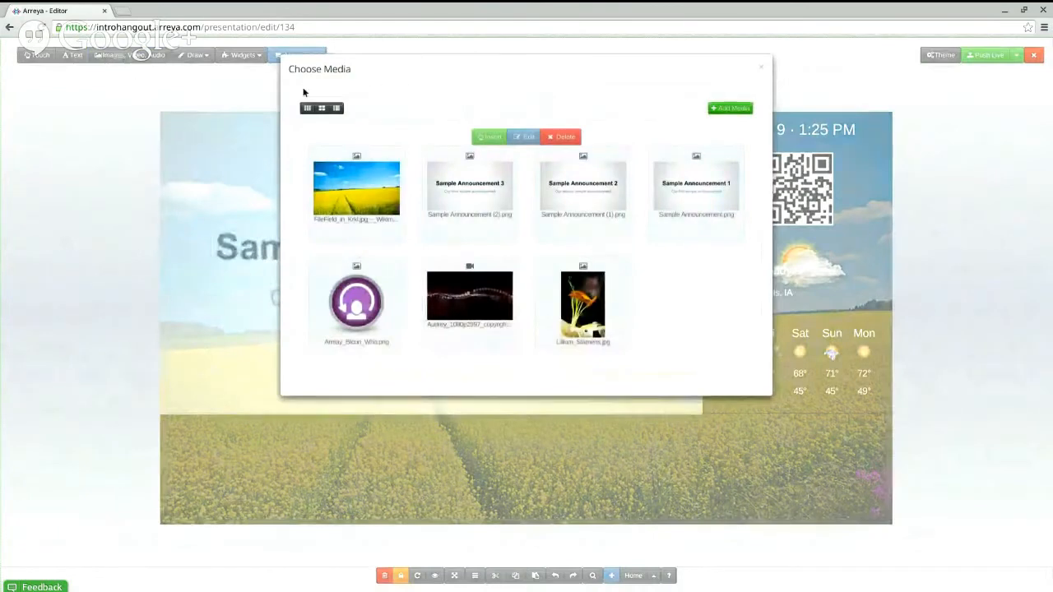
mouse_move(136, 64)
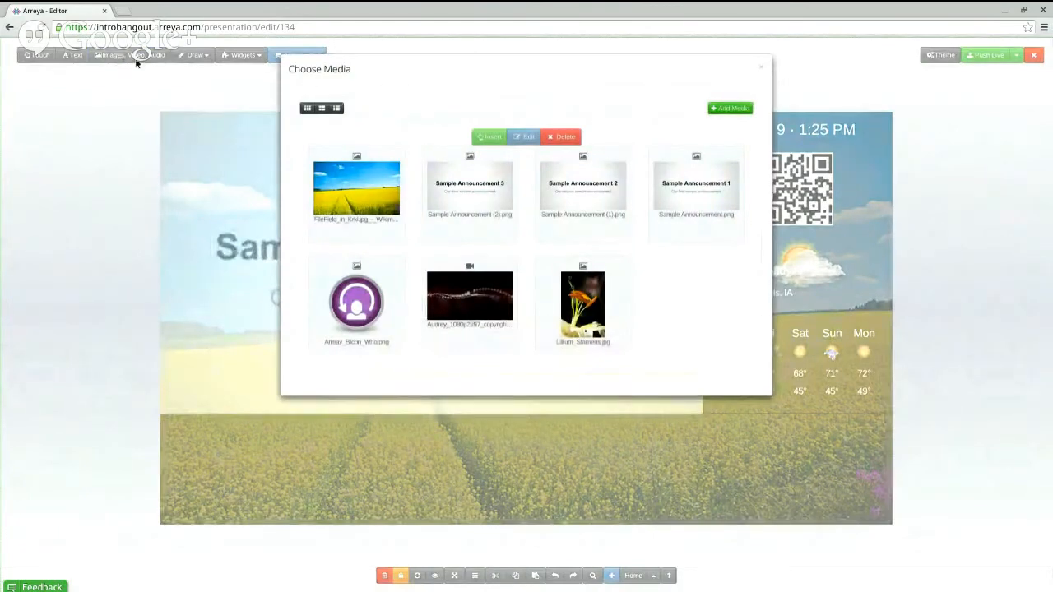
mouse_move(380, 305)
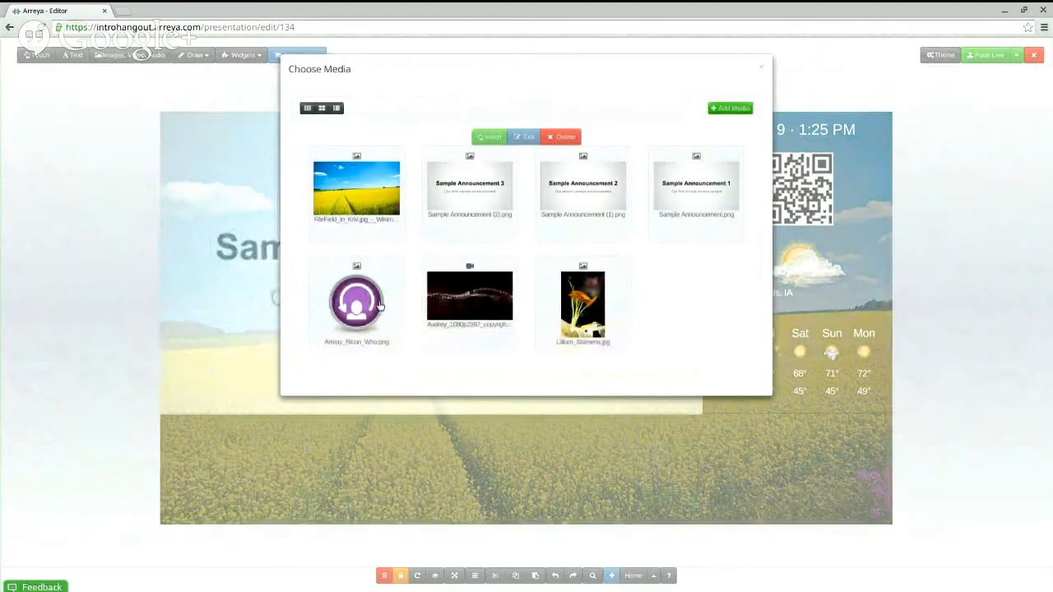
mouse_move(383, 309)
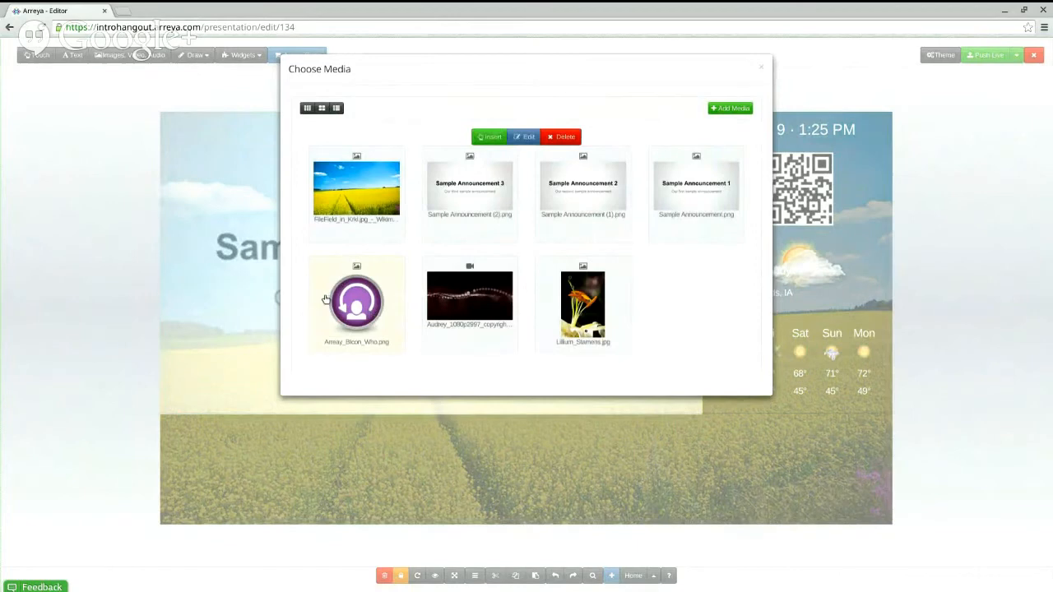
mouse_move(388, 298)
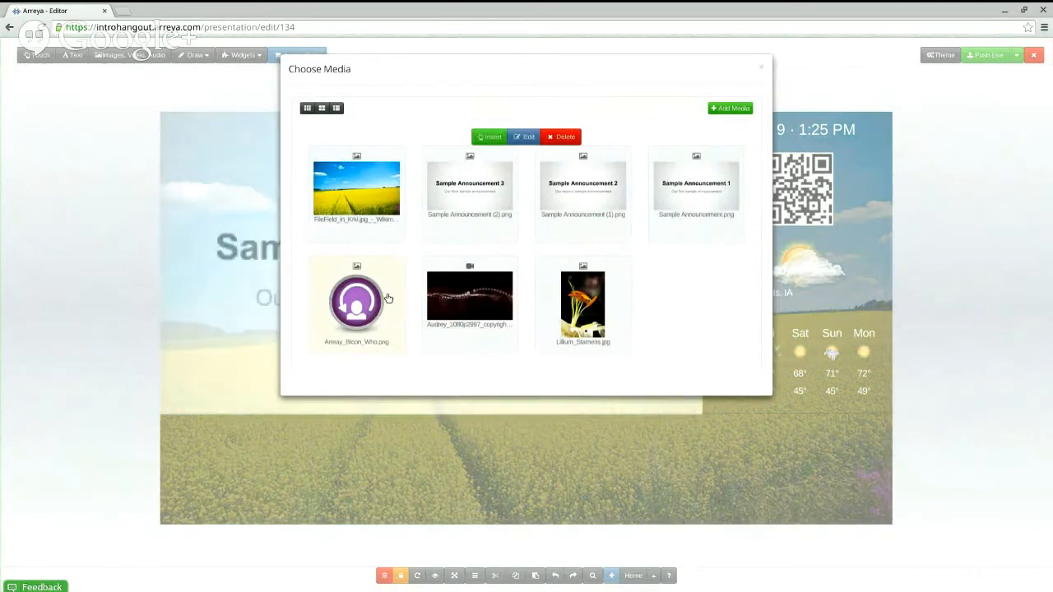
mouse_move(366, 290)
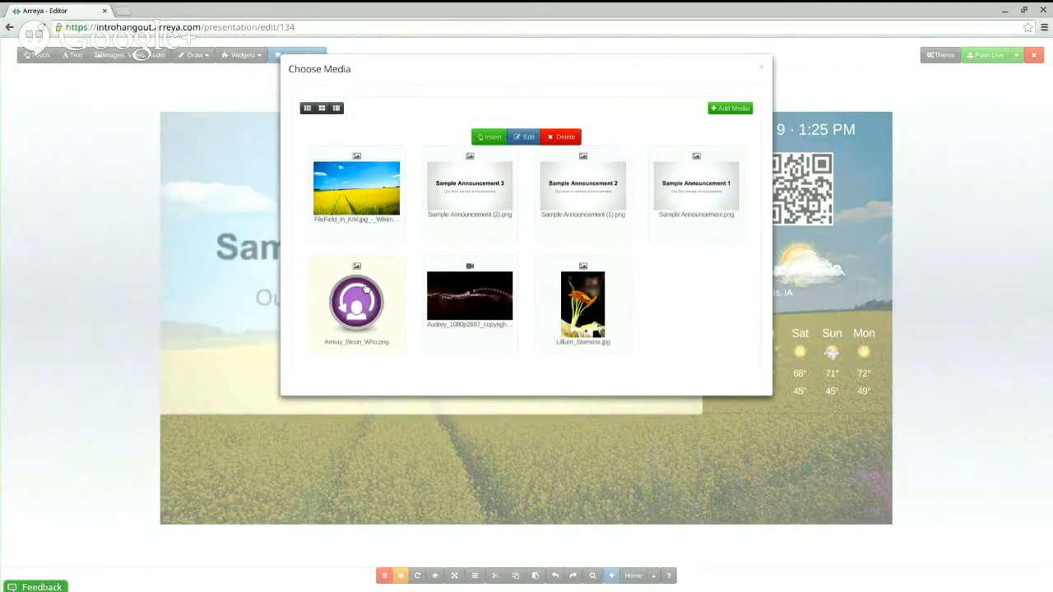
mouse_move(368, 282)
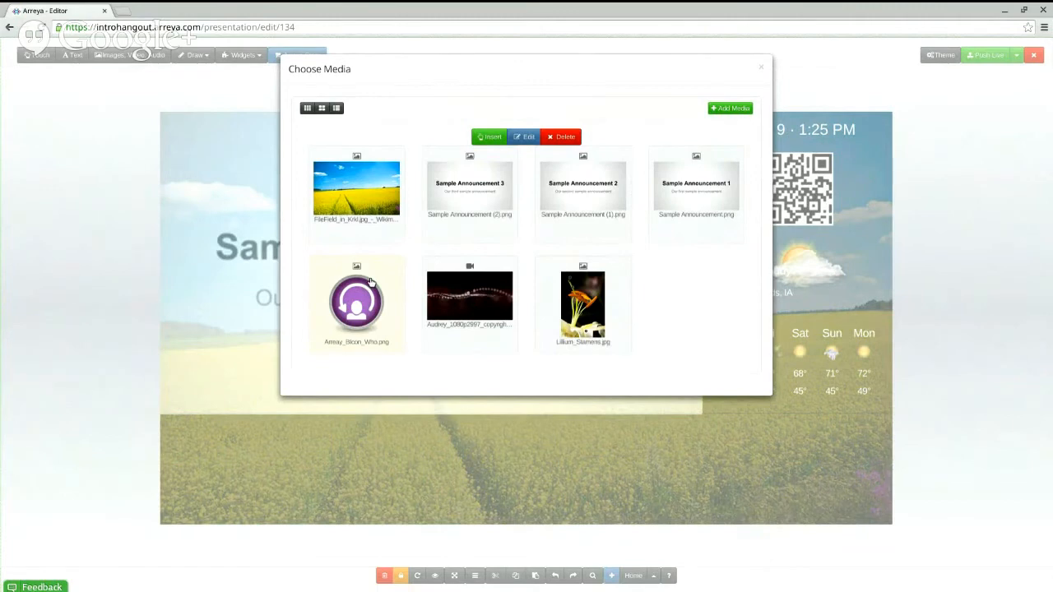
mouse_move(488, 136)
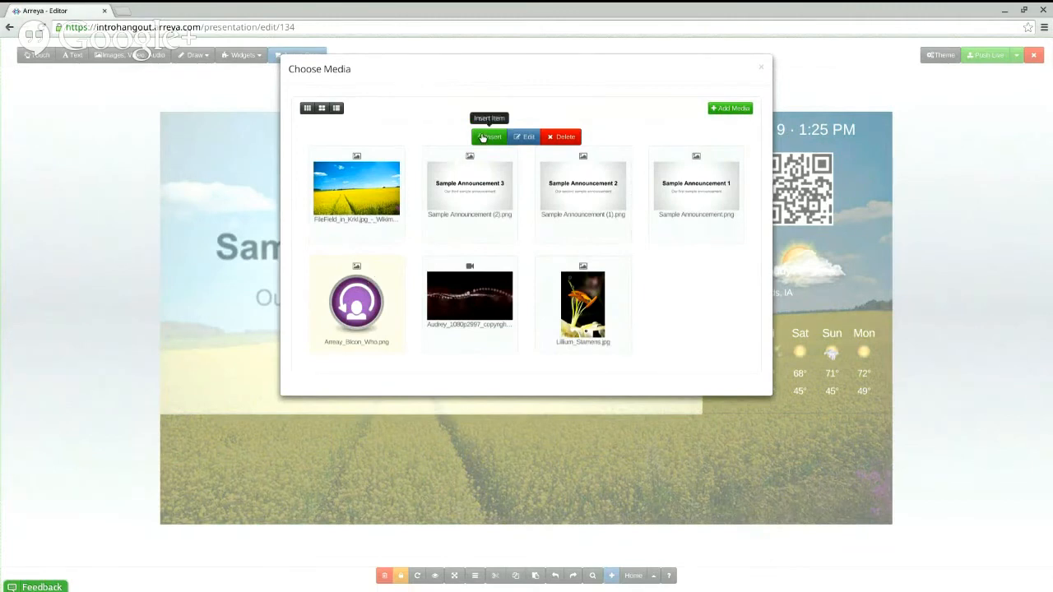
click(488, 137)
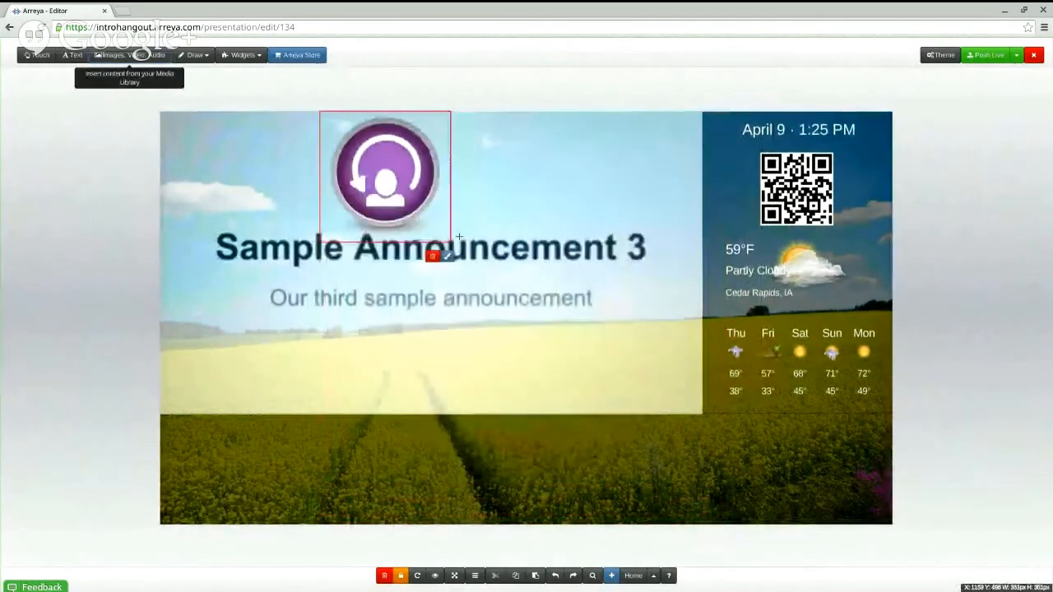
Shrink the purple icon to a small badge and move it to the slide's bottom-left corner.
drag(450, 234, 388, 175)
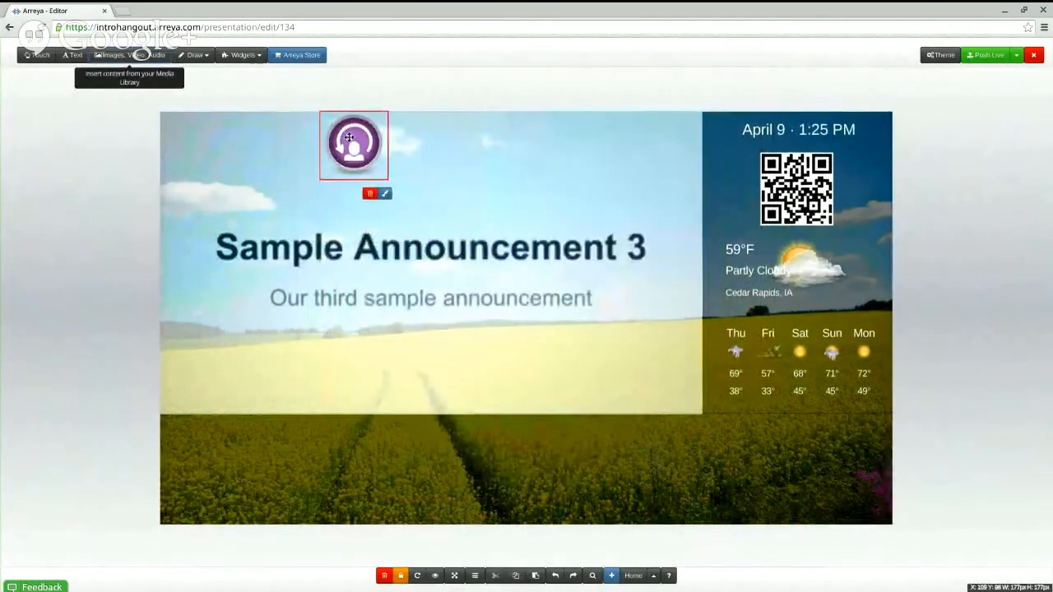
drag(354, 145, 206, 450)
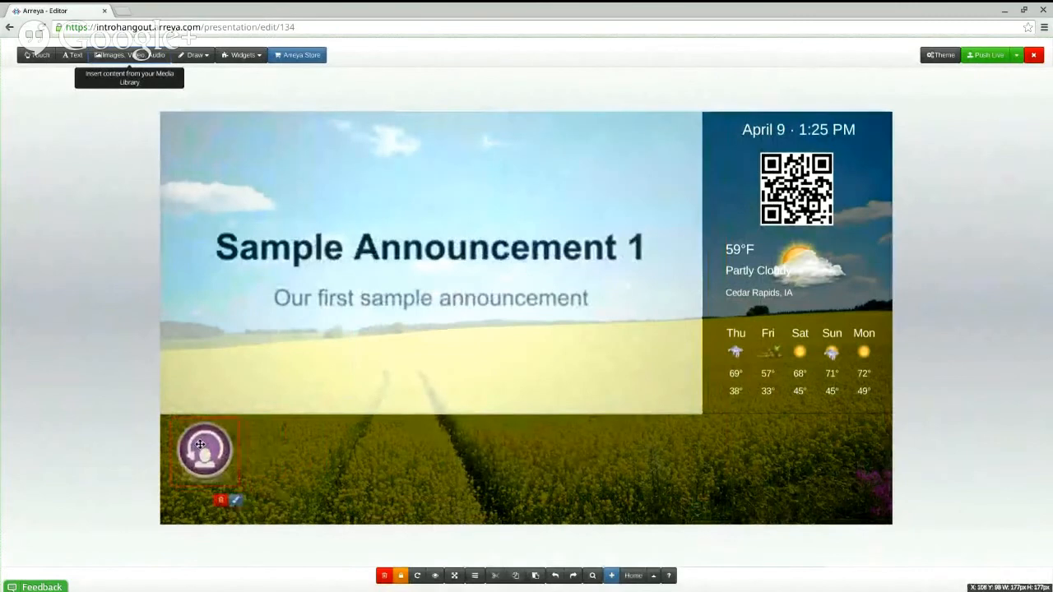
mouse_move(137, 358)
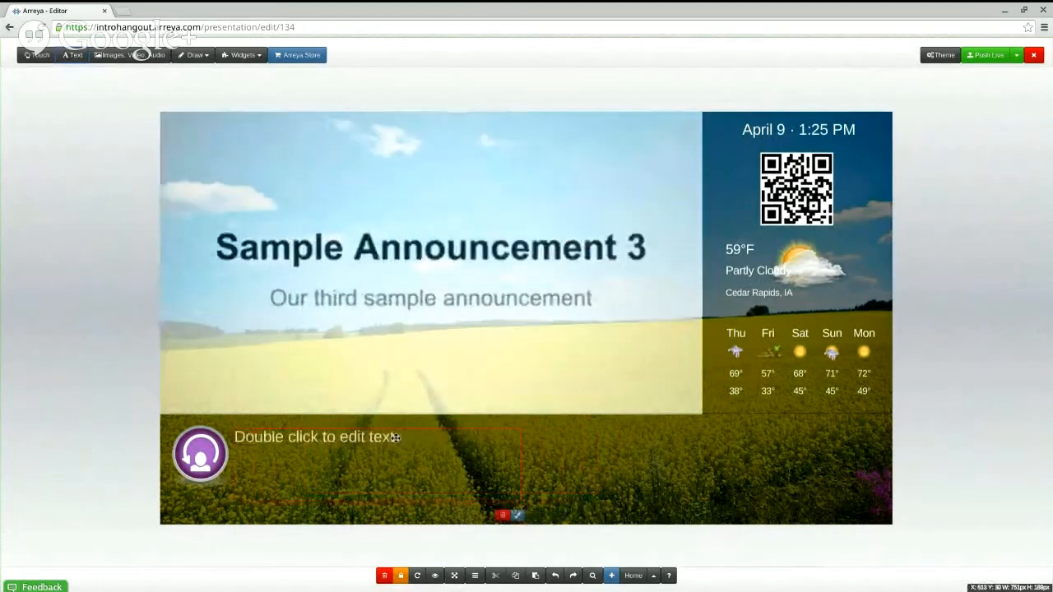
Type two lines: '- There will be a fire drill' and 'No early practice tomorrow morning'.
double_click(317, 437)
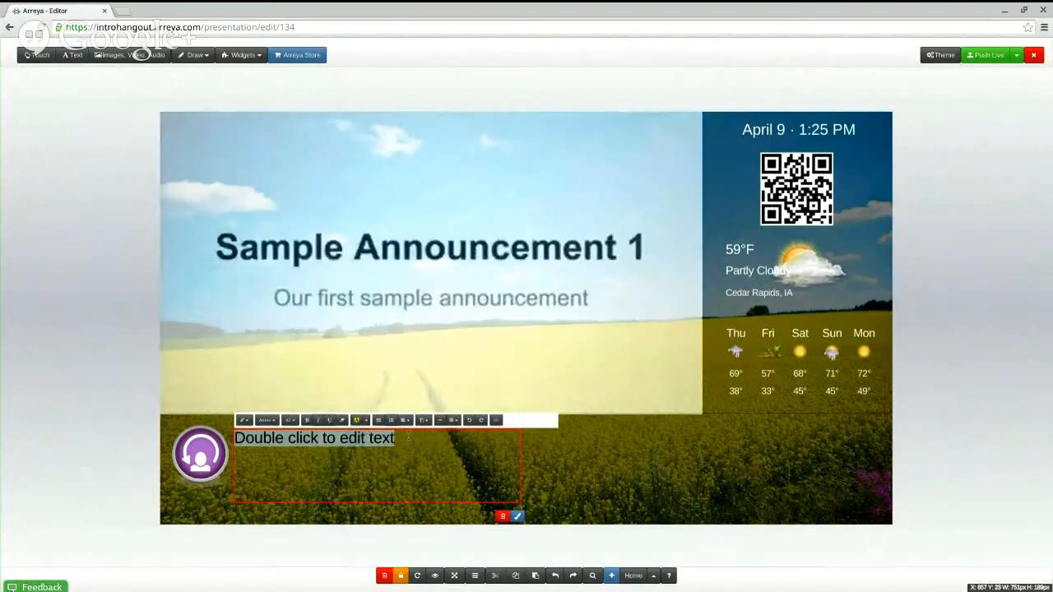
text(- There wil)
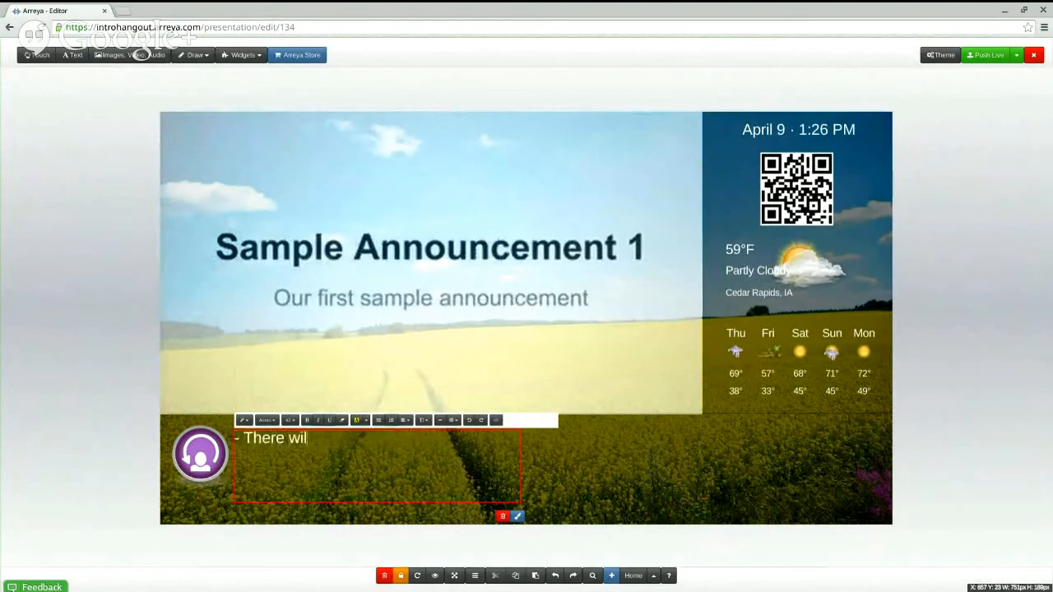
text(l be a fire drill at 1:30pm)
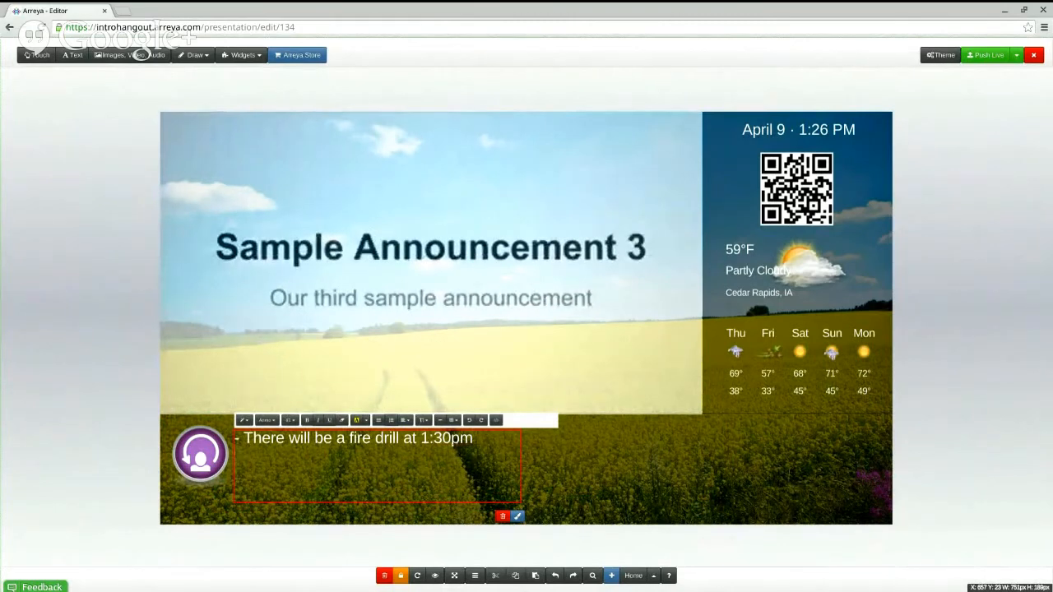
key(Return)
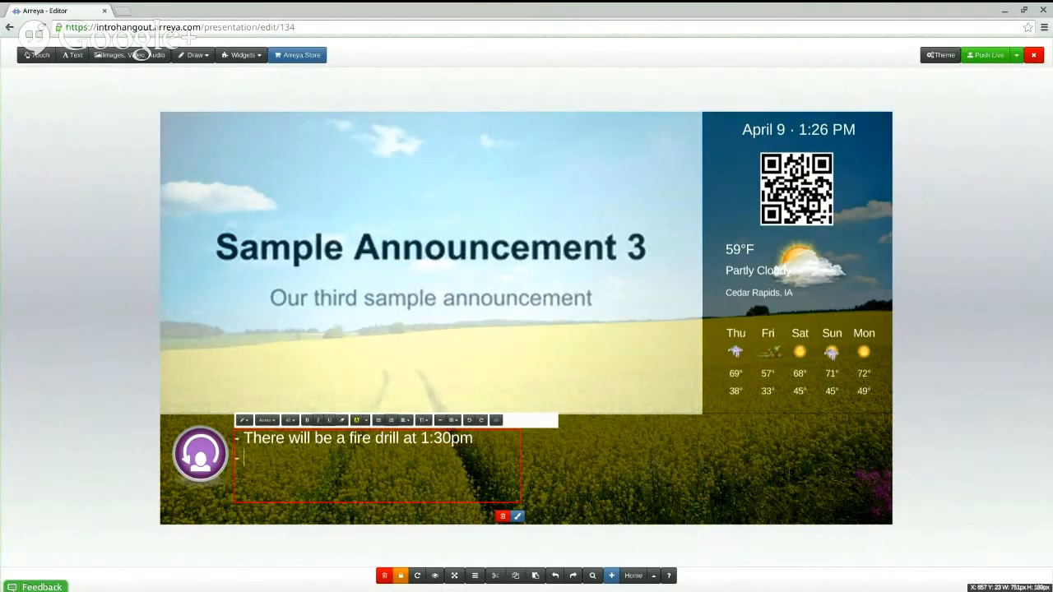
text(No early pract)
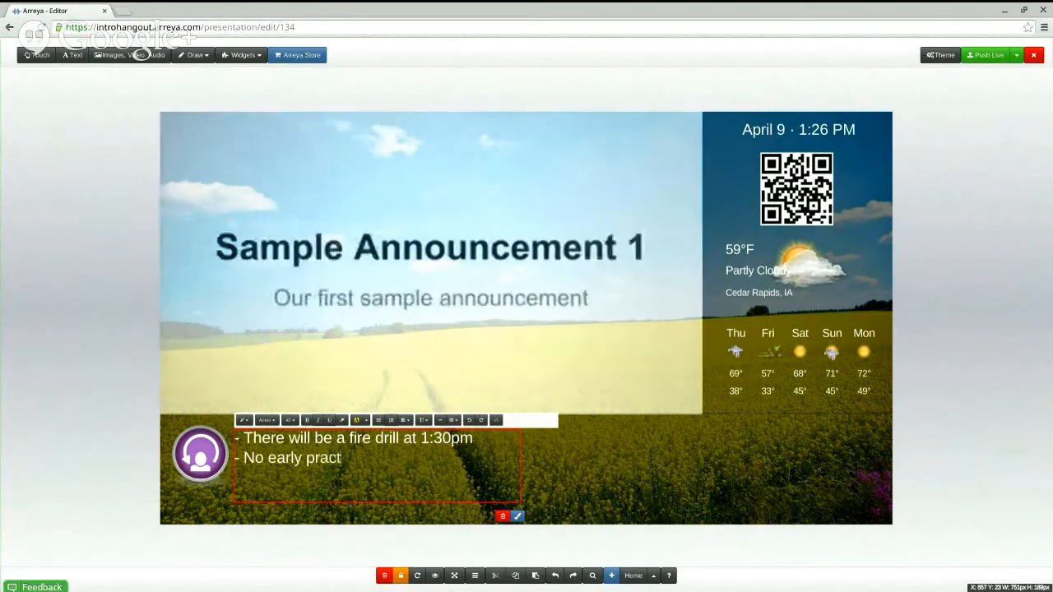
text(ice tomorrow mor)
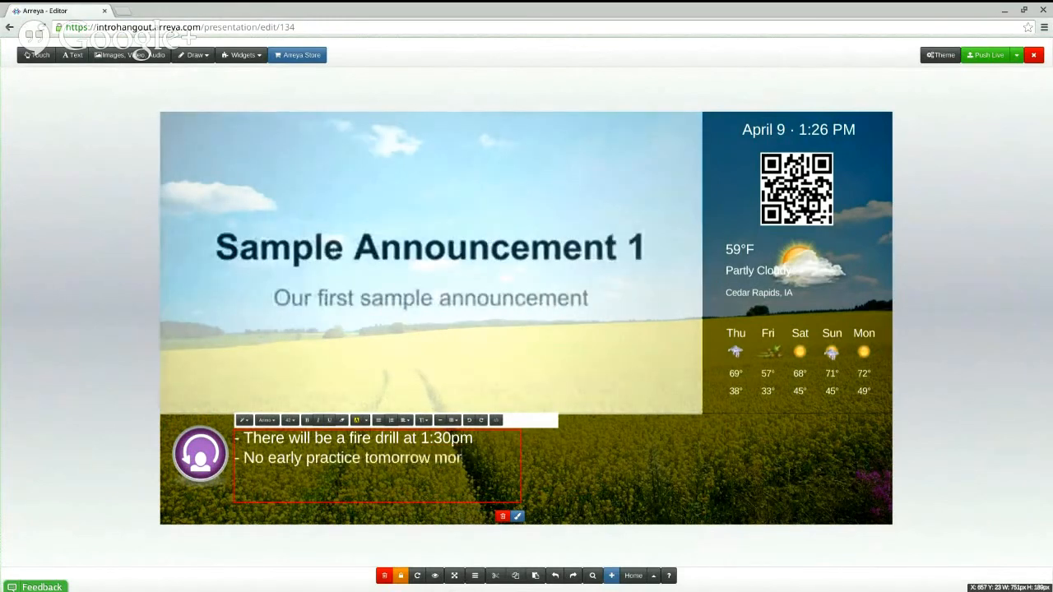
text(ning)
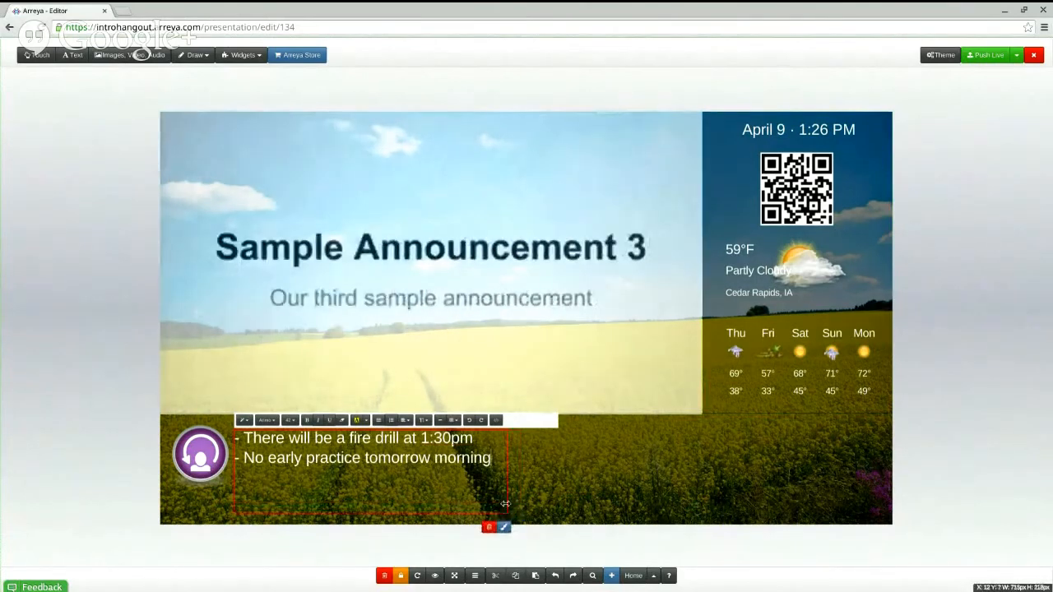
click(943, 391)
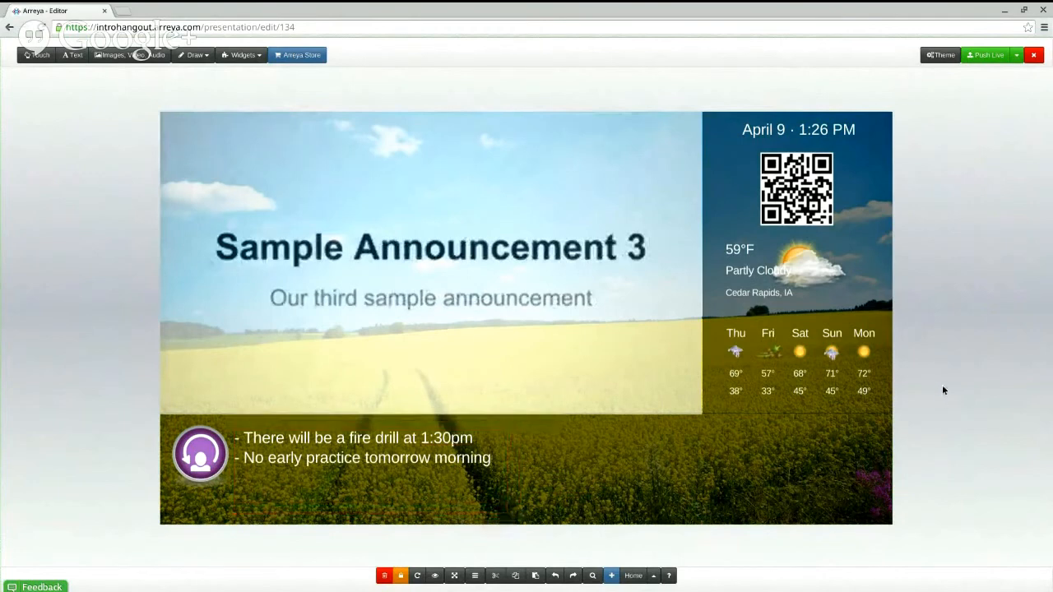
click(368, 458)
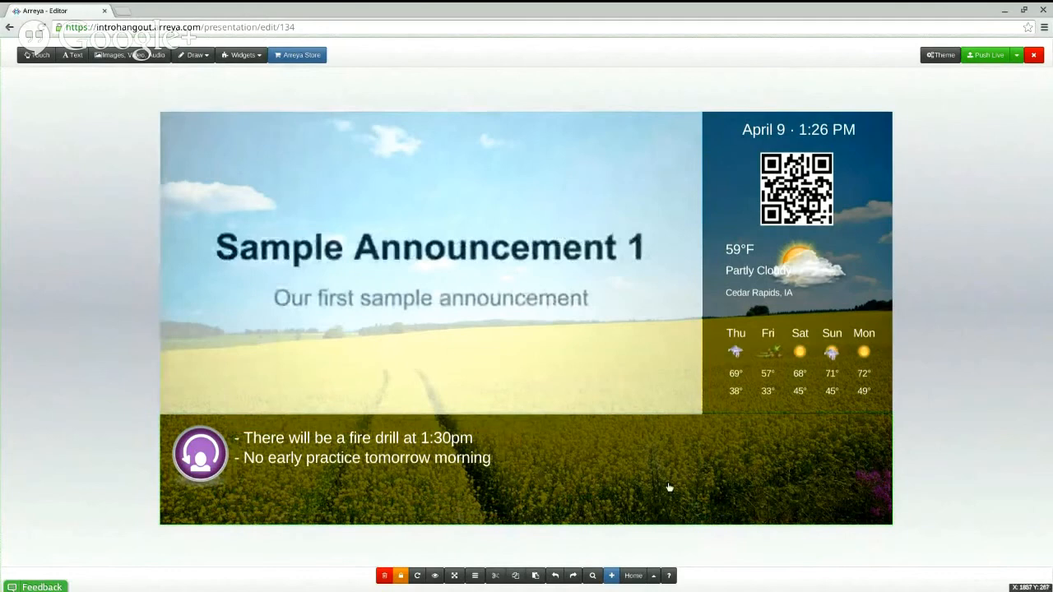
mouse_move(757, 487)
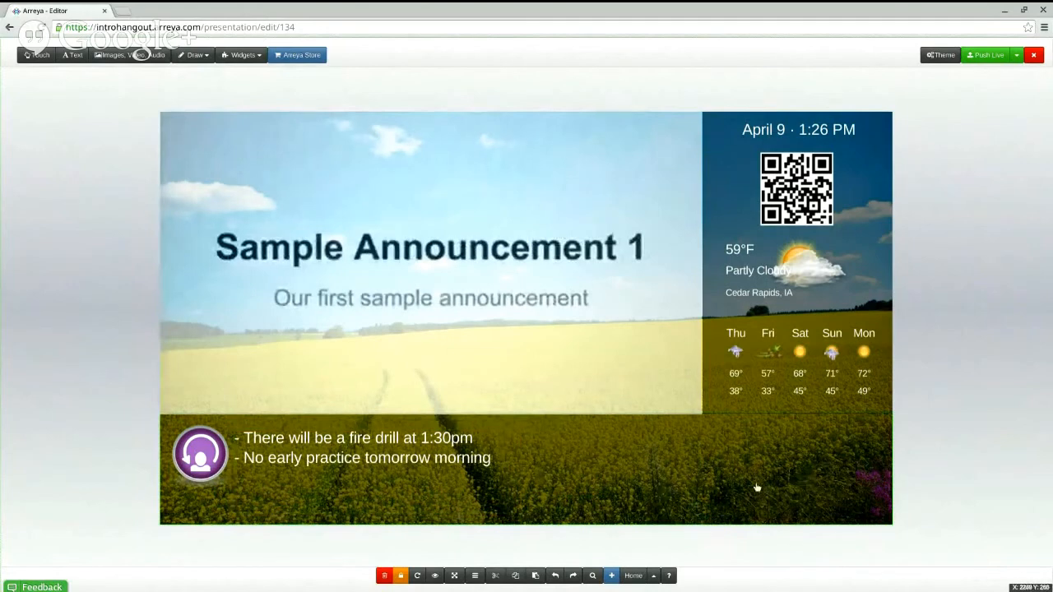
mouse_move(734, 472)
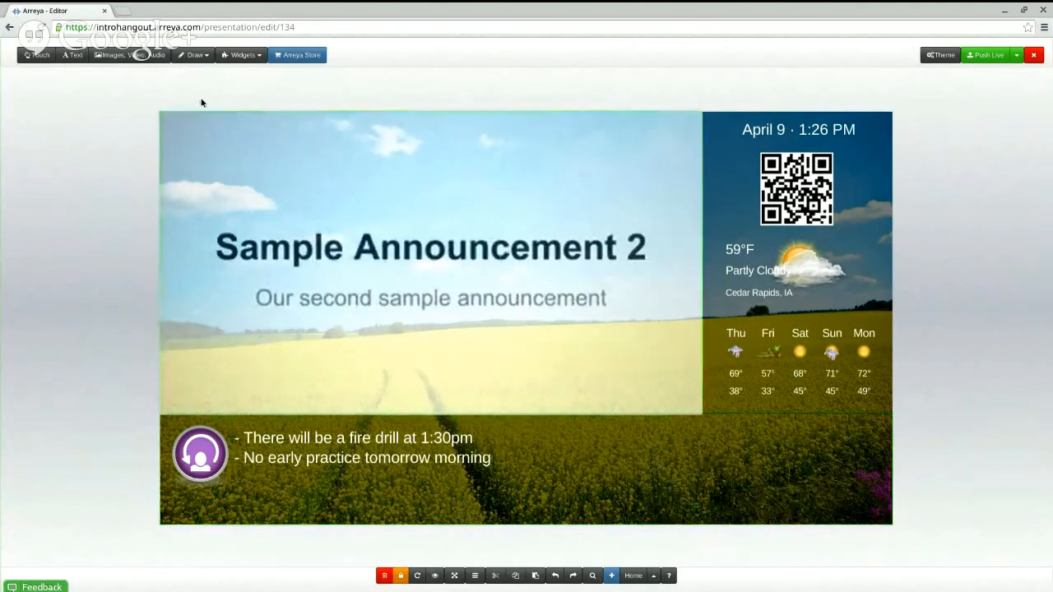
mouse_move(193, 56)
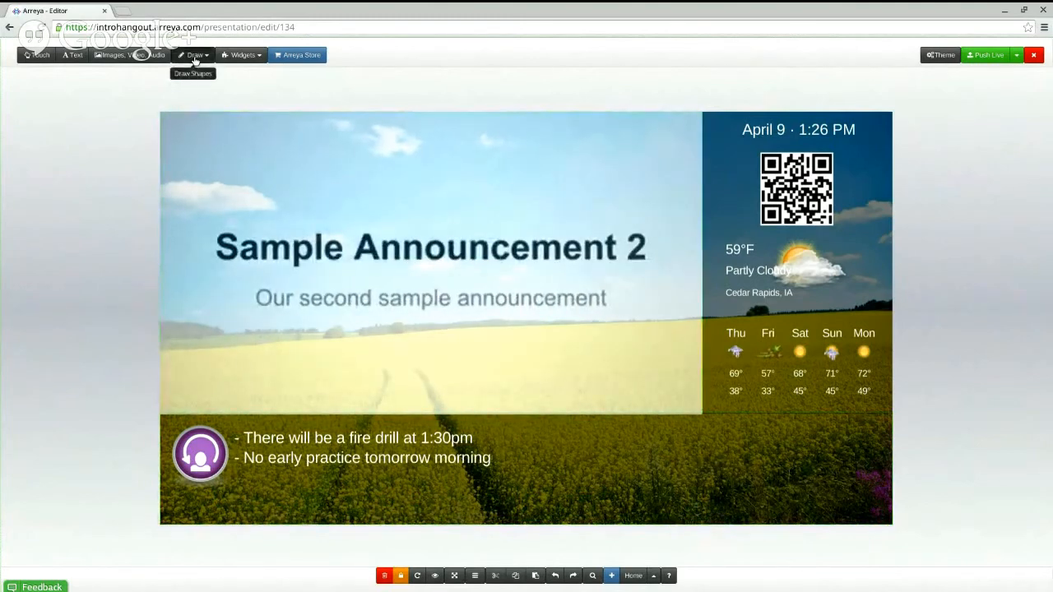
Draw a wide rectangle, colour it #000000, and move it to the bottom strip's top edge.
click(192, 56)
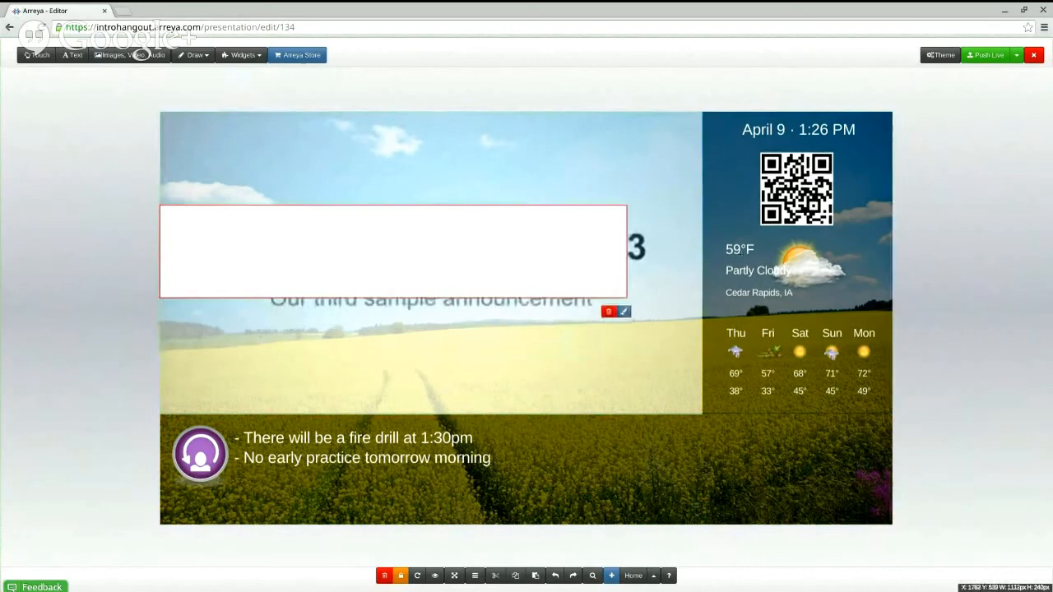
drag(392, 251, 526, 236)
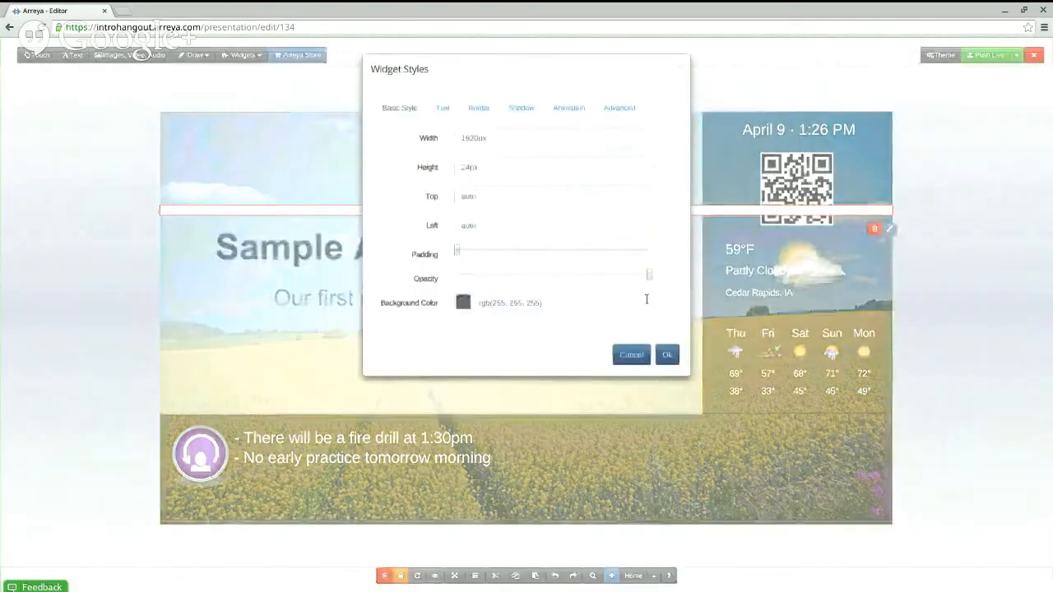
click(462, 303)
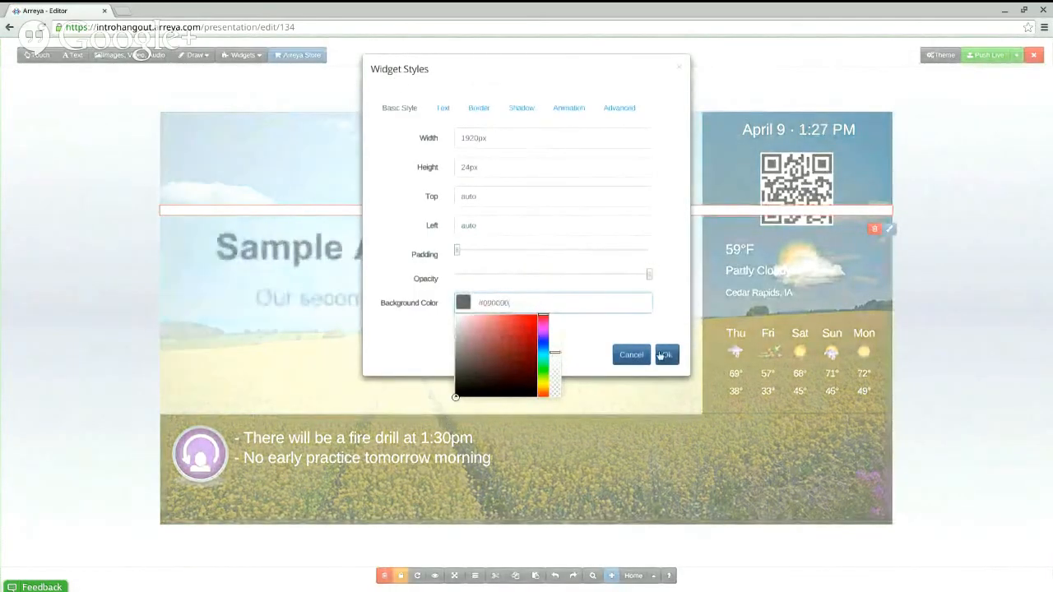
click(665, 354)
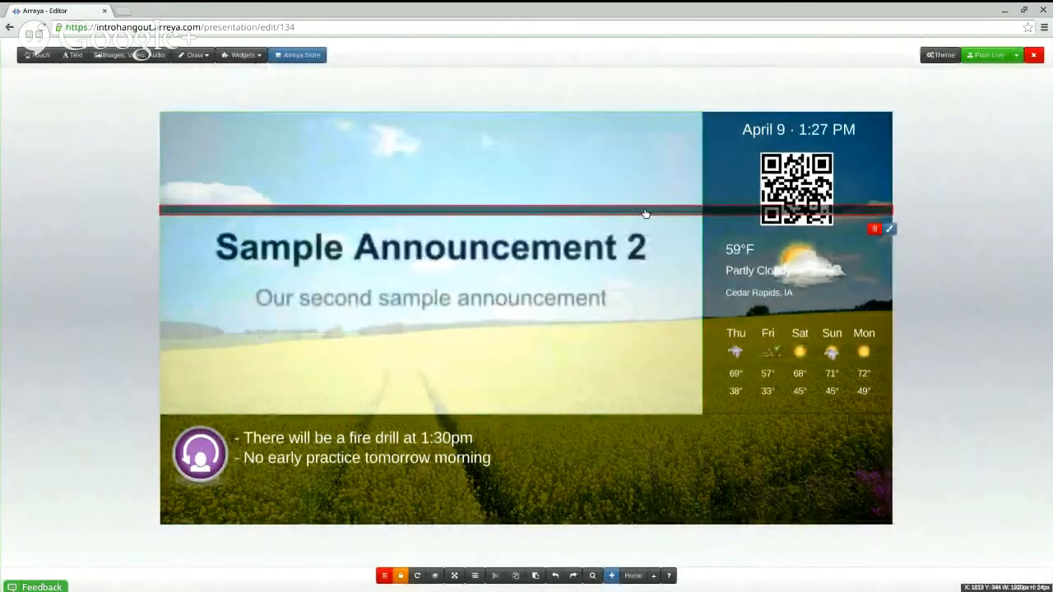
drag(645, 213, 633, 387)
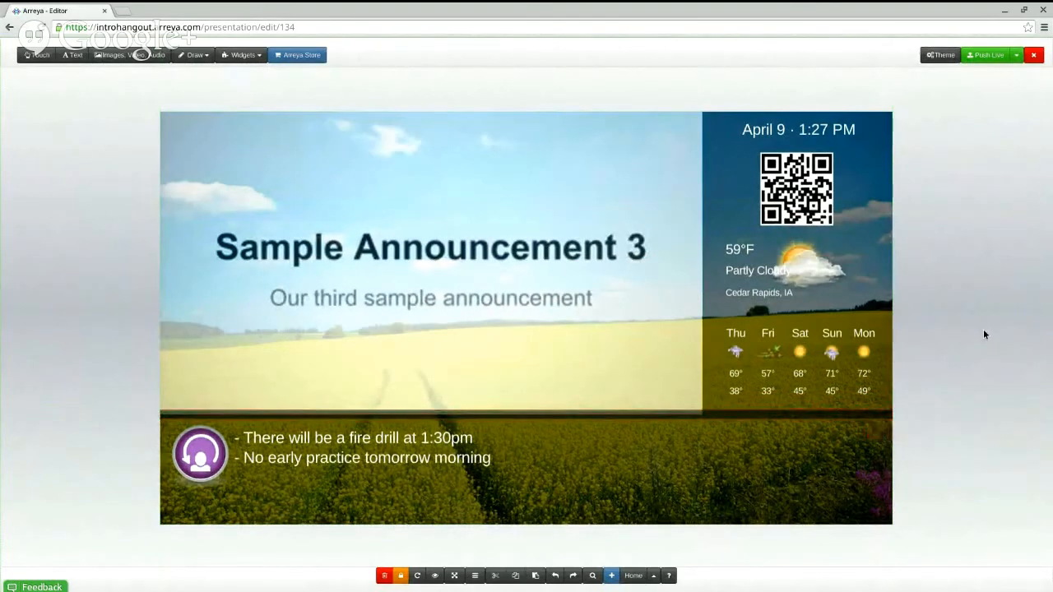
Add a tall narrow #000000 rectangle in the bottom strip, right of the notes.
click(194, 55)
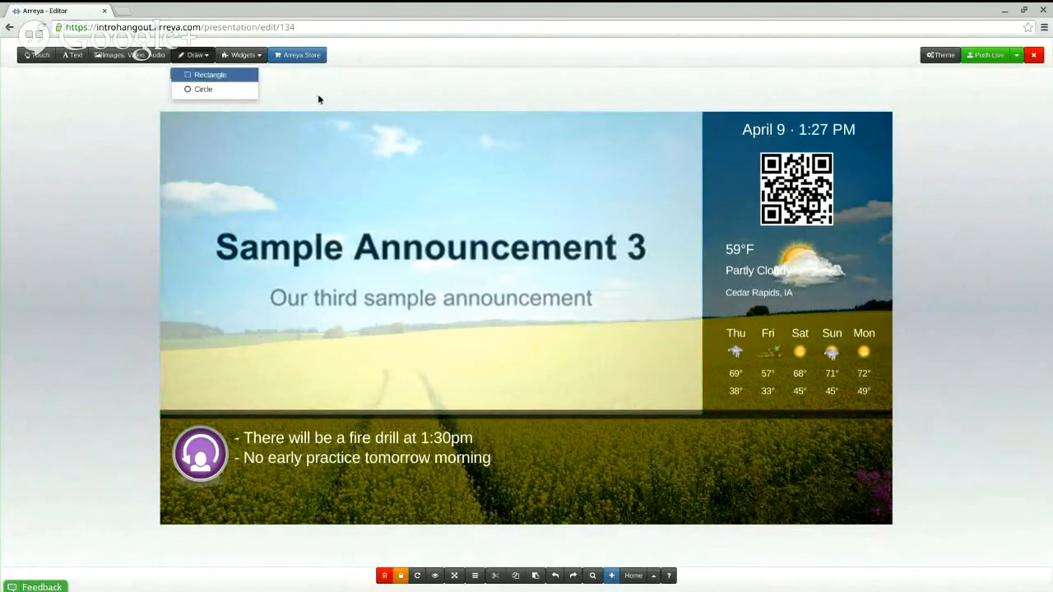
click(209, 75)
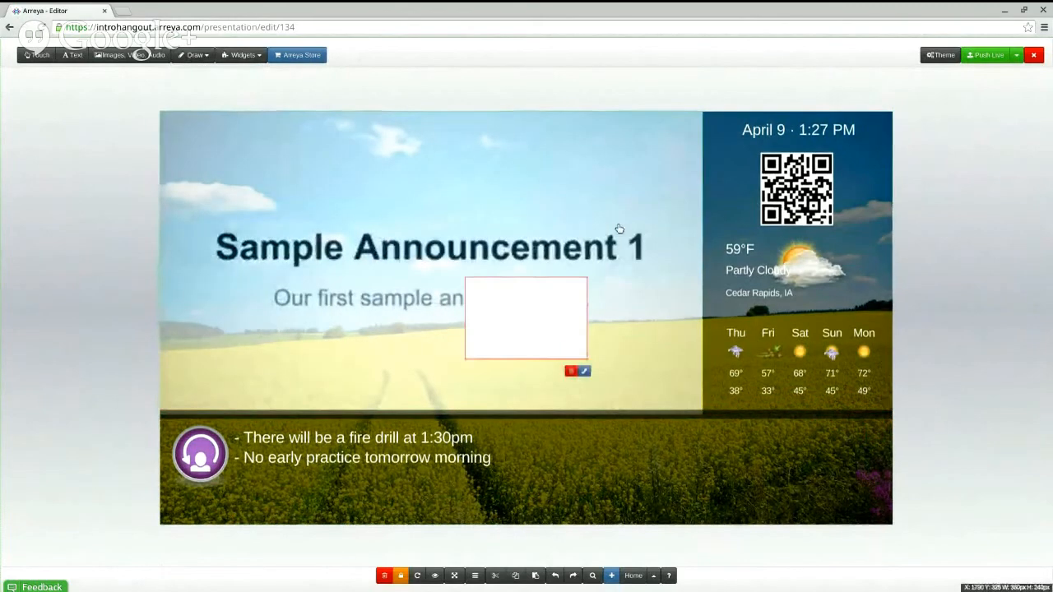
drag(587, 358, 545, 409)
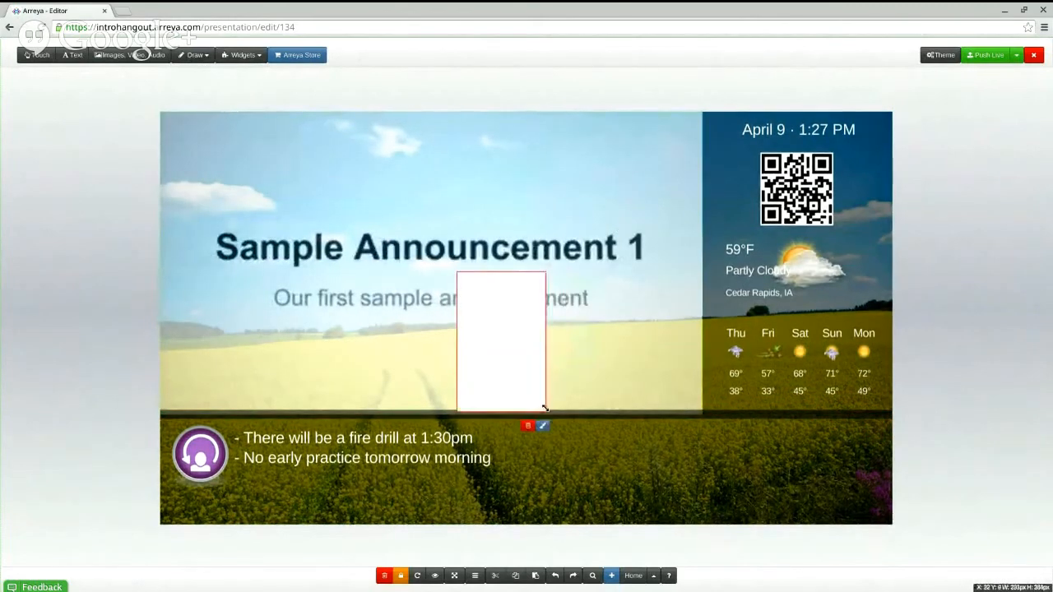
drag(500, 342, 558, 463)
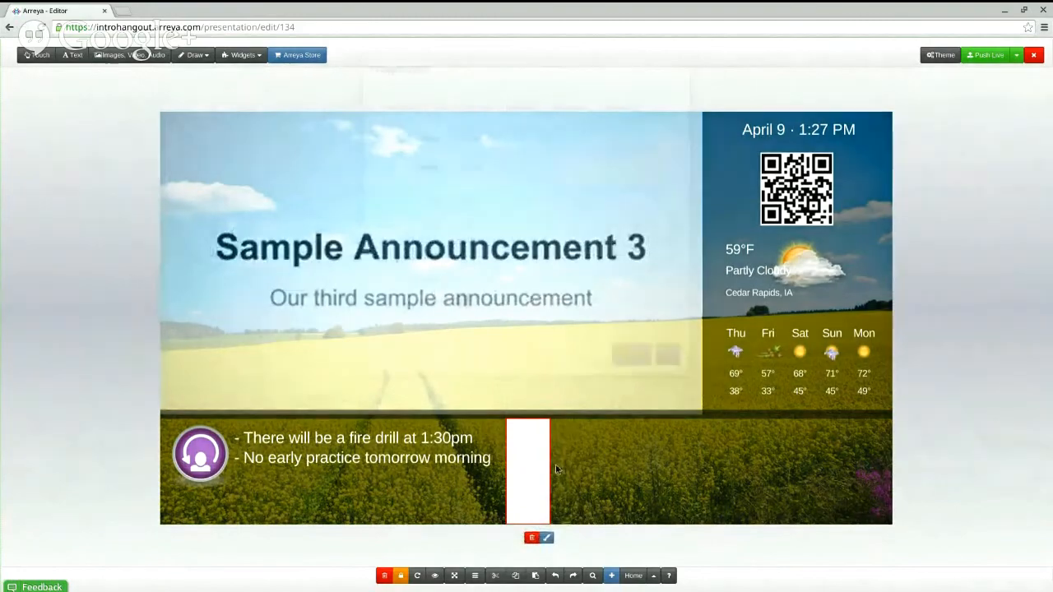
click(545, 537)
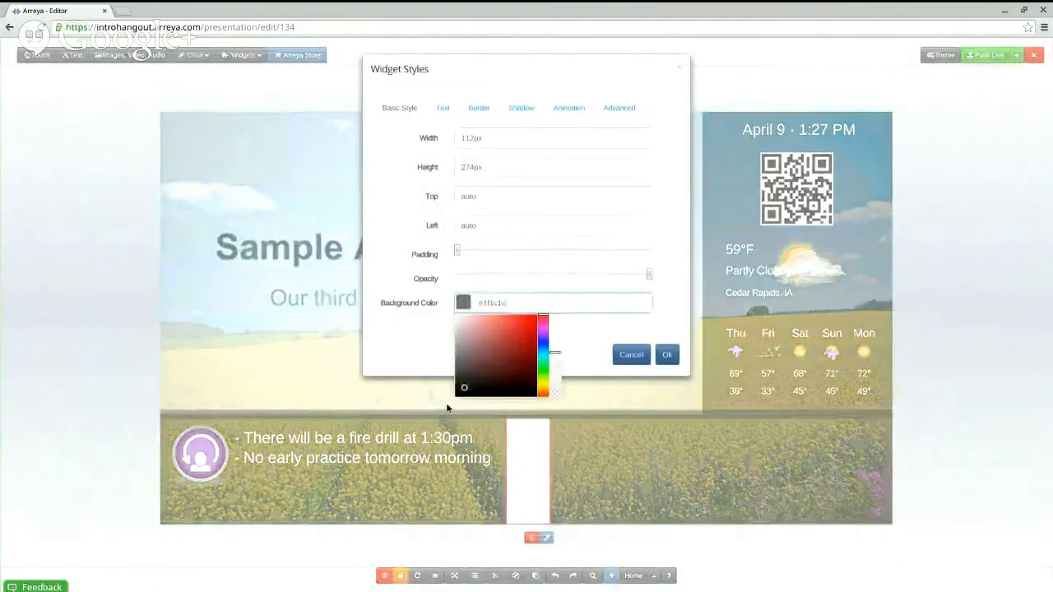
click(456, 398)
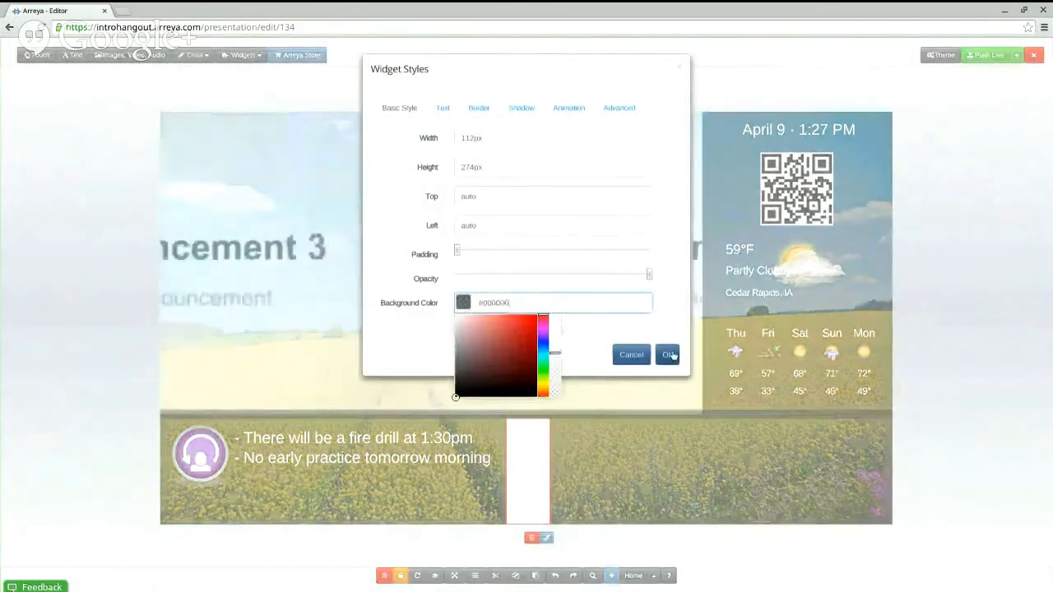
click(668, 355)
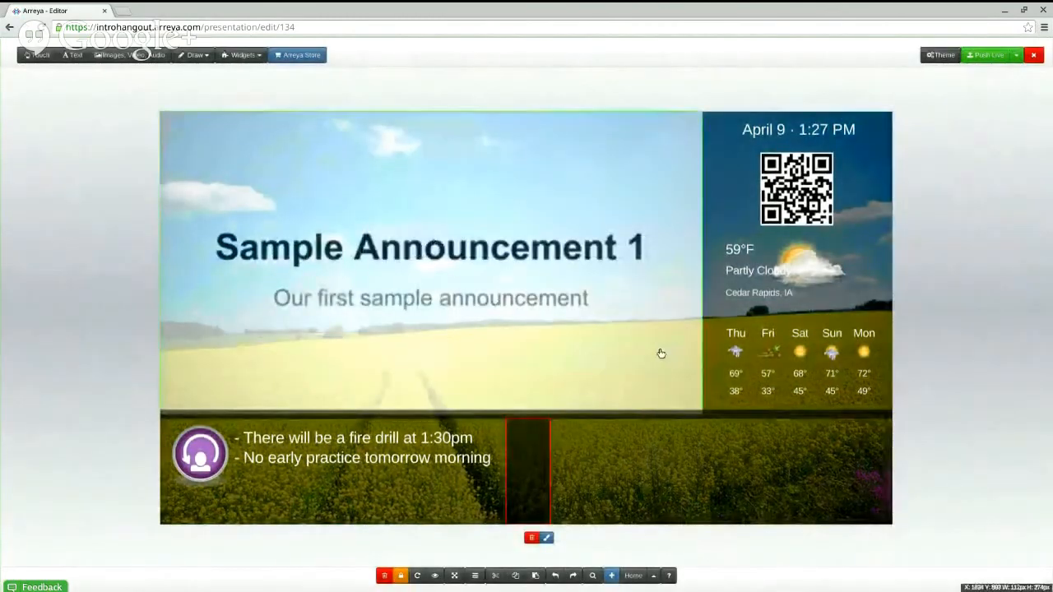
mouse_move(667, 440)
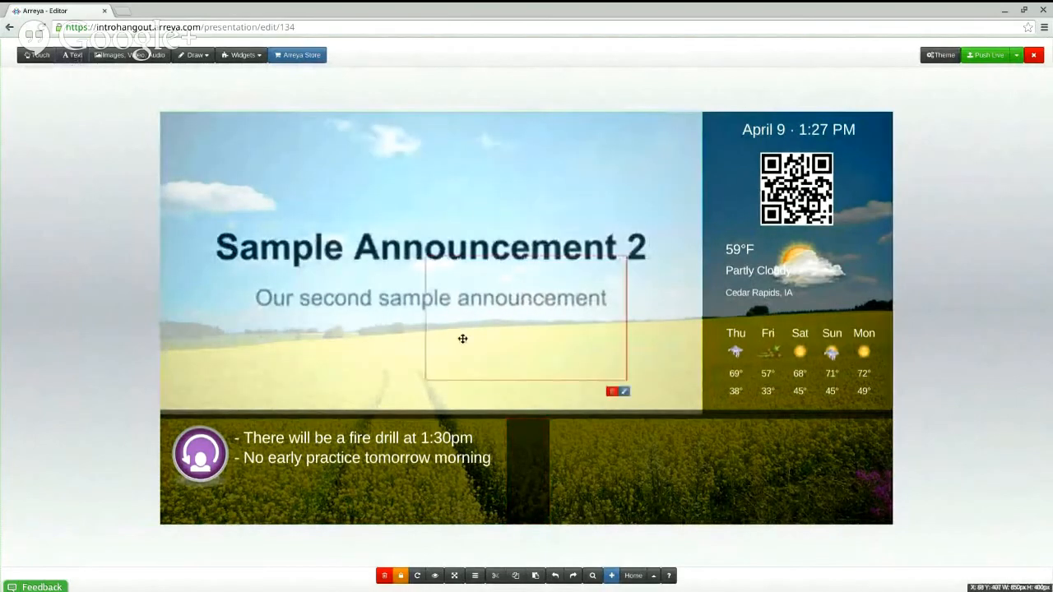
Shrink the MENU text box, rotate it twice to vertical, and move it into the dark bar.
drag(462, 339, 489, 190)
text(MENU)
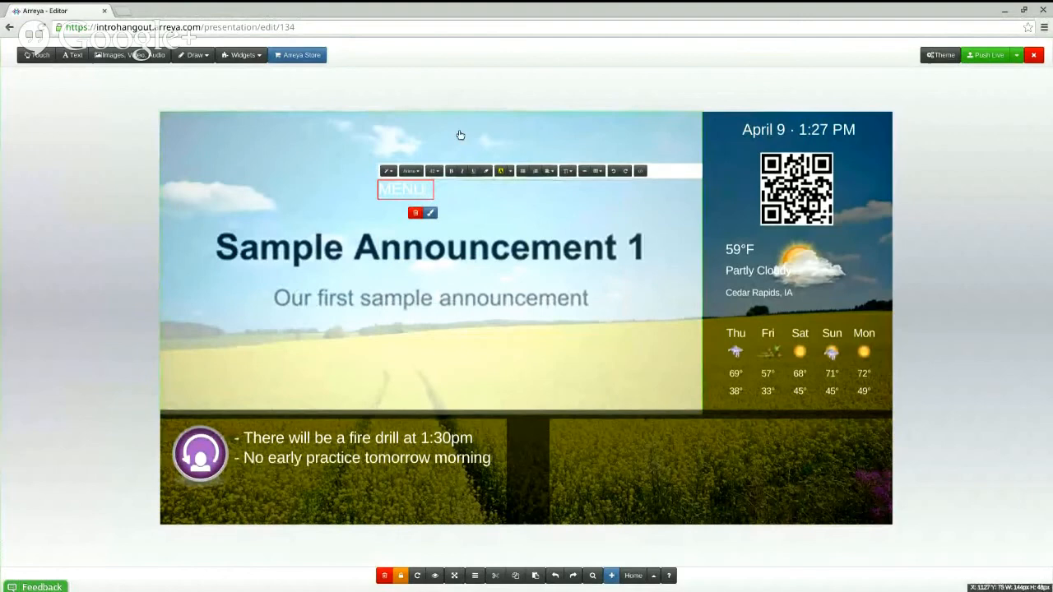
mouse_move(412, 237)
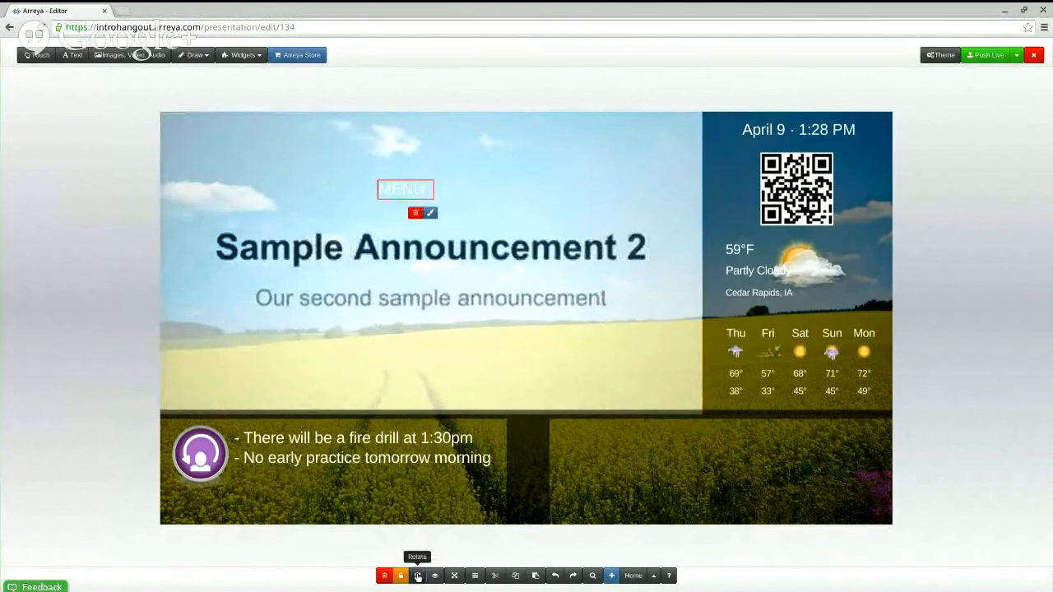
click(417, 575)
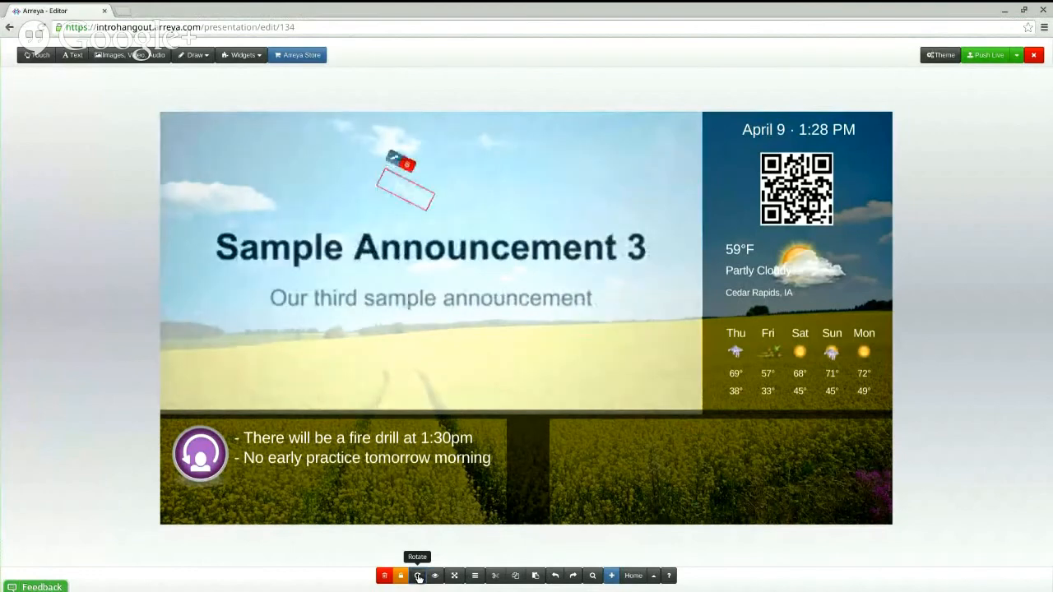
click(417, 575)
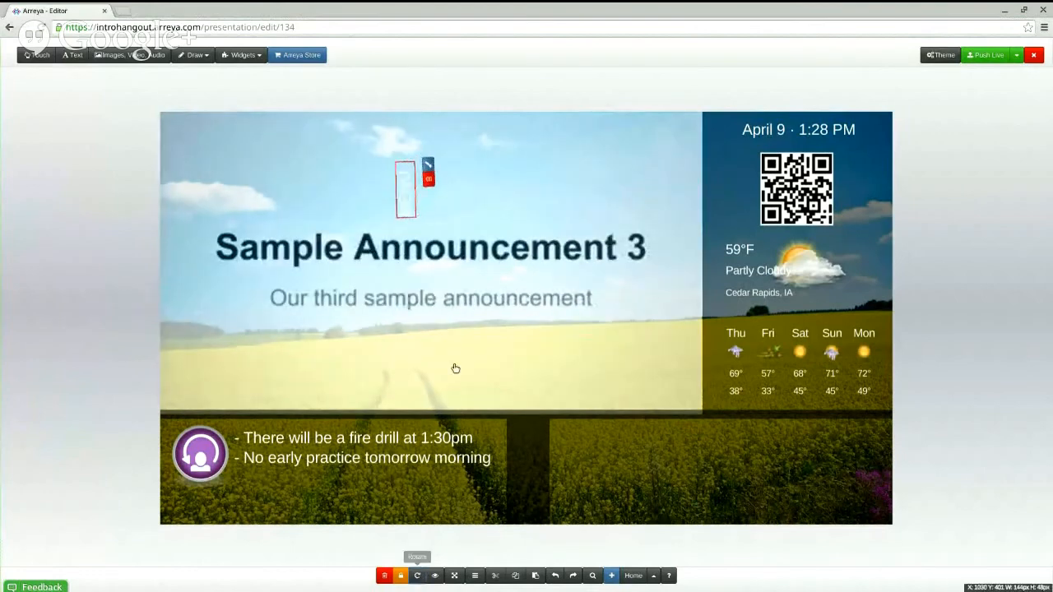
drag(406, 189, 510, 468)
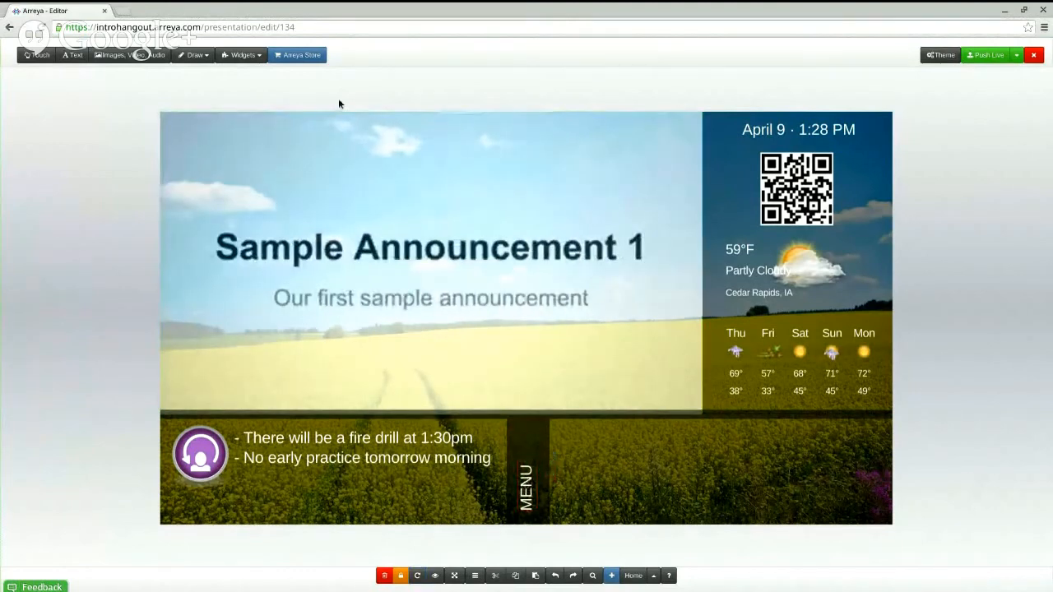
mouse_move(241, 55)
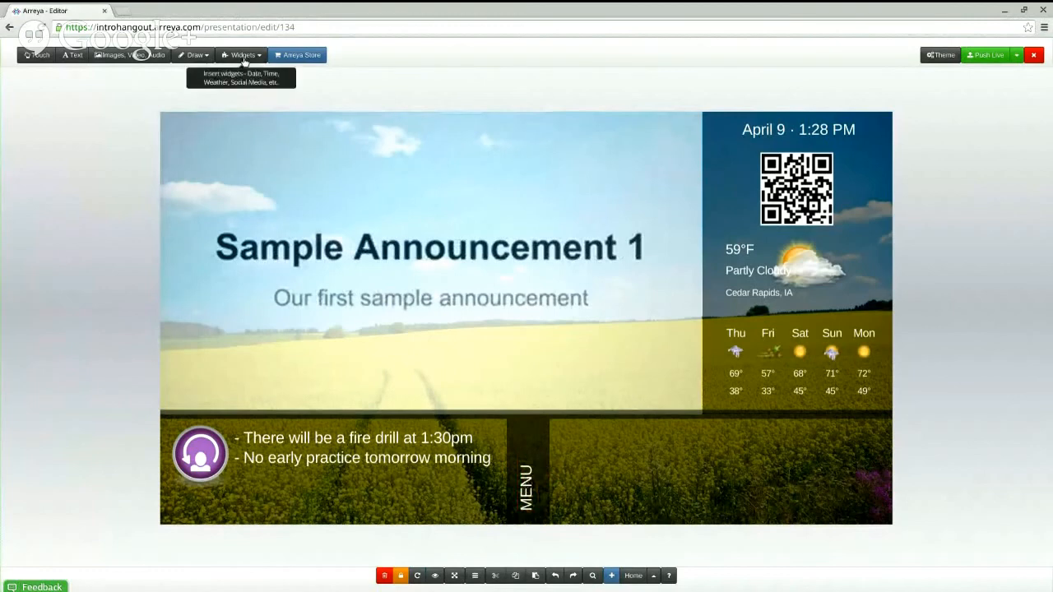
Insert a List-Eez widget with column headers and current-day date filtering, placed bottom-right.
click(240, 55)
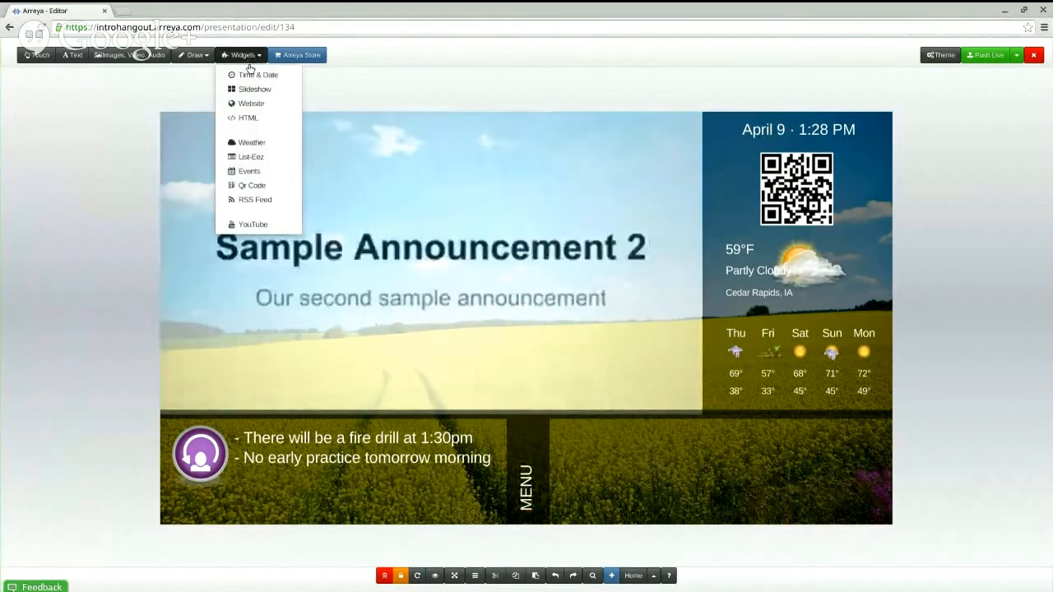
mouse_move(259, 156)
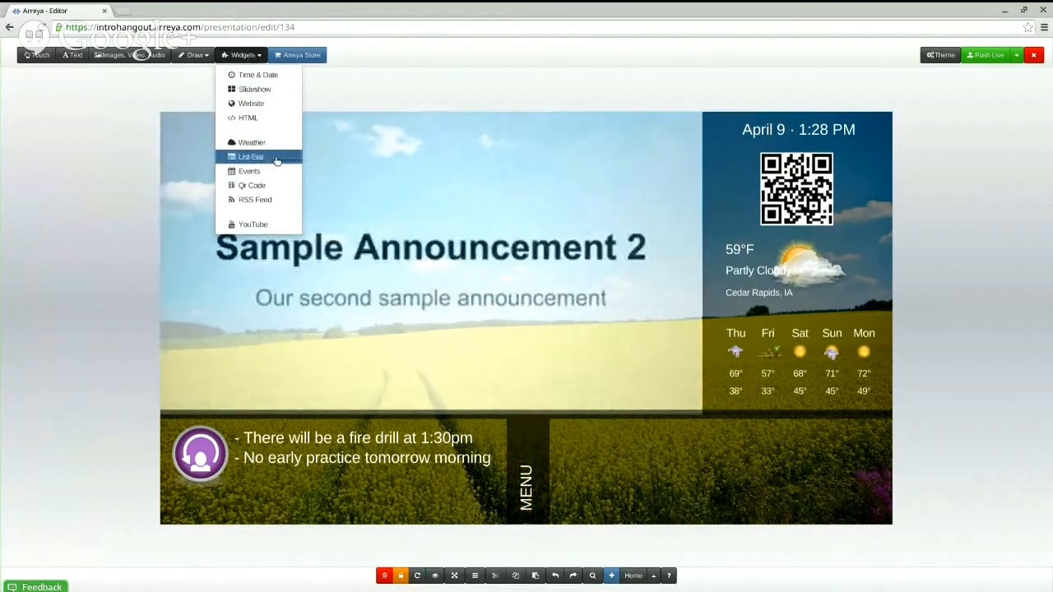
click(251, 156)
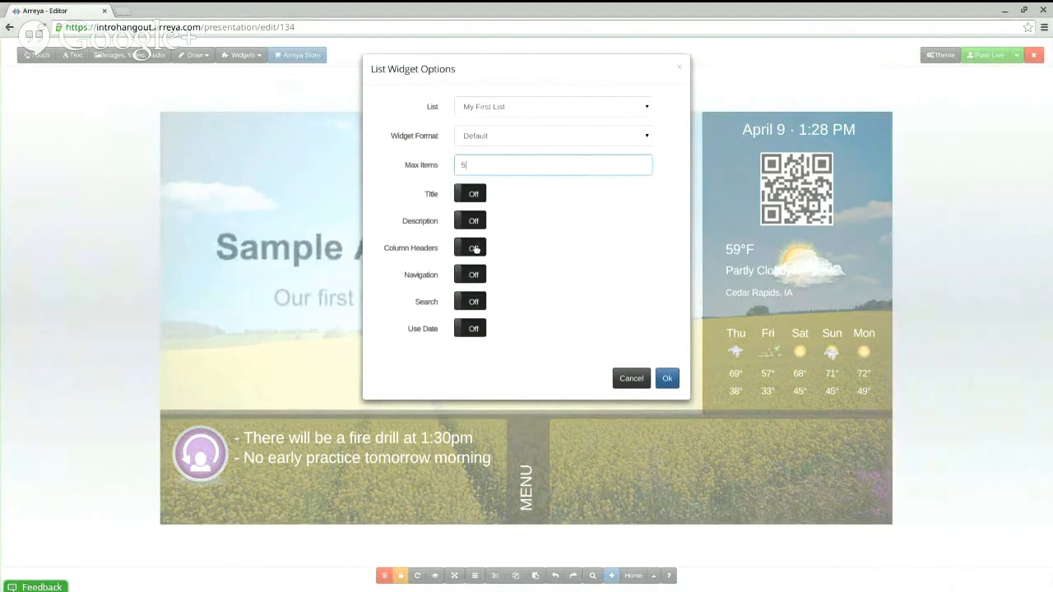
click(470, 247)
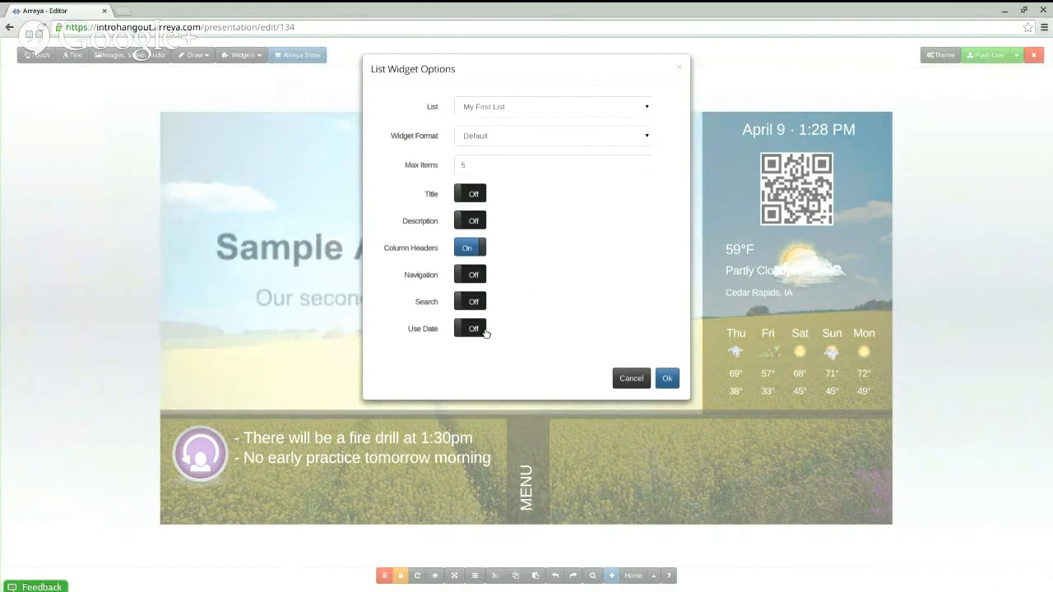
click(469, 328)
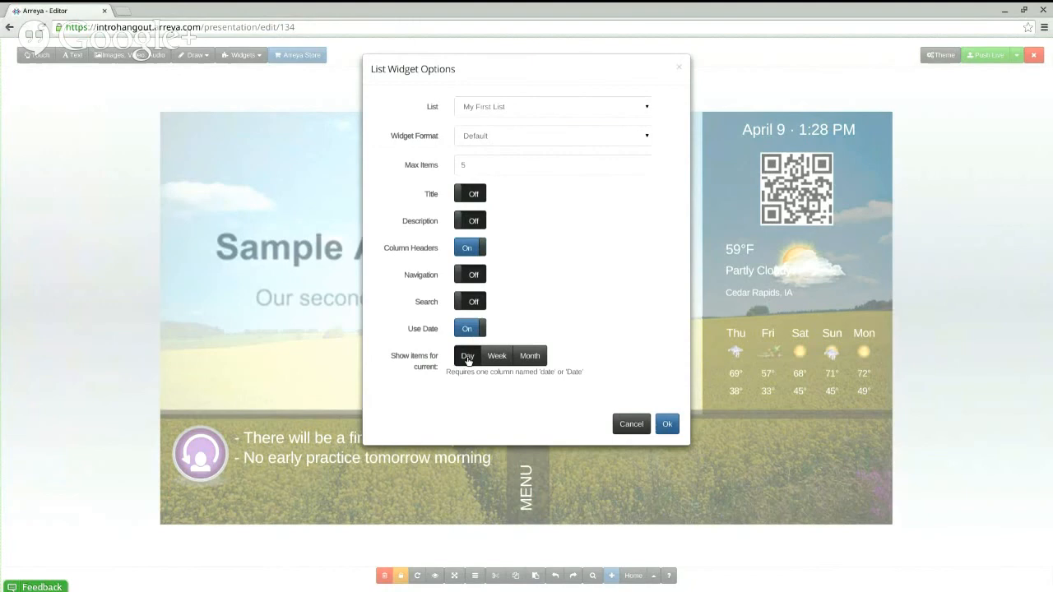
click(497, 355)
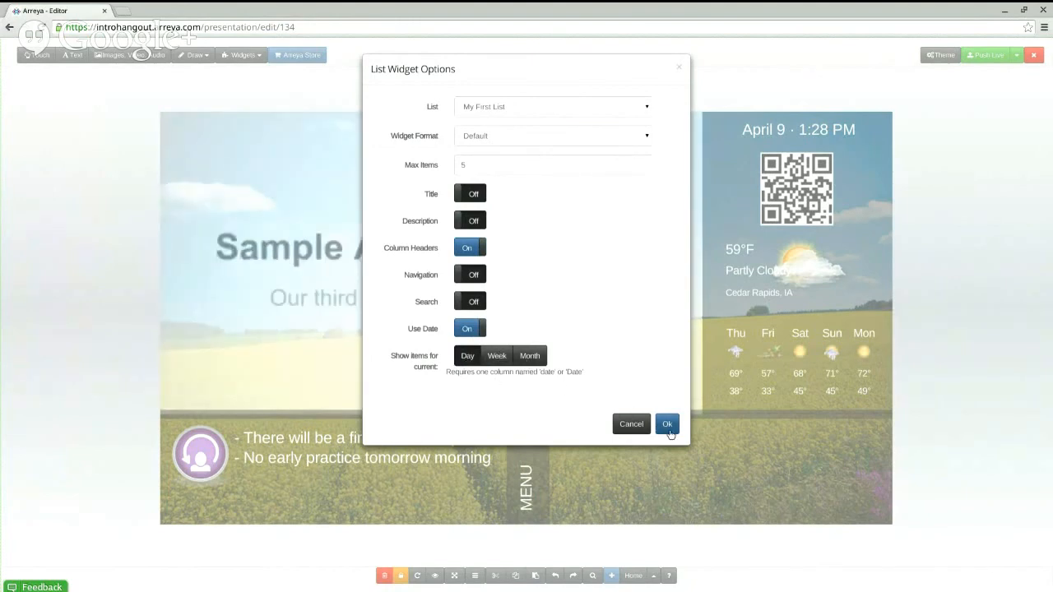
click(667, 424)
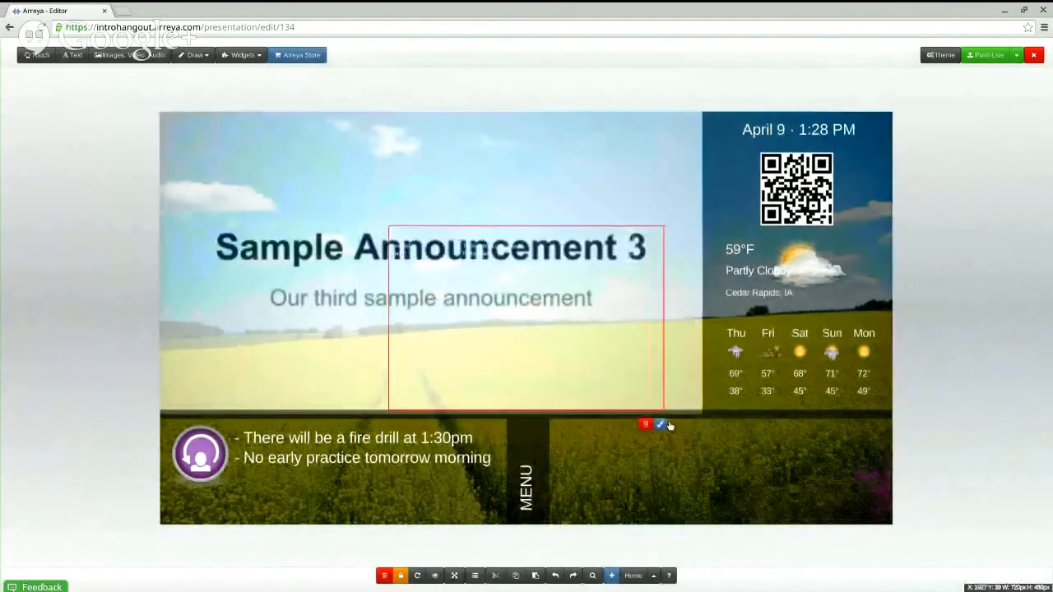
drag(658, 403, 658, 305)
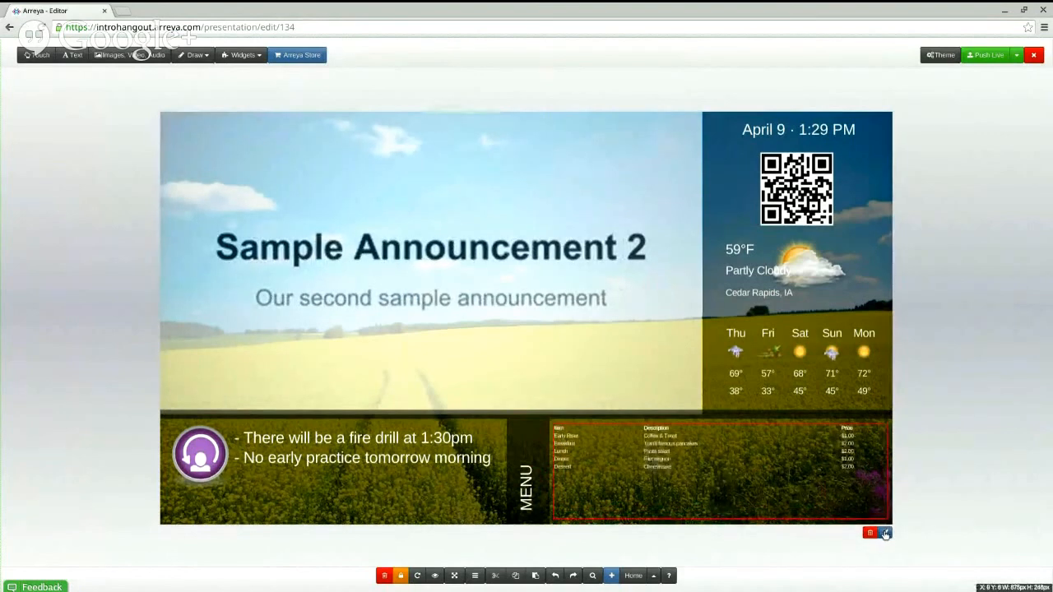
Give the list widget a transparent background and larger #ffffff text.
click(886, 532)
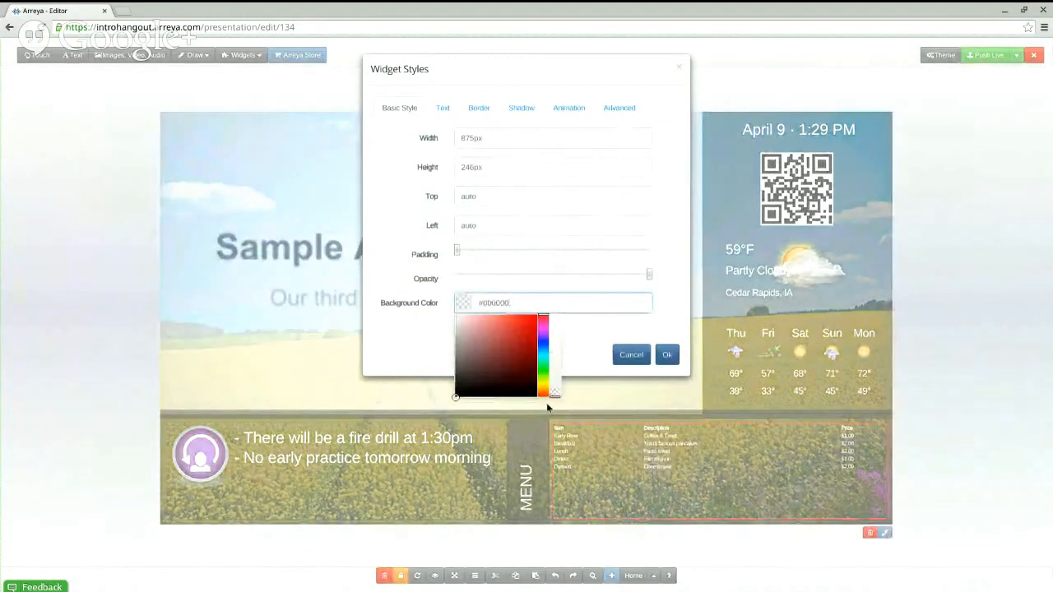
click(443, 108)
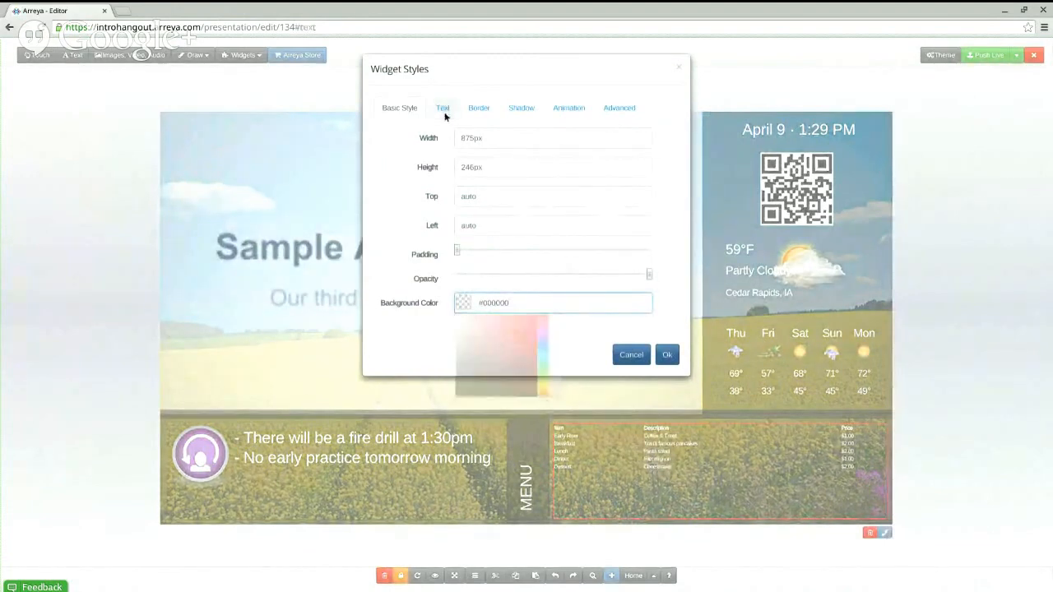
click(442, 108)
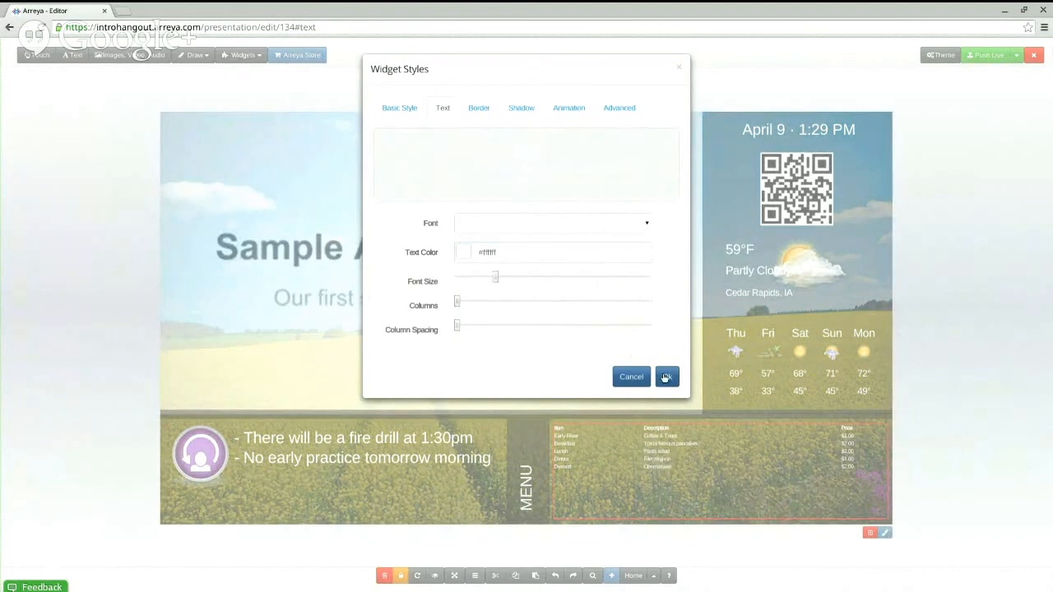
click(666, 376)
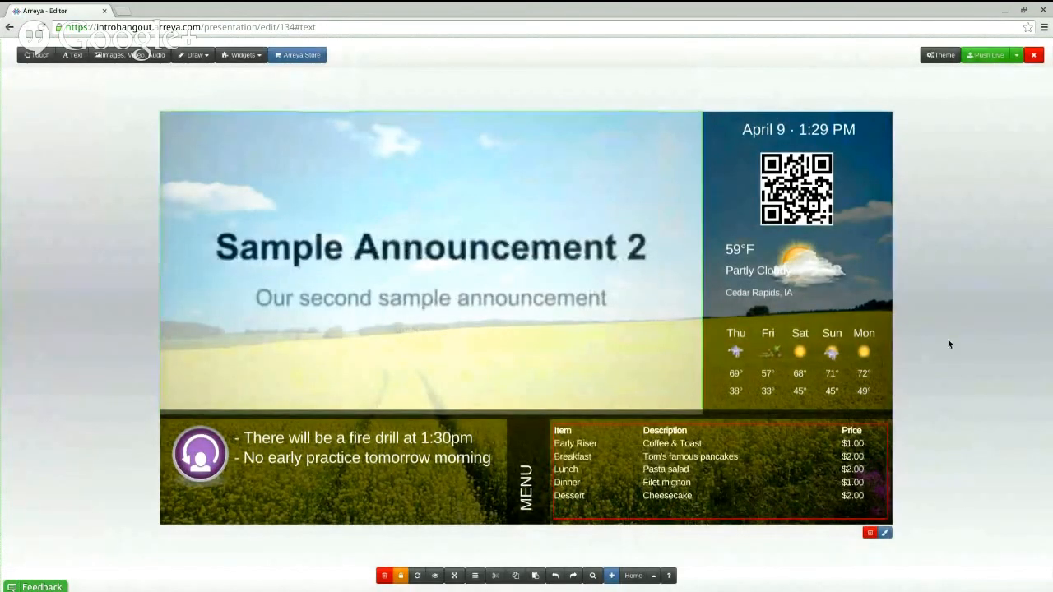